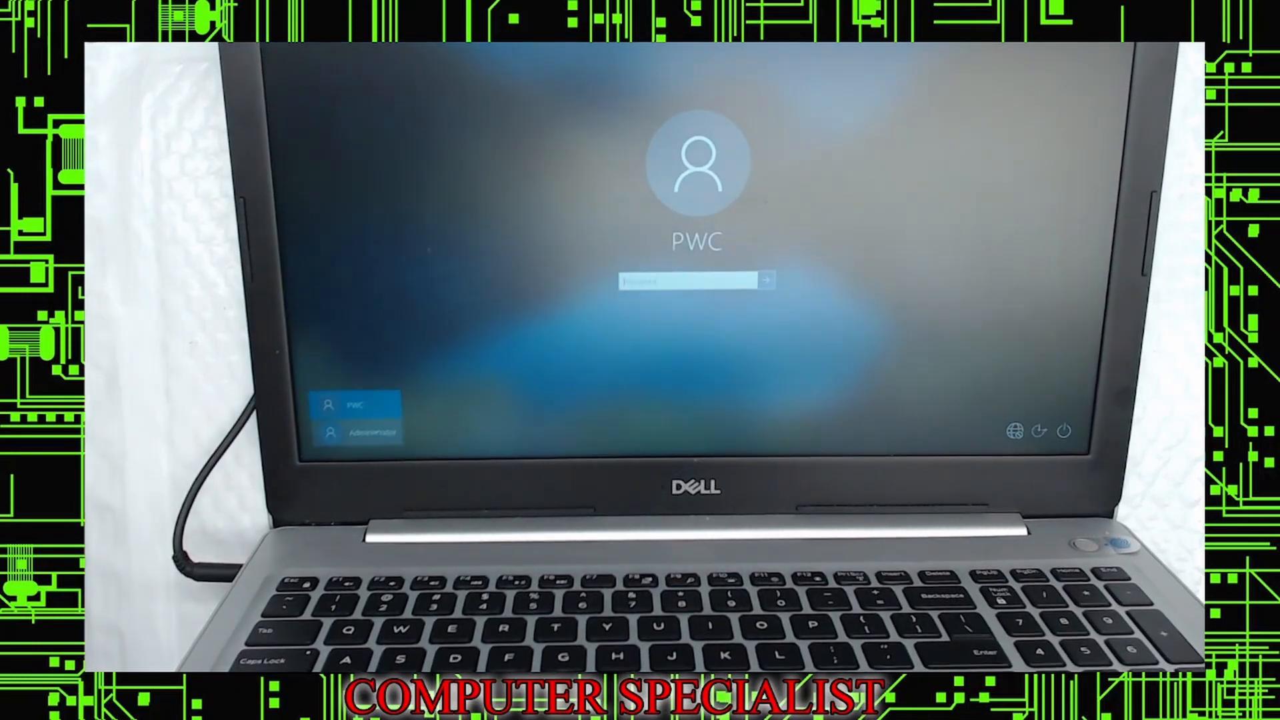
Switch the sign-in screen between the Administrator and the other local account
{"action": "left_click", "coordinate": [358, 432]}
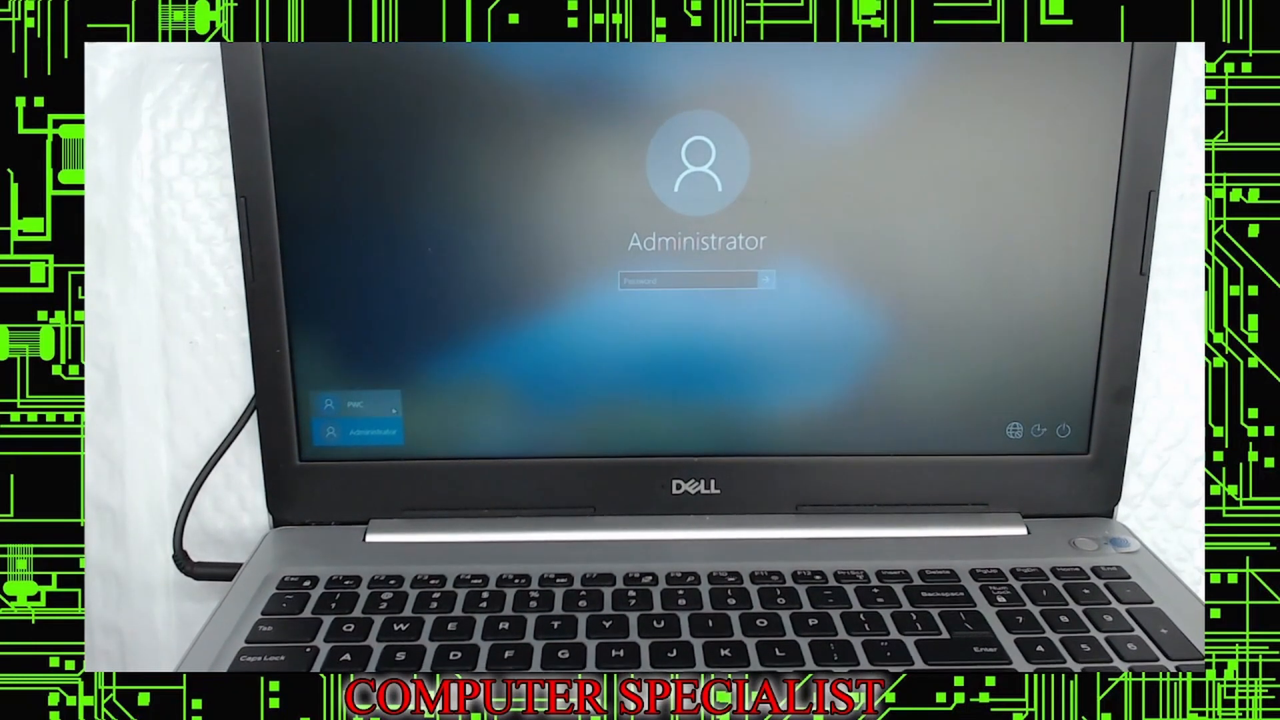
{"action": "left_click", "coordinate": [360, 406]}
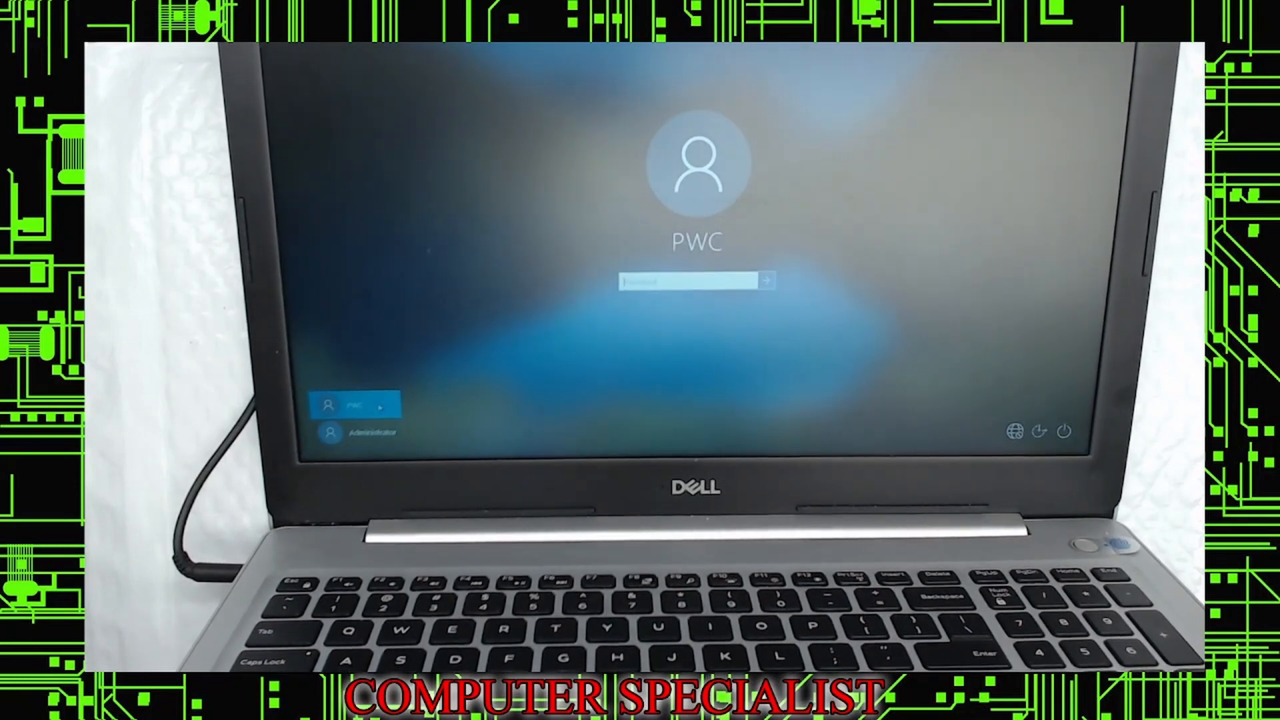
{"action": "left_click", "coordinate": [359, 431]}
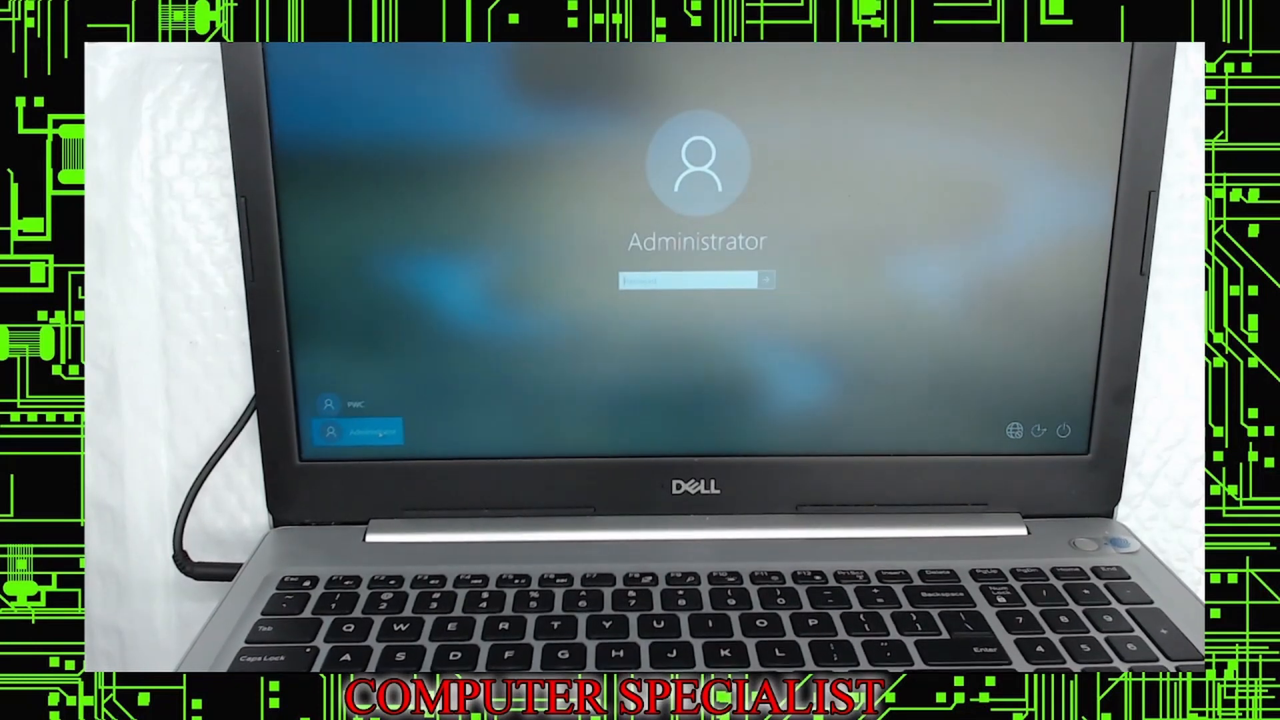
{"action": "left_click", "coordinate": [359, 405]}
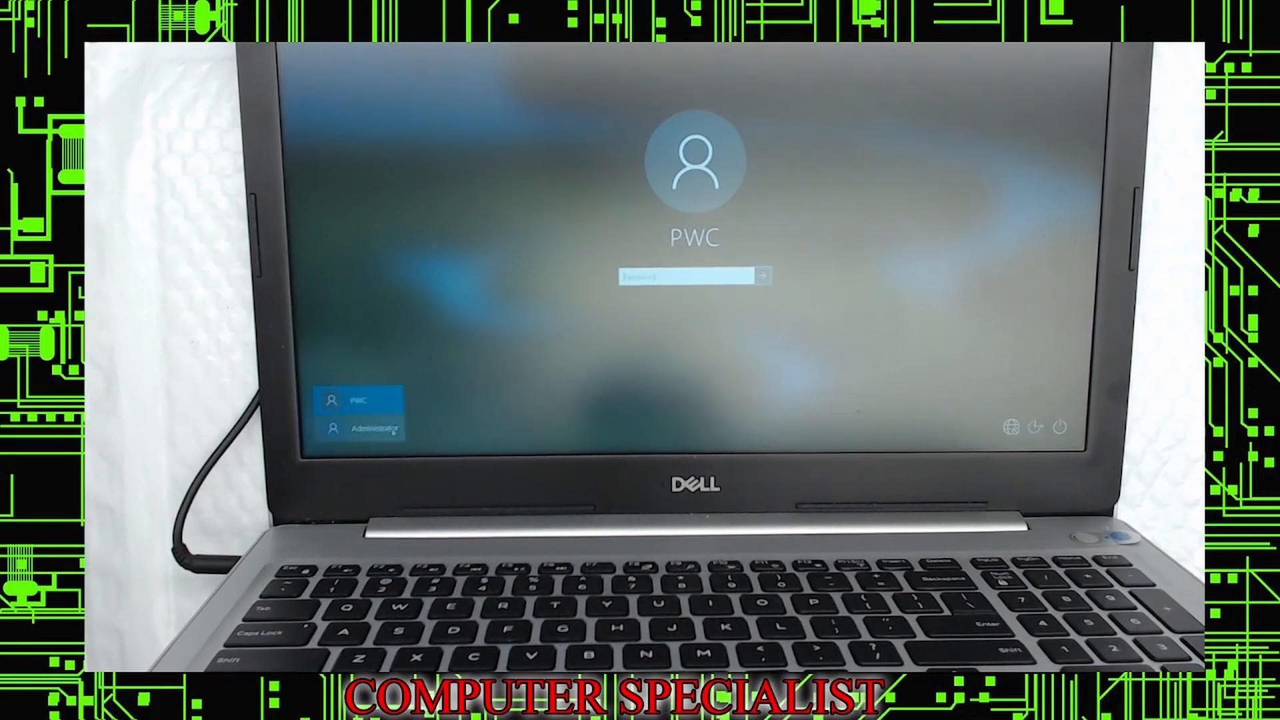
{"action": "left_click", "coordinate": [368, 428]}
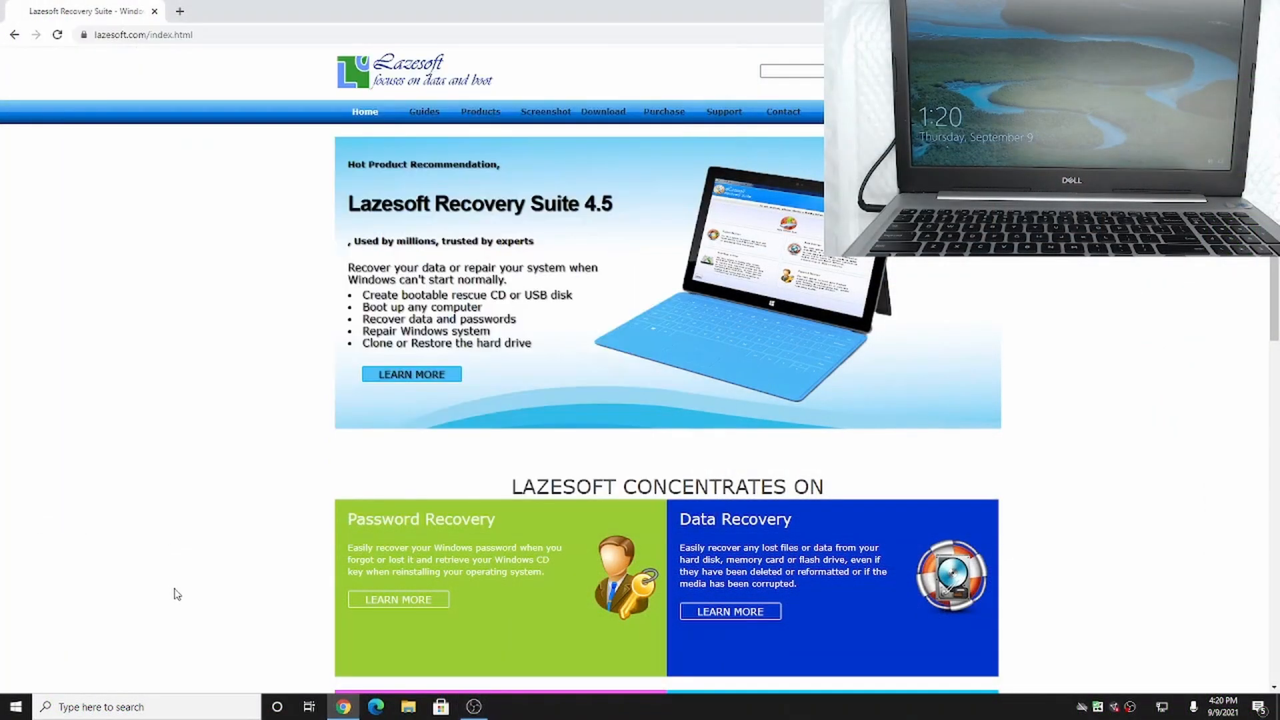
{"action": "mouse_move", "coordinate": [233, 492]}
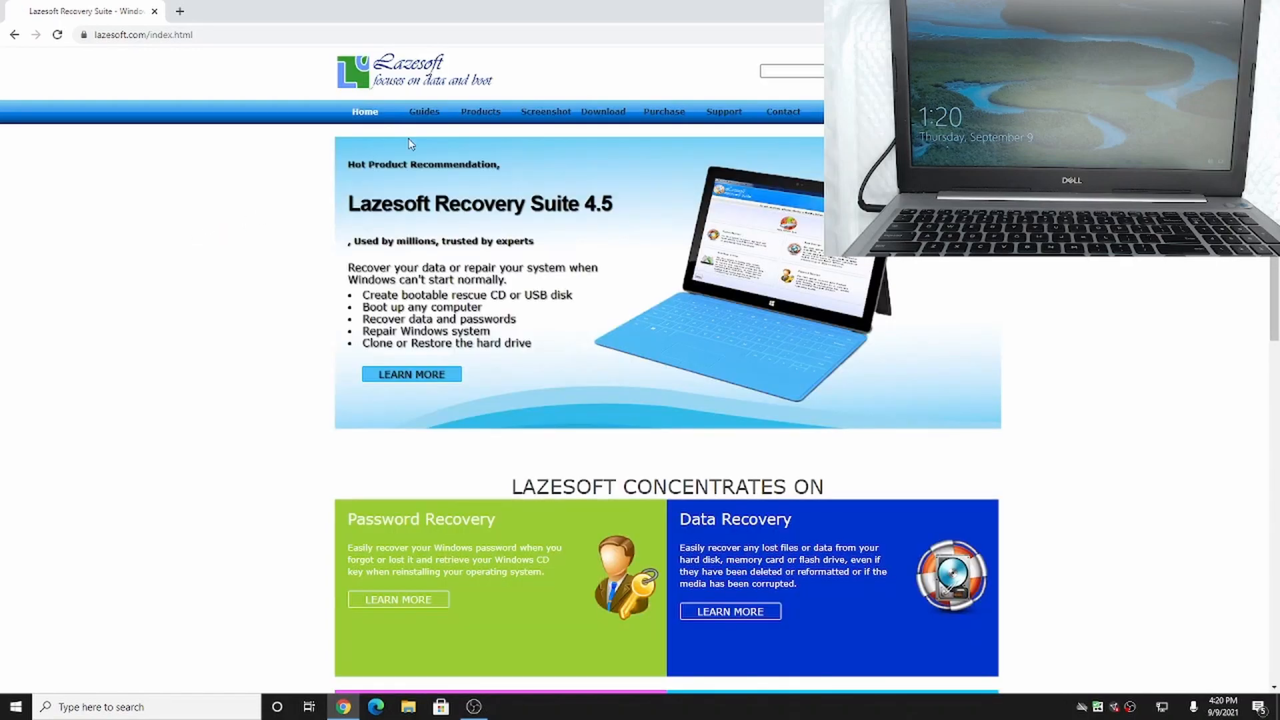
Open Lazesoft's download page and scroll to the Recover My Password downloads
{"action": "left_click", "coordinate": [603, 112]}
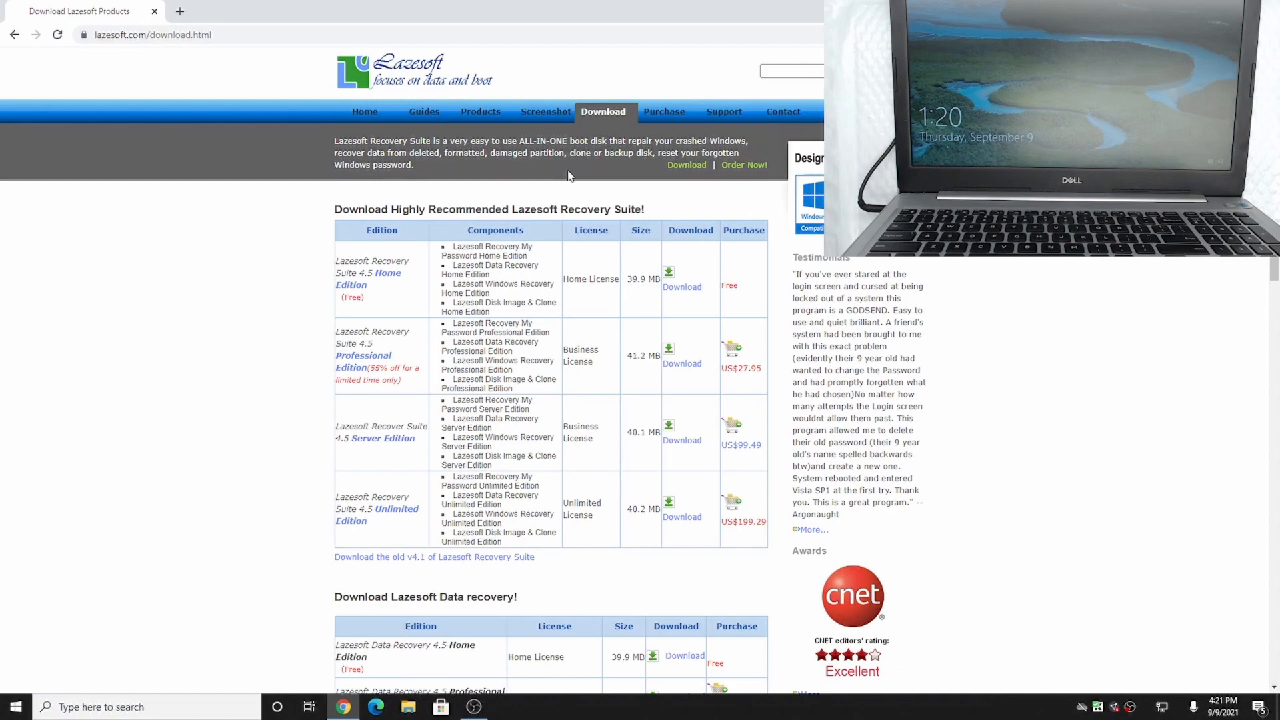
{"action": "mouse_move", "coordinate": [483, 246]}
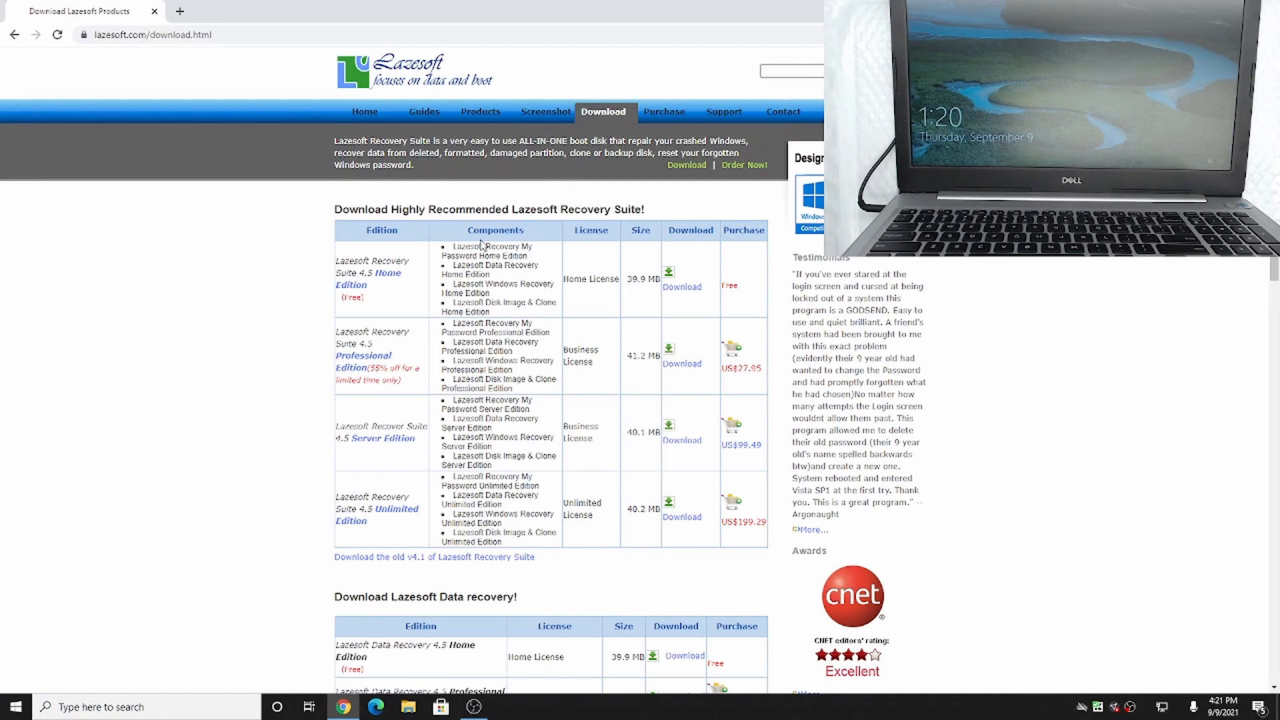
{"action": "scroll", "scroll_direction": "down", "scroll_amount": 3}
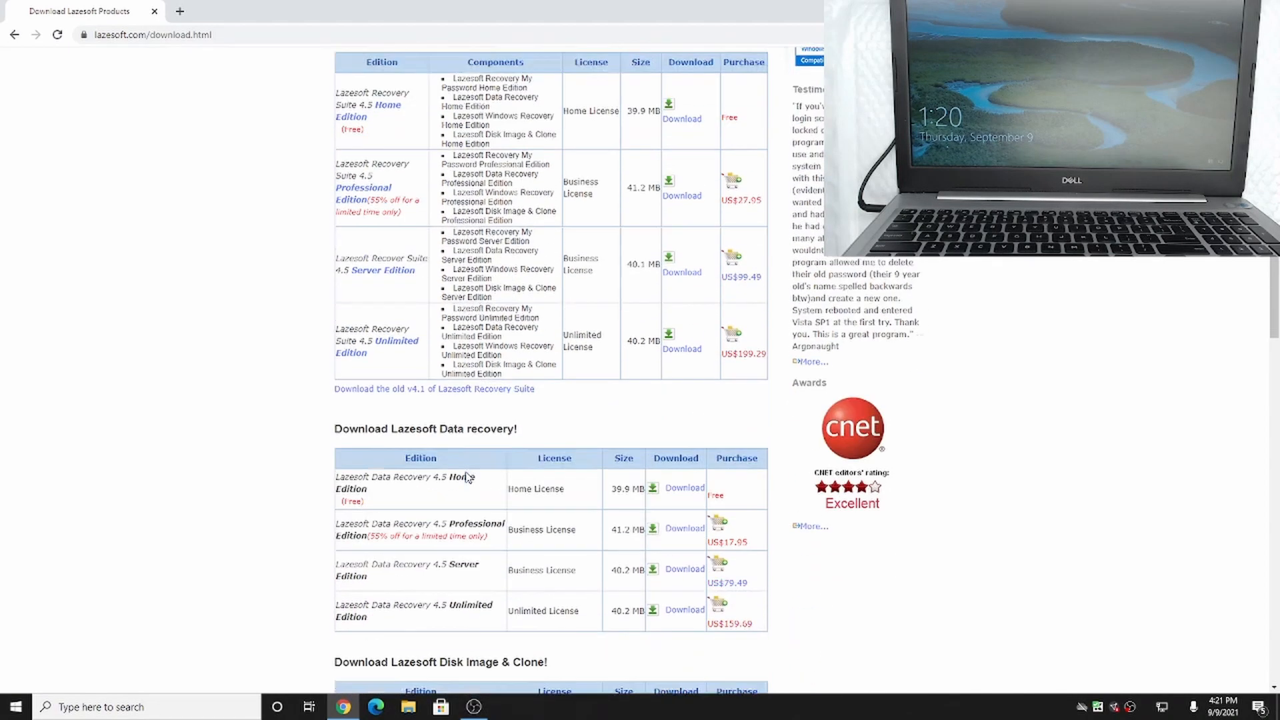
{"action": "scroll", "scroll_direction": "down", "scroll_amount": 3}
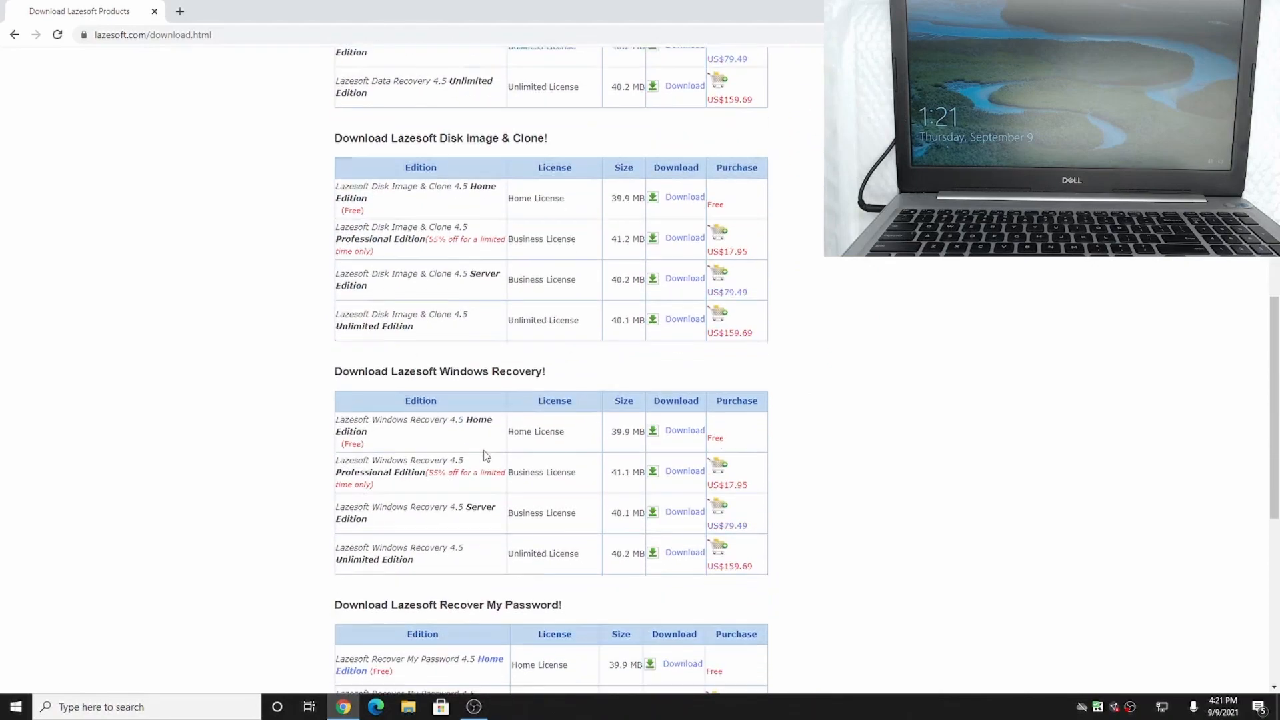
{"action": "scroll", "scroll_direction": "up", "scroll_amount": 3}
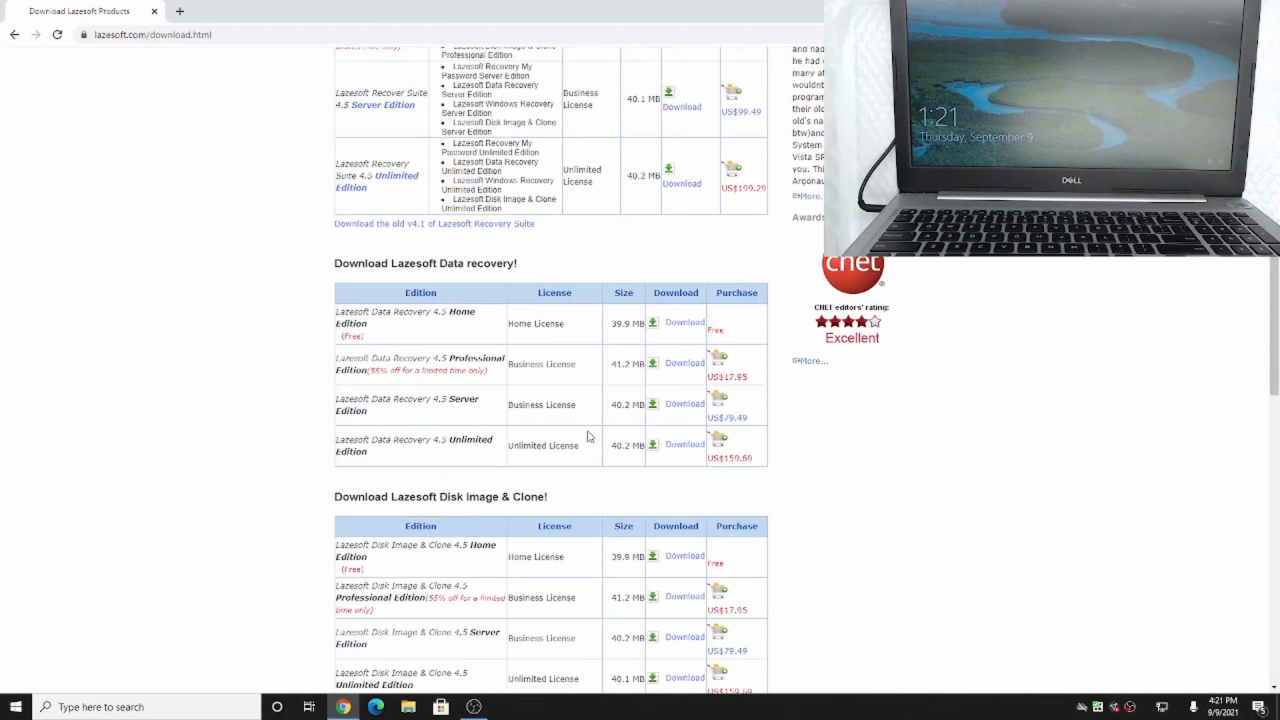
{"action": "scroll", "scroll_direction": "up", "scroll_amount": 3}
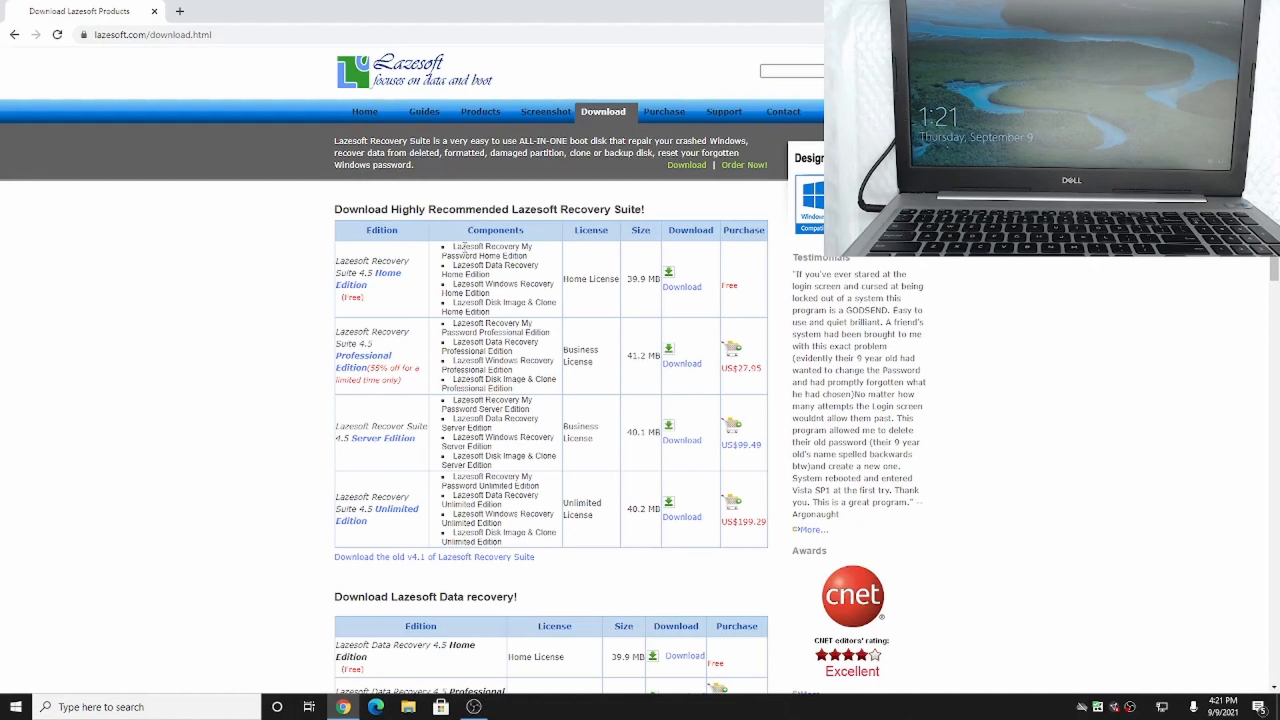
{"action": "scroll", "scroll_direction": "down", "scroll_amount": 3}
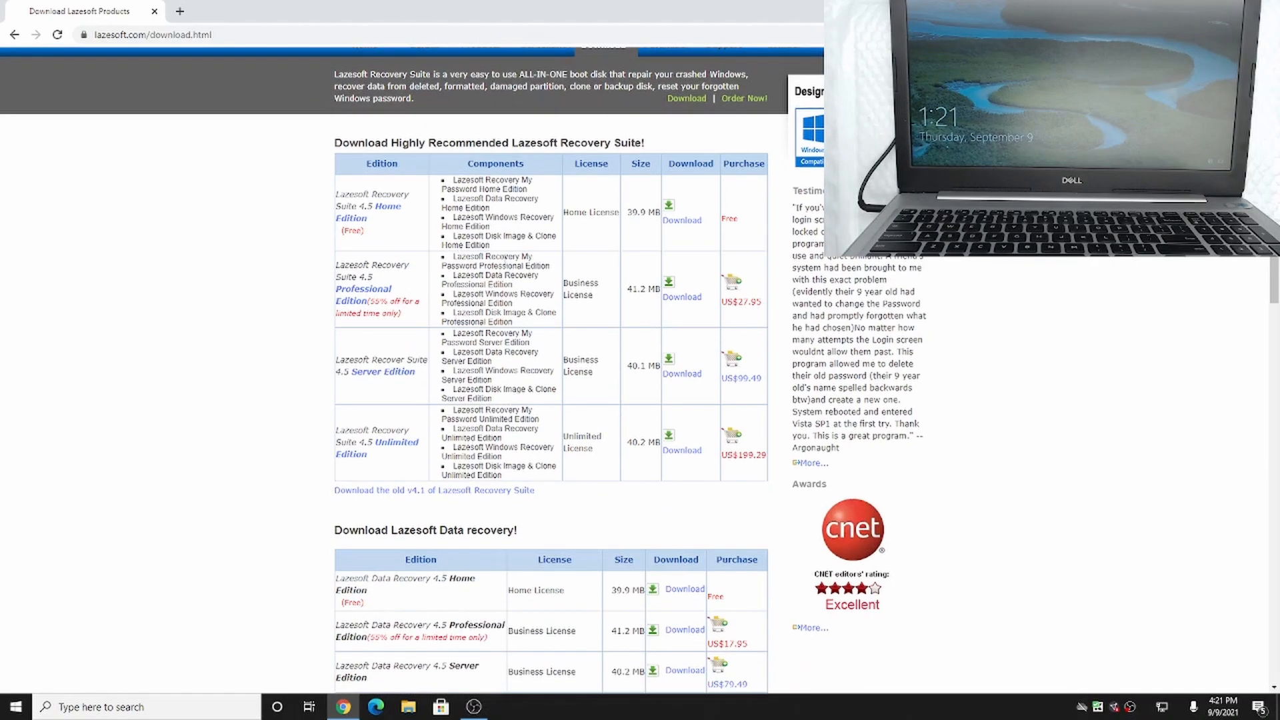
{"action": "scroll", "scroll_direction": "down", "scroll_amount": 3}
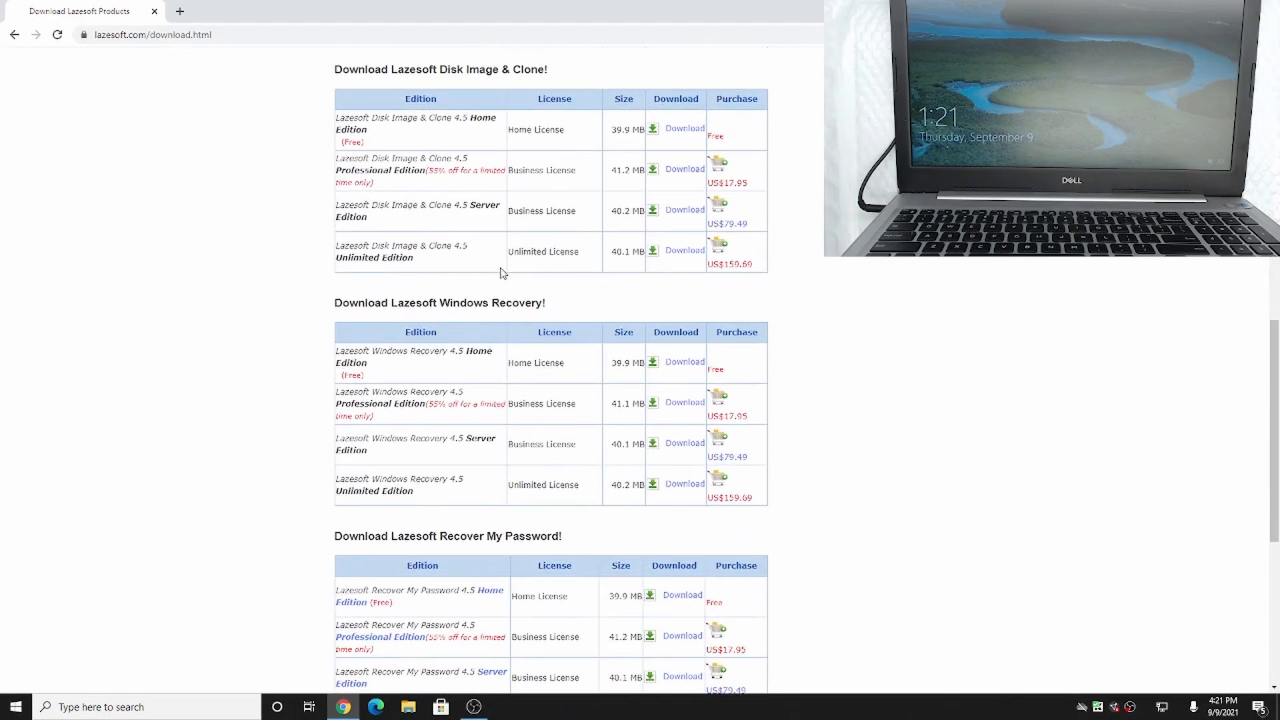
{"action": "scroll", "scroll_direction": "down", "scroll_amount": 3}
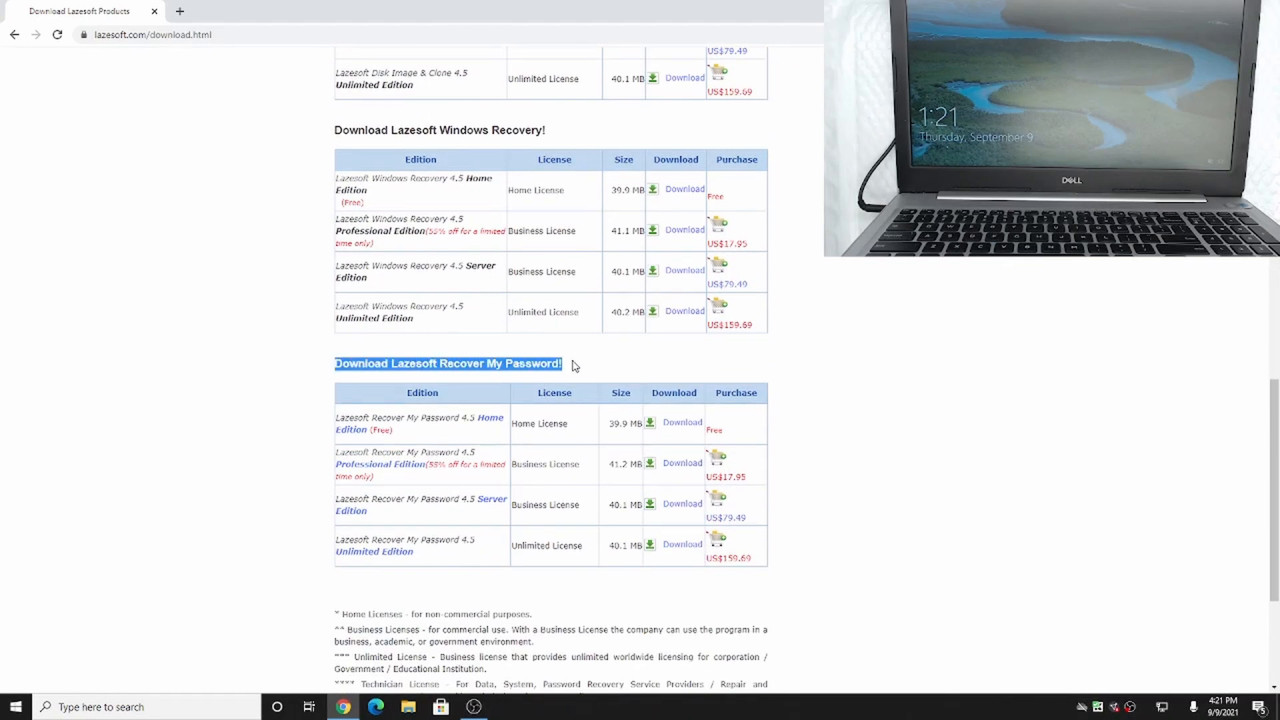
{"action": "mouse_move", "coordinate": [530, 422]}
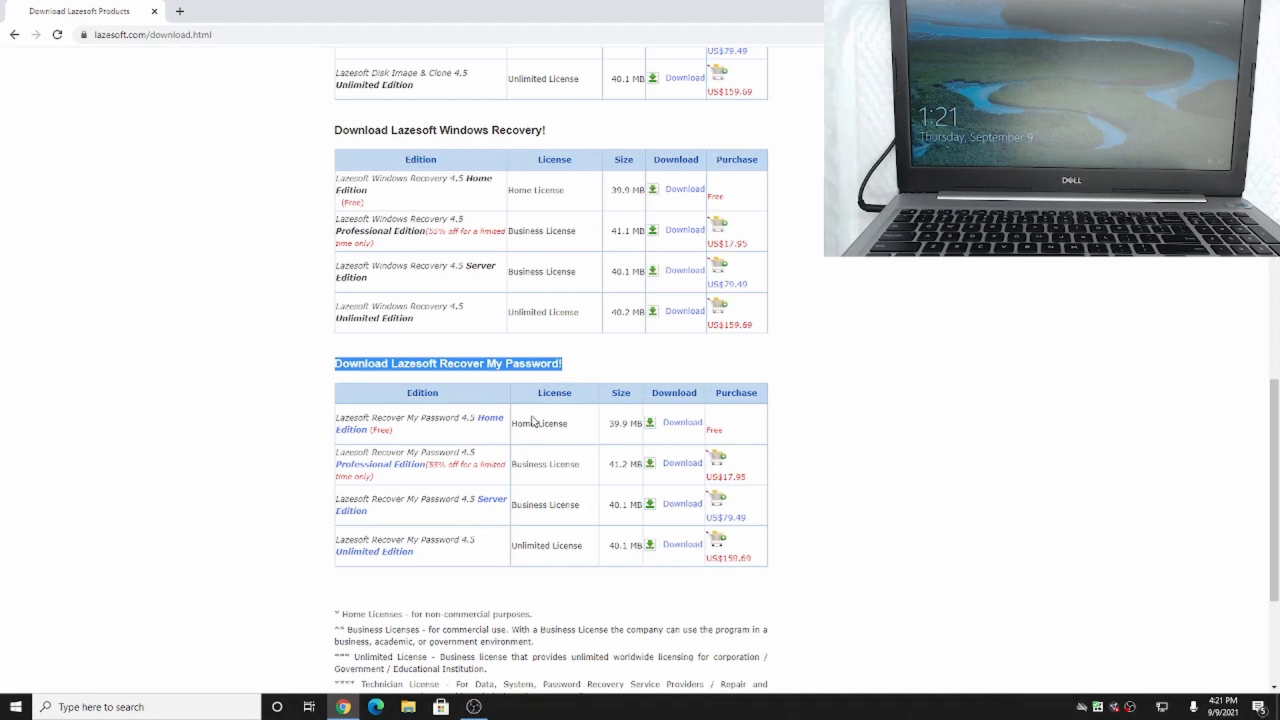
Download lsmphdsetup.exe from the Recover My Password 4.5 Home Edition row
{"action": "double_click", "coordinate": [538, 423]}
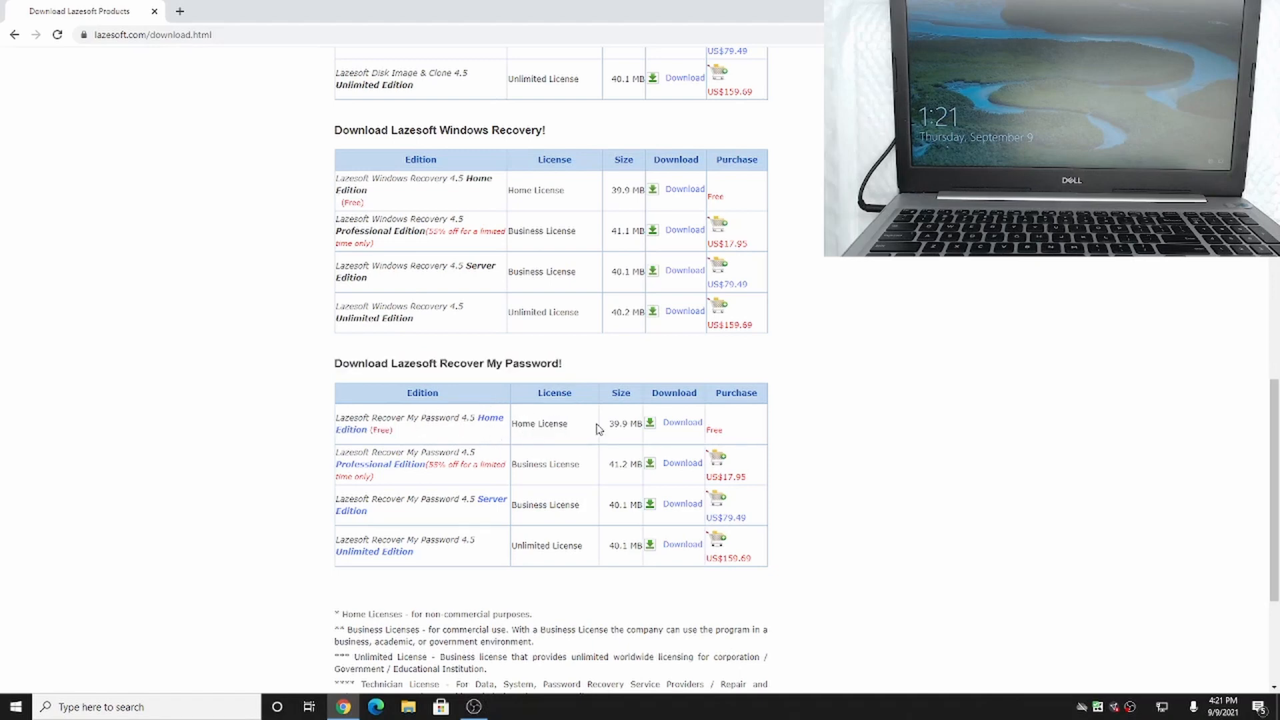
{"action": "mouse_move", "coordinate": [681, 425]}
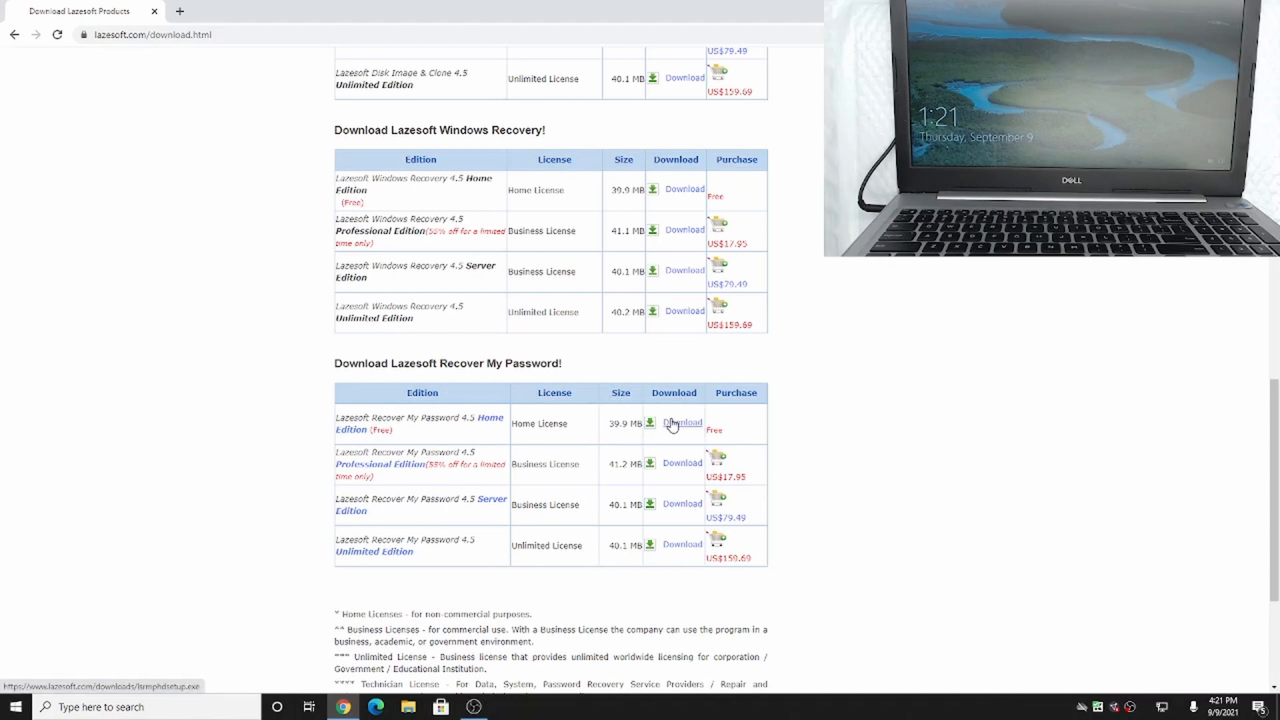
{"action": "left_click", "coordinate": [681, 422]}
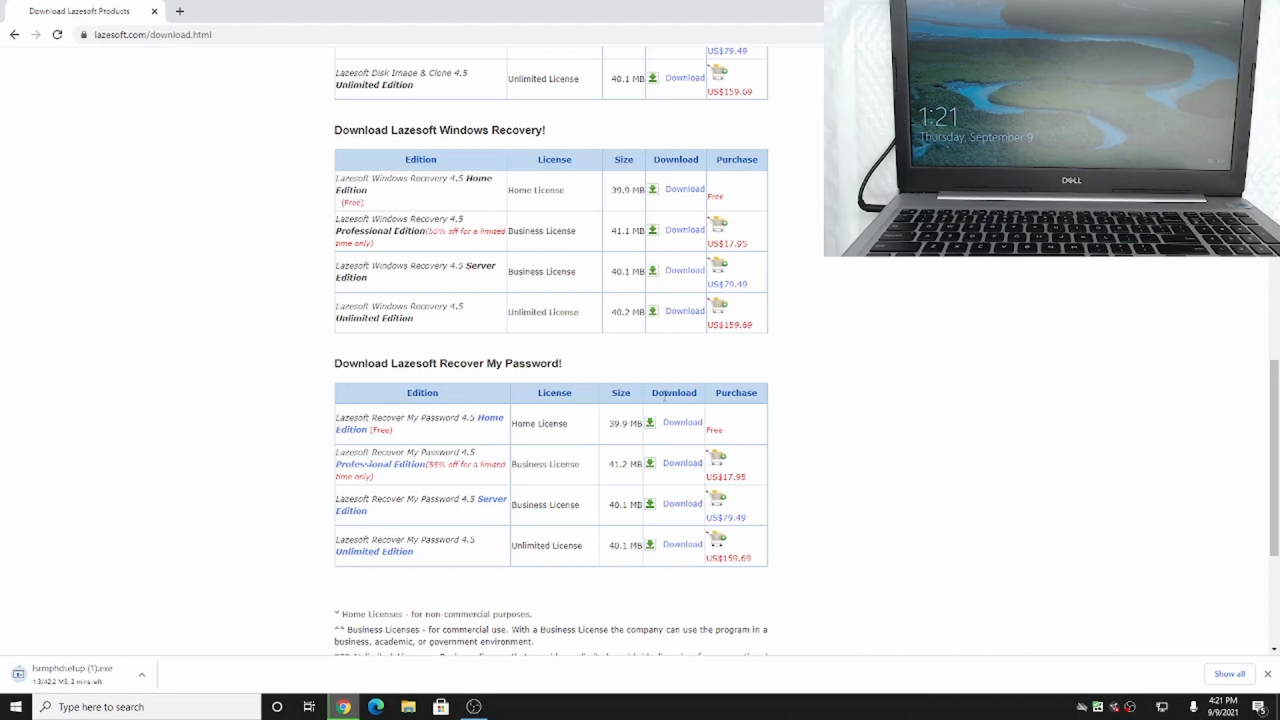
{"action": "mouse_move", "coordinate": [384, 581]}
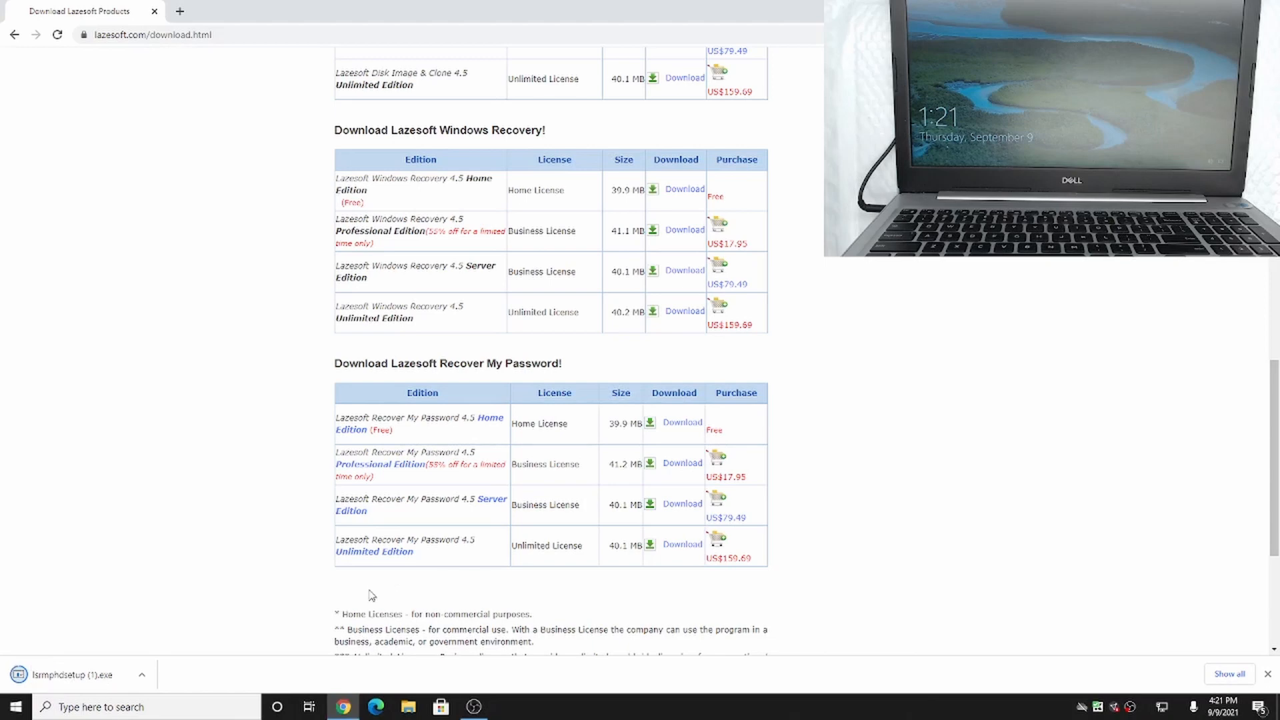
{"action": "mouse_move", "coordinate": [157, 625]}
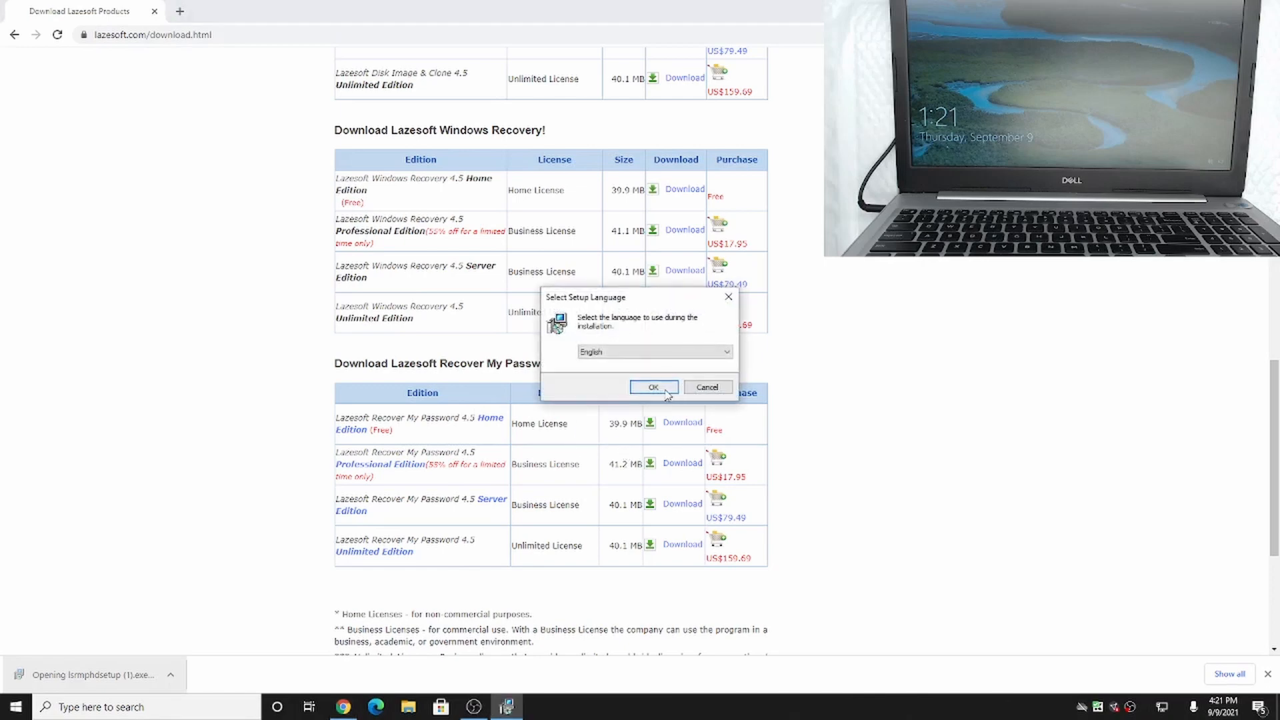
Install Home Edition with English setup language, accepting the license and launching on finish
{"action": "left_click", "coordinate": [652, 387]}
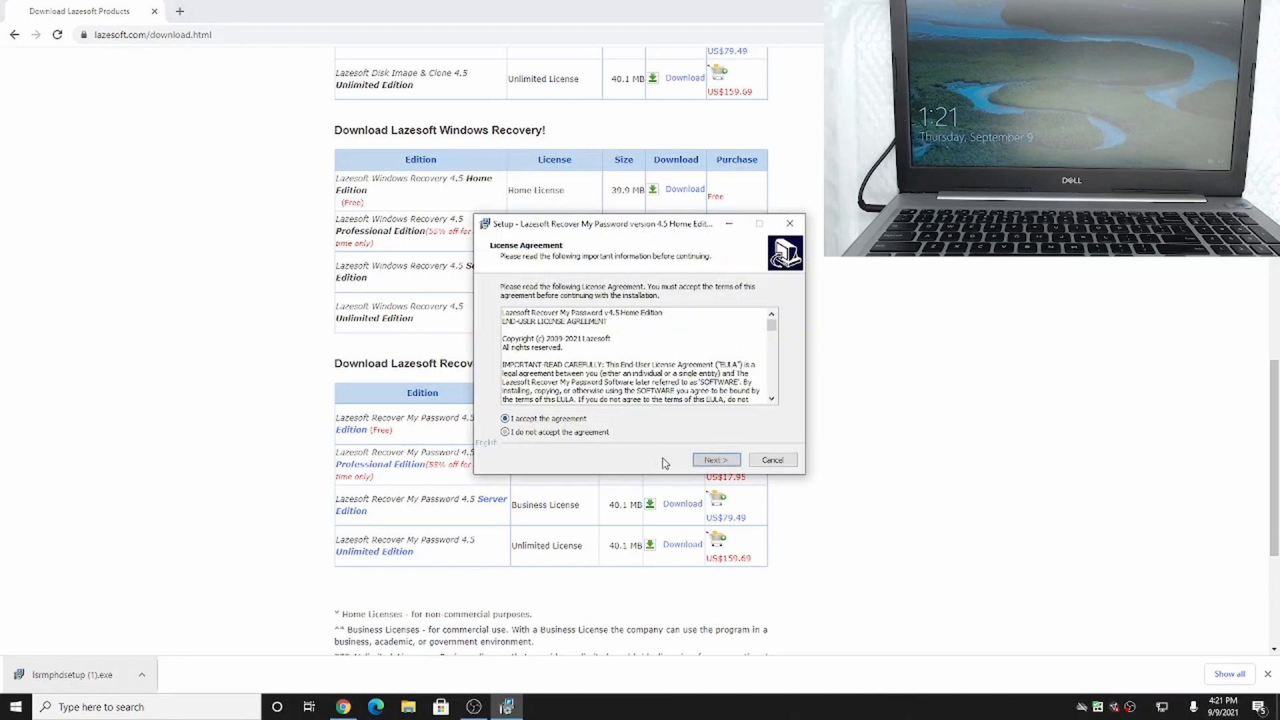
{"action": "left_click", "coordinate": [714, 460]}
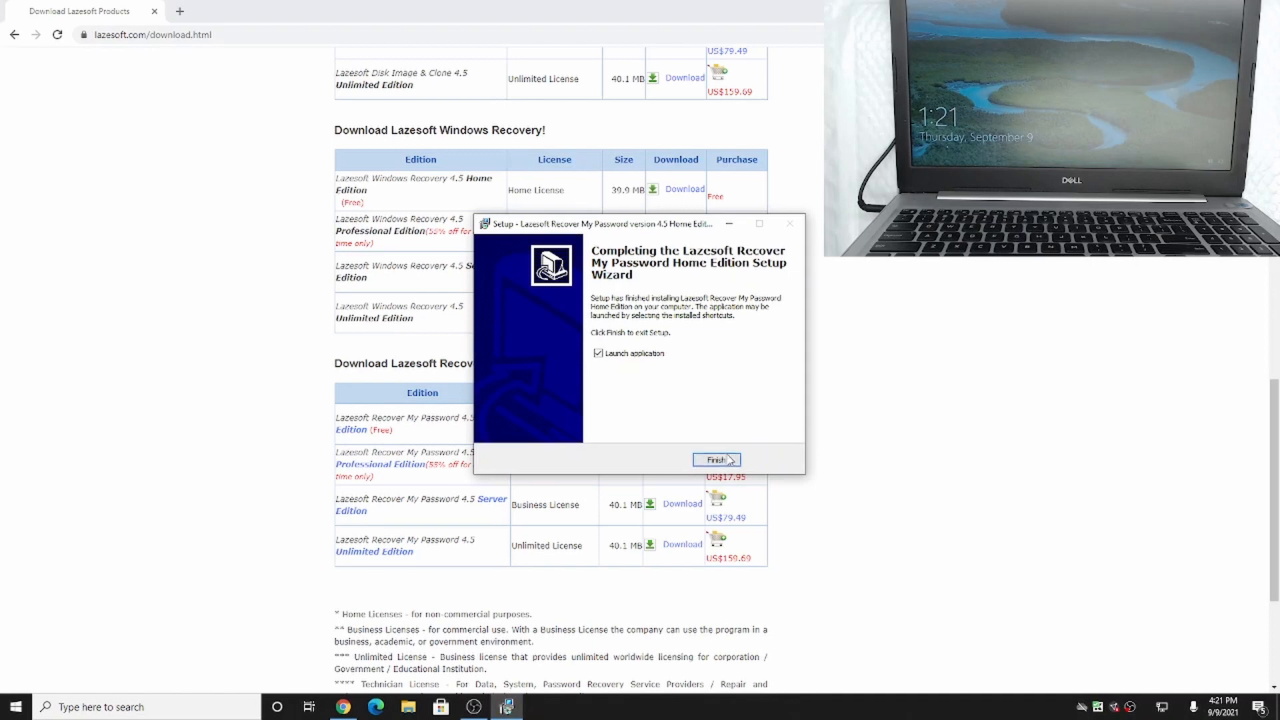
{"action": "left_click", "coordinate": [716, 459]}
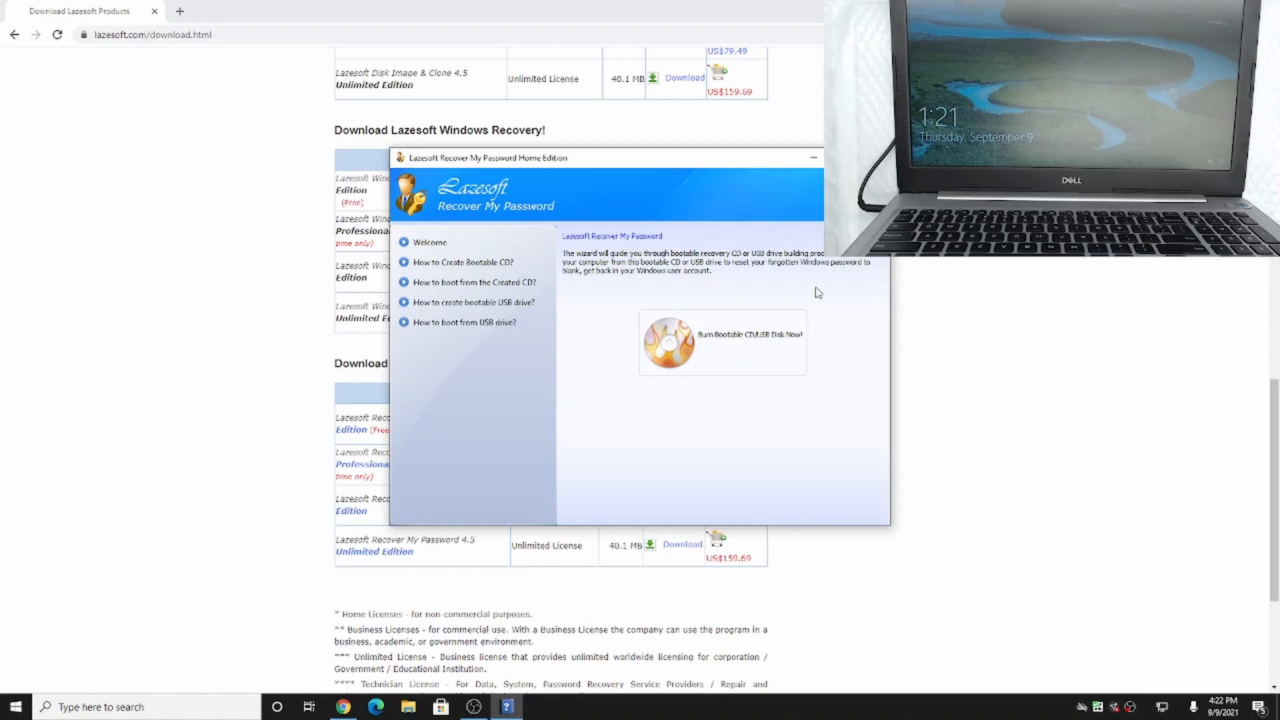
{"action": "mouse_move", "coordinate": [841, 283]}
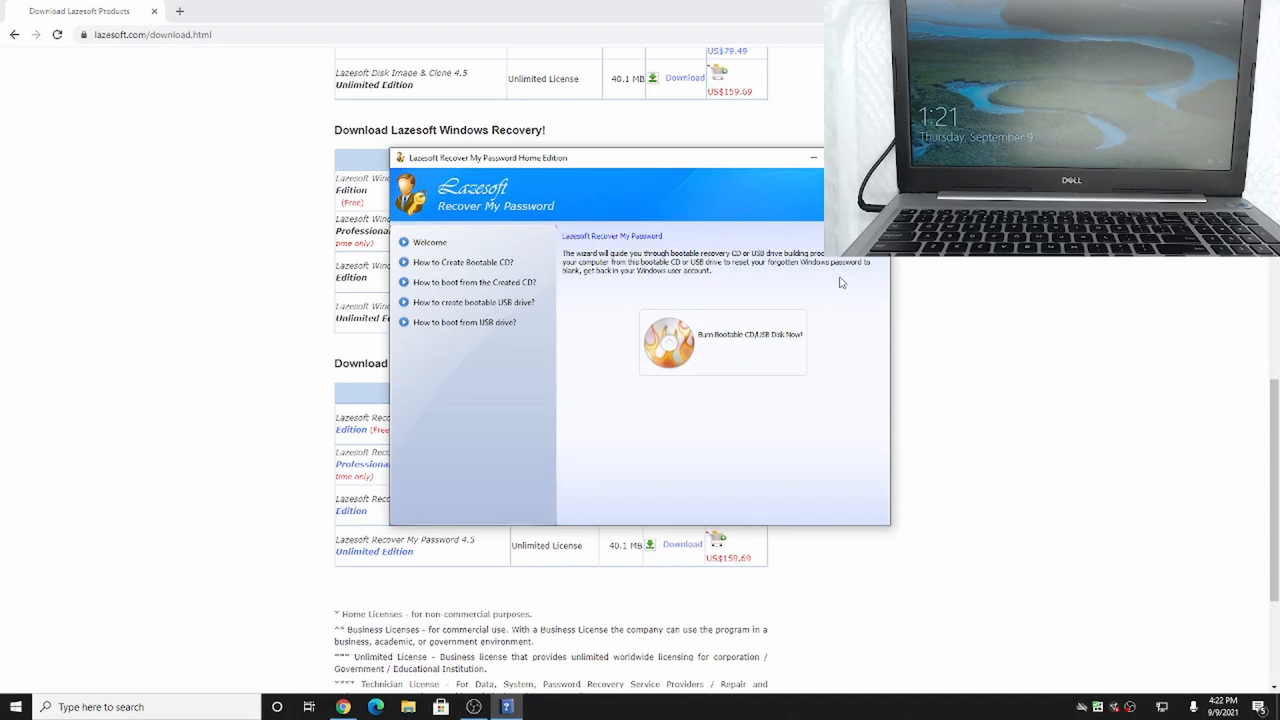
{"action": "mouse_move", "coordinate": [721, 343]}
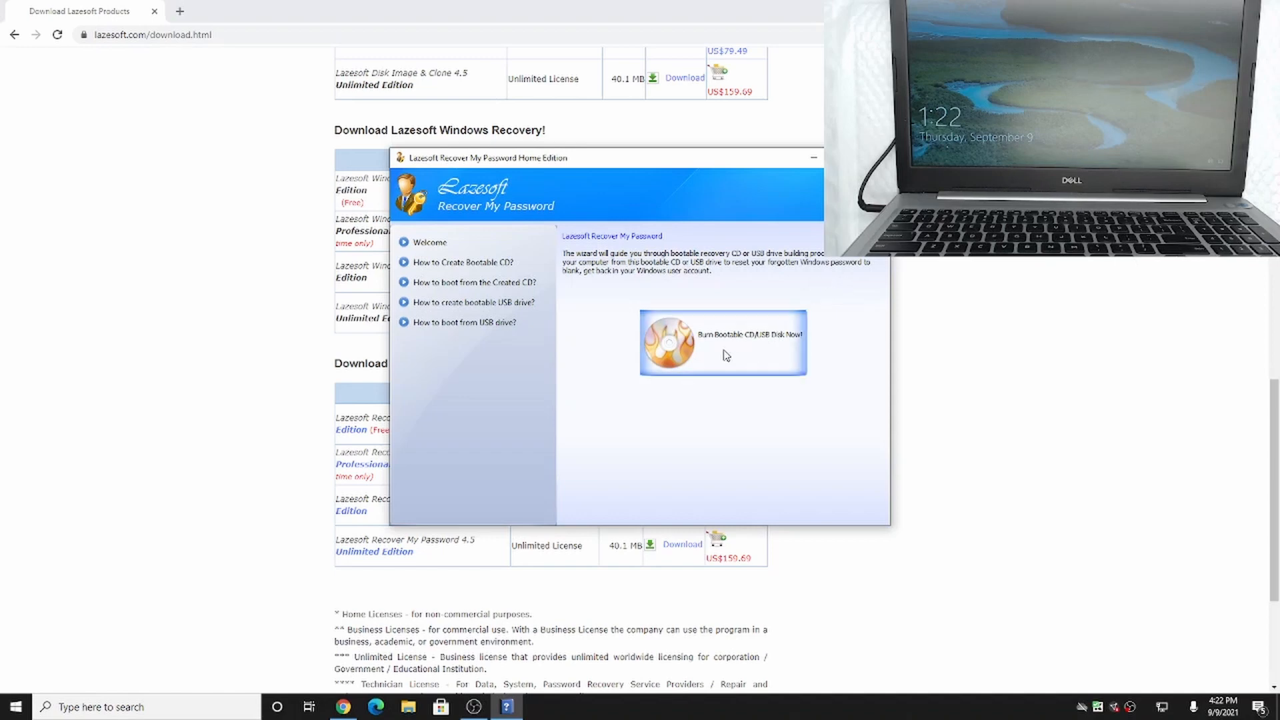
Start the bootable CD/USB builder and pick Windows 10 64 bit as target version
{"action": "left_click", "coordinate": [723, 343]}
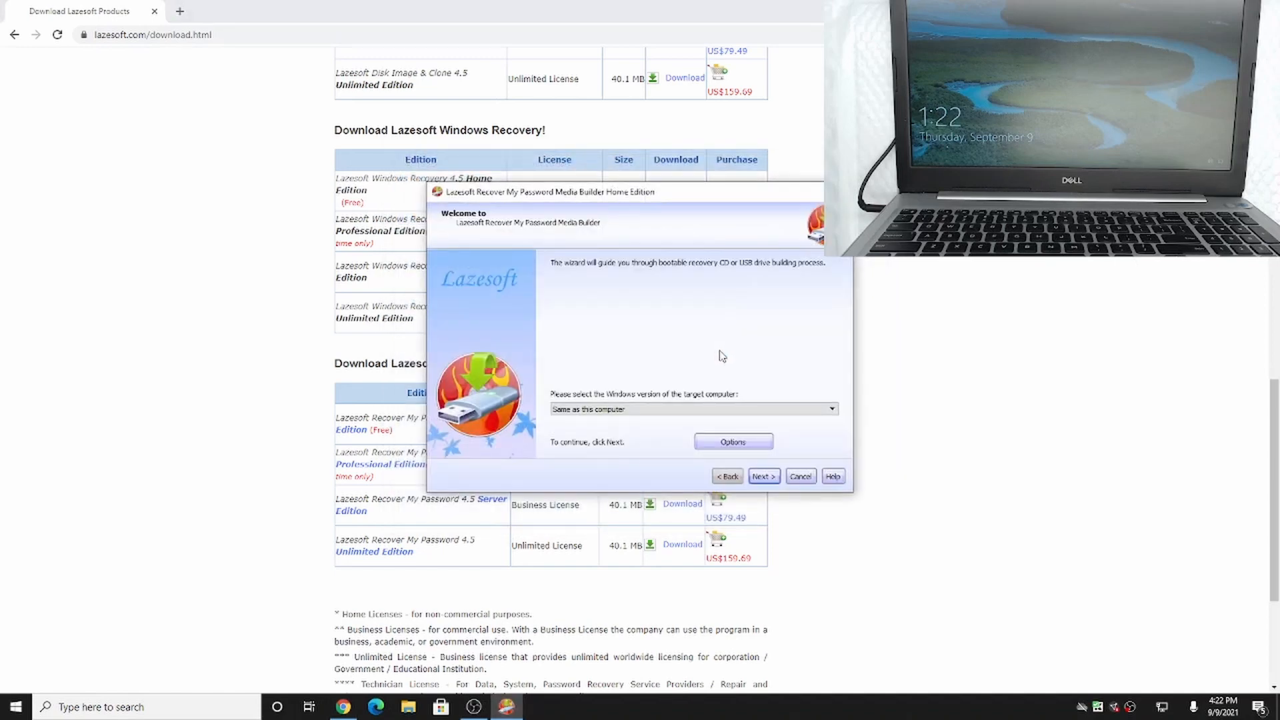
{"action": "mouse_move", "coordinate": [443, 681]}
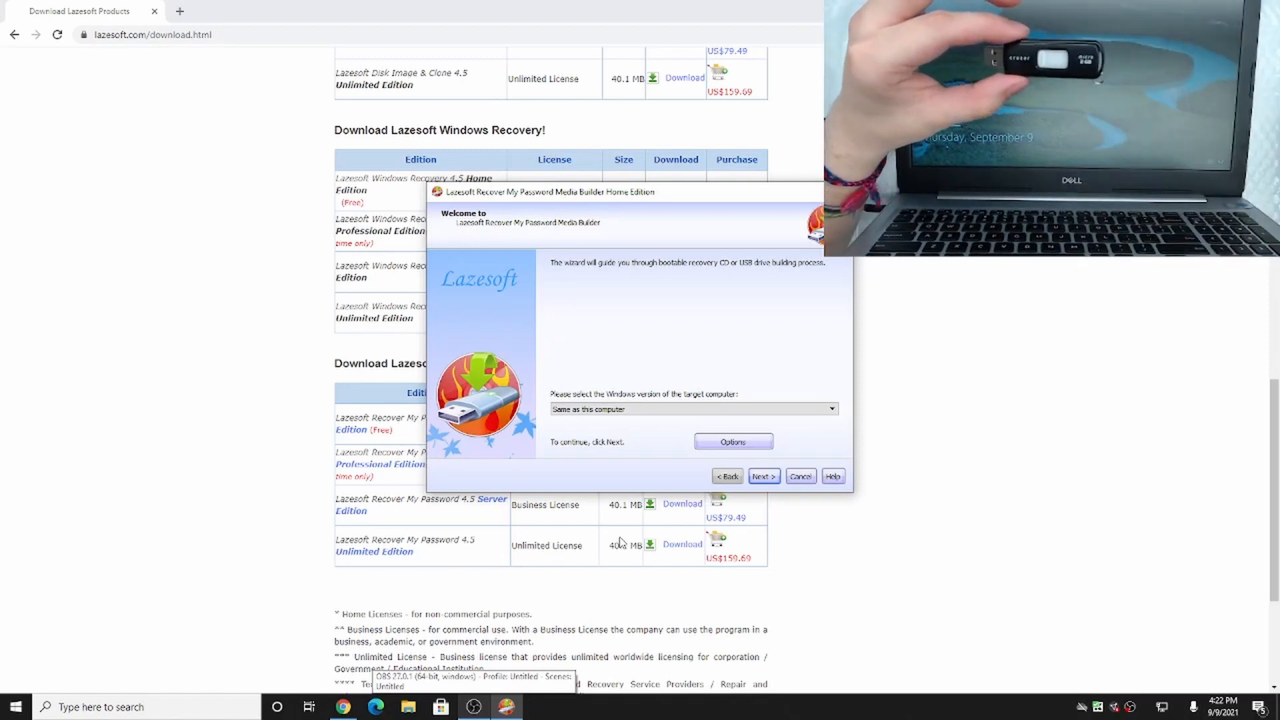
{"action": "mouse_move", "coordinate": [555, 479]}
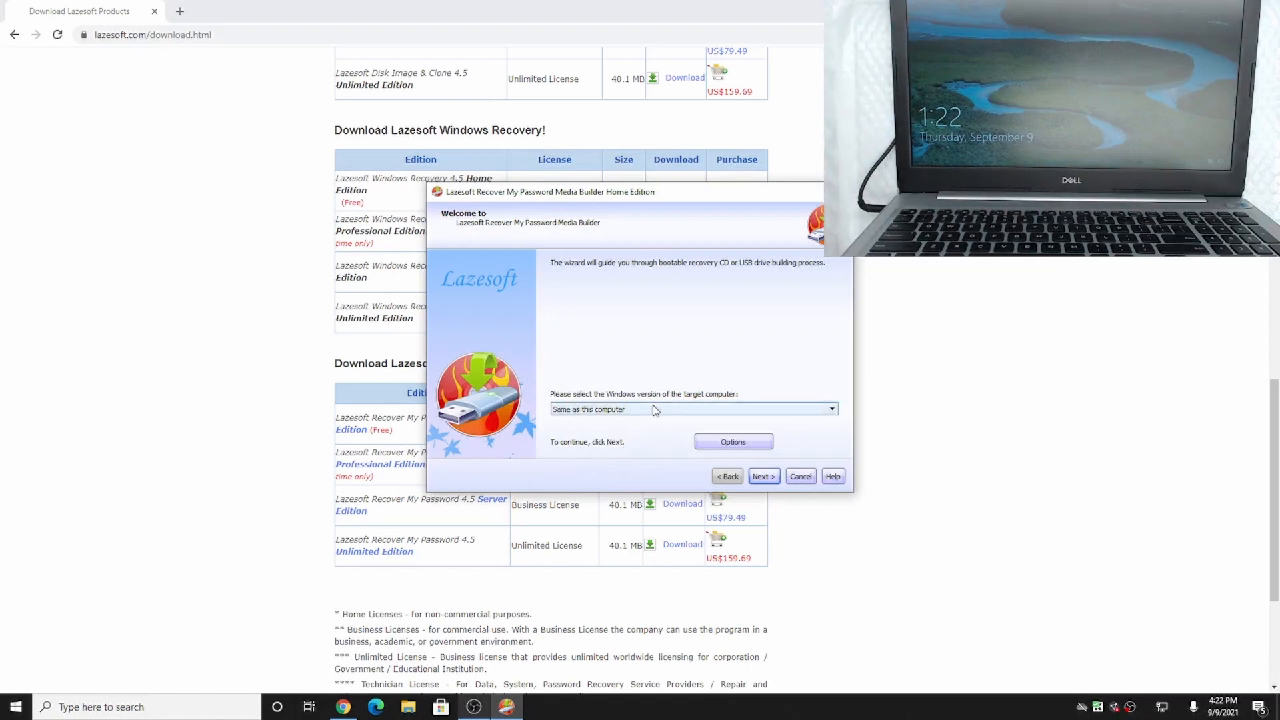
{"action": "mouse_move", "coordinate": [625, 416]}
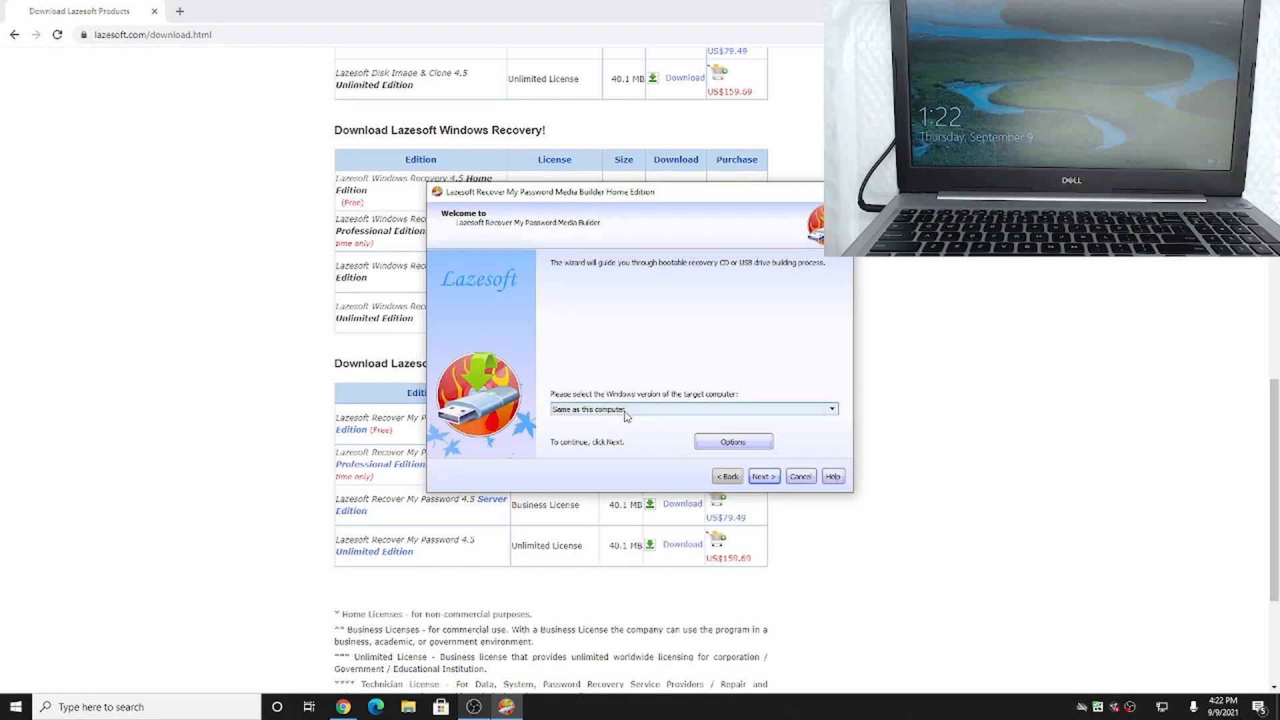
{"action": "left_click", "coordinate": [830, 409]}
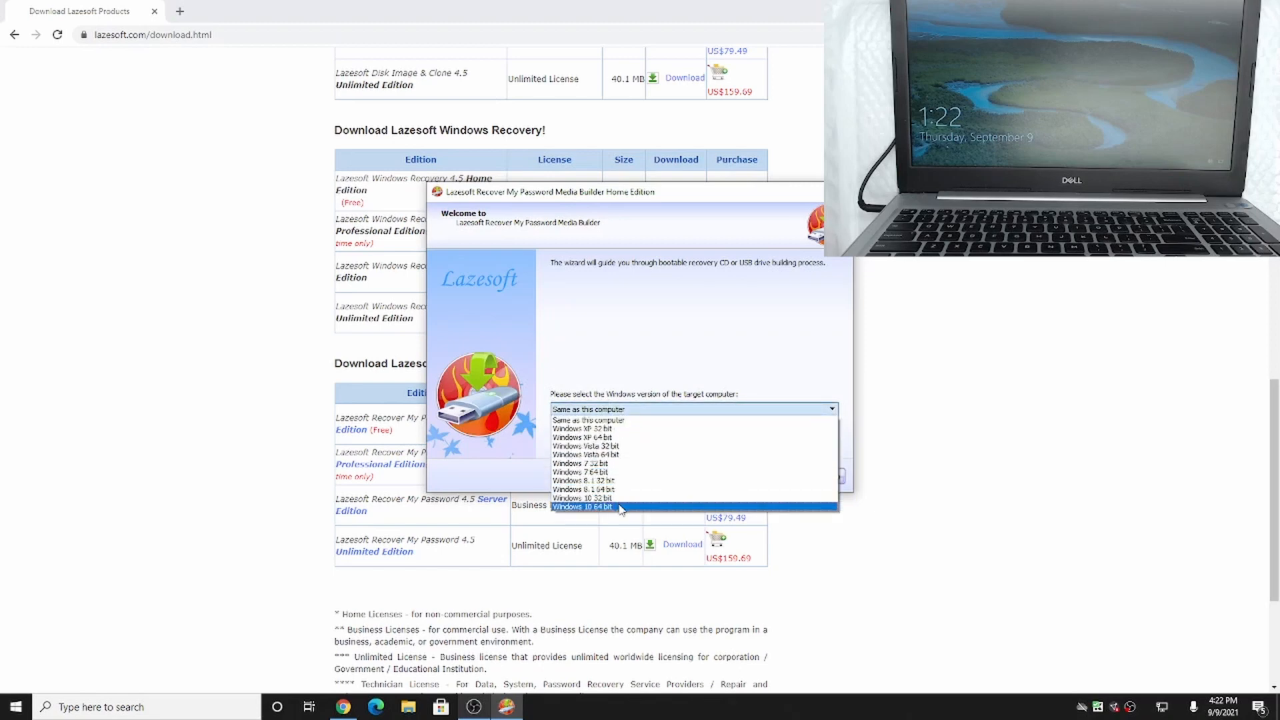
{"action": "left_click", "coordinate": [581, 506]}
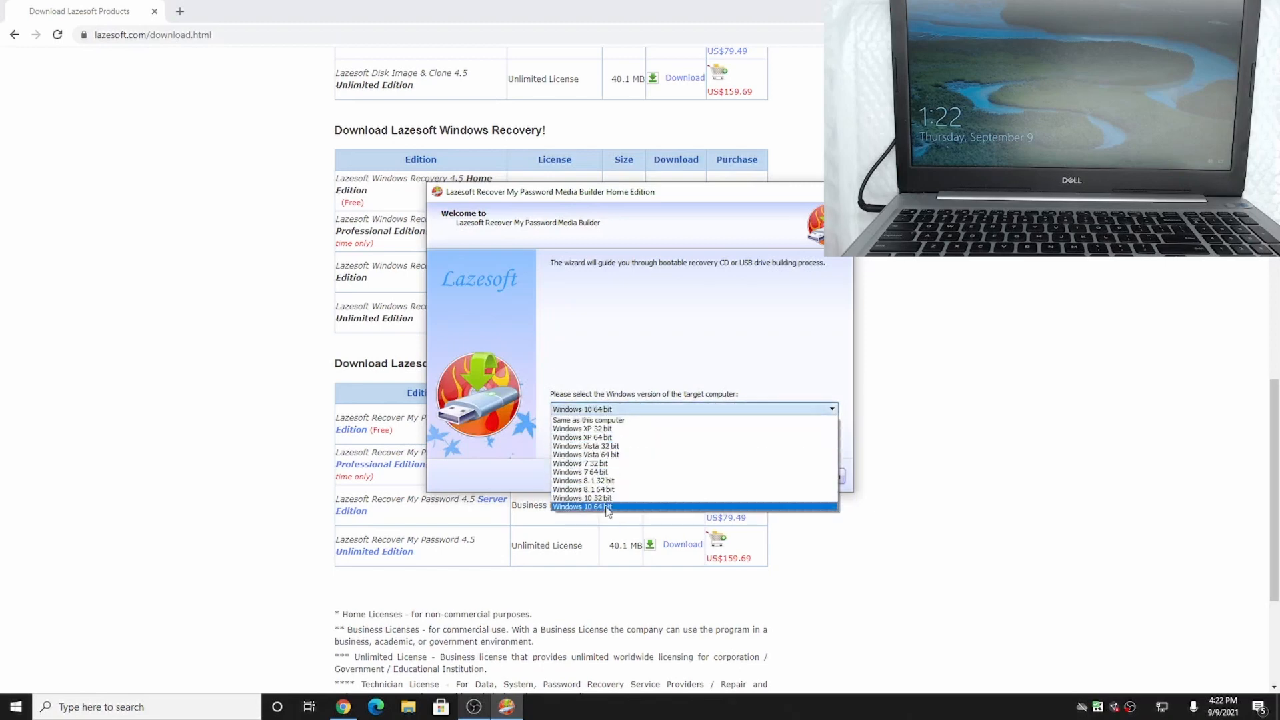
{"action": "mouse_move", "coordinate": [581, 498]}
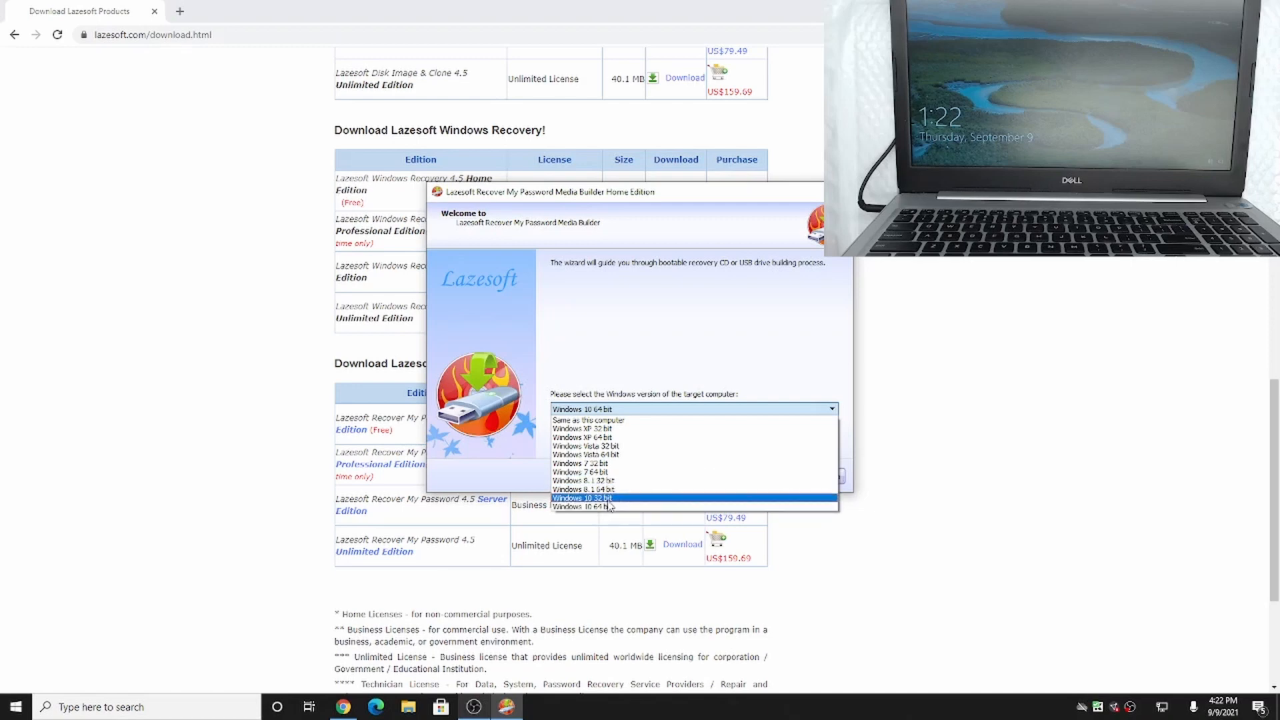
{"action": "mouse_move", "coordinate": [608, 506]}
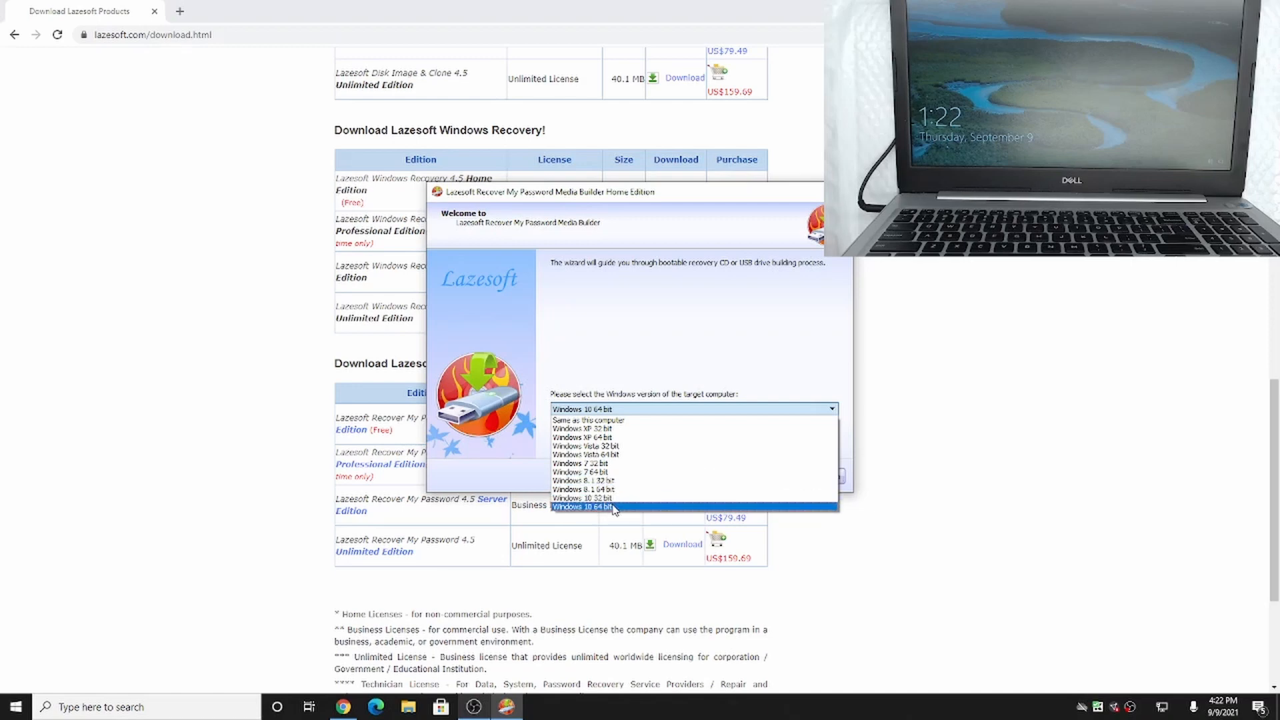
{"action": "mouse_move", "coordinate": [612, 498]}
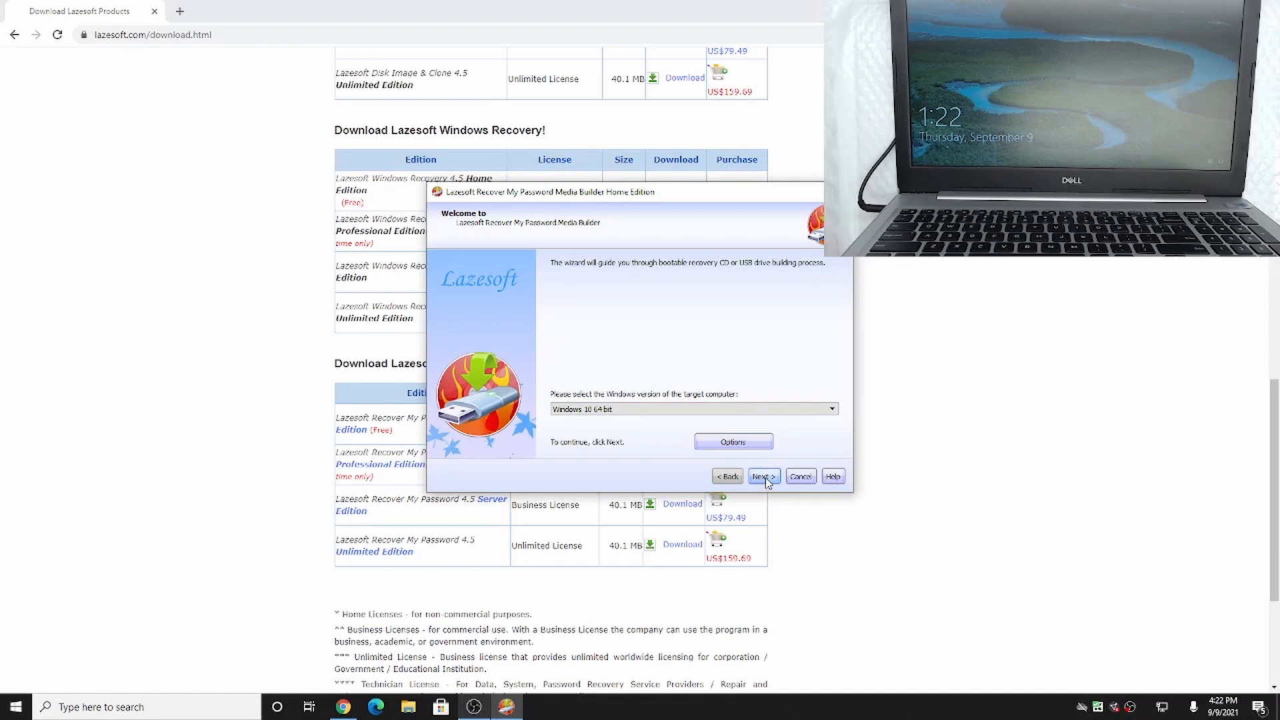
{"action": "mouse_move", "coordinate": [760, 494]}
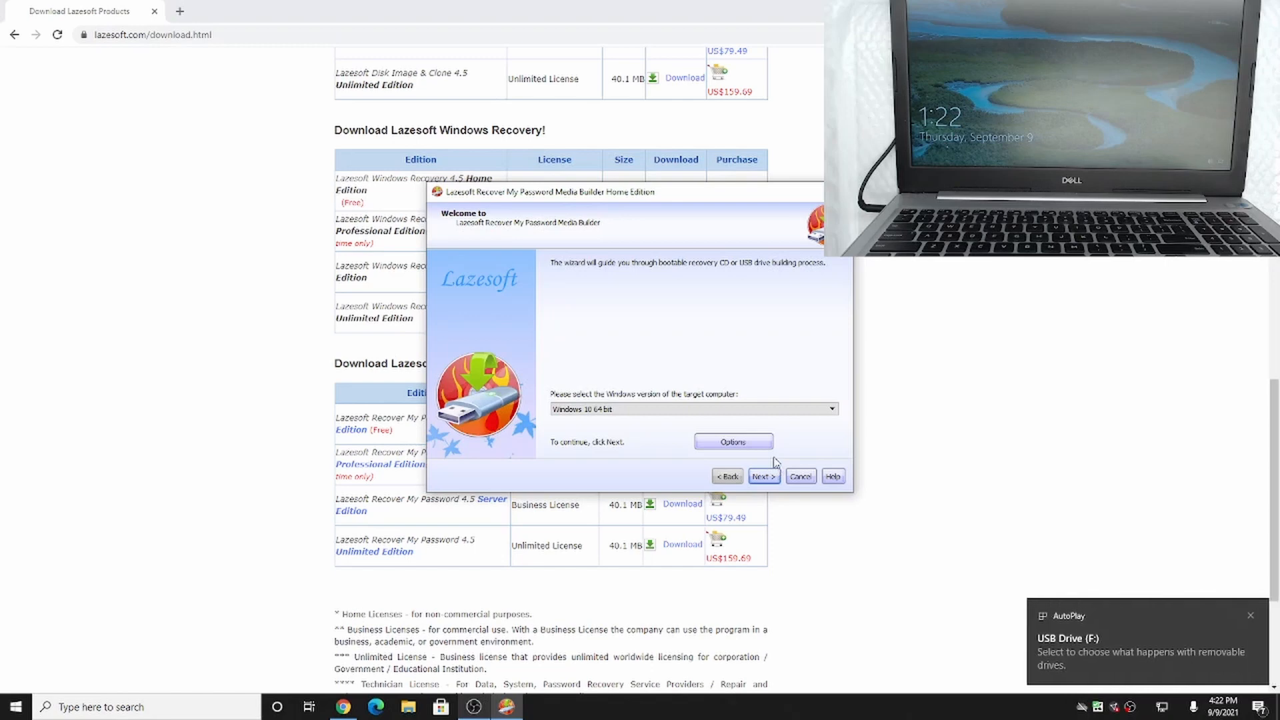
{"action": "mouse_move", "coordinate": [896, 492]}
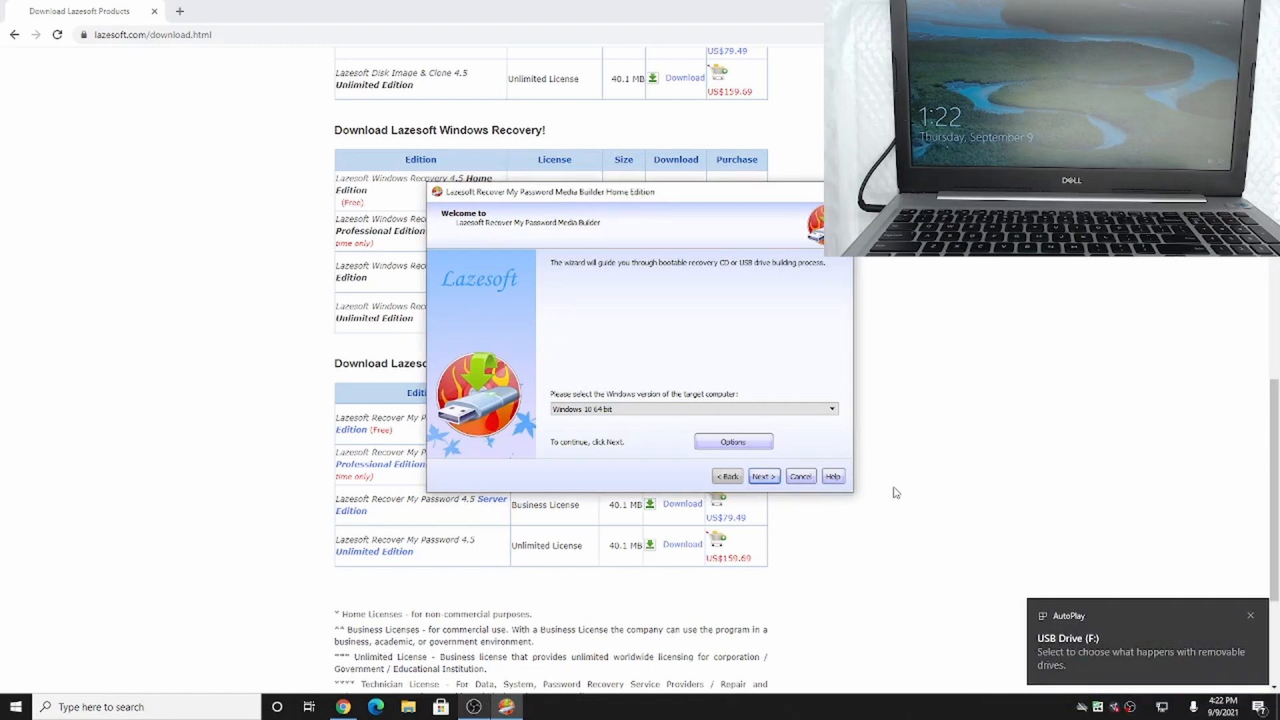
Advance to media selection and choose USB Flash on drive F: as the target
{"action": "left_click", "coordinate": [763, 476]}
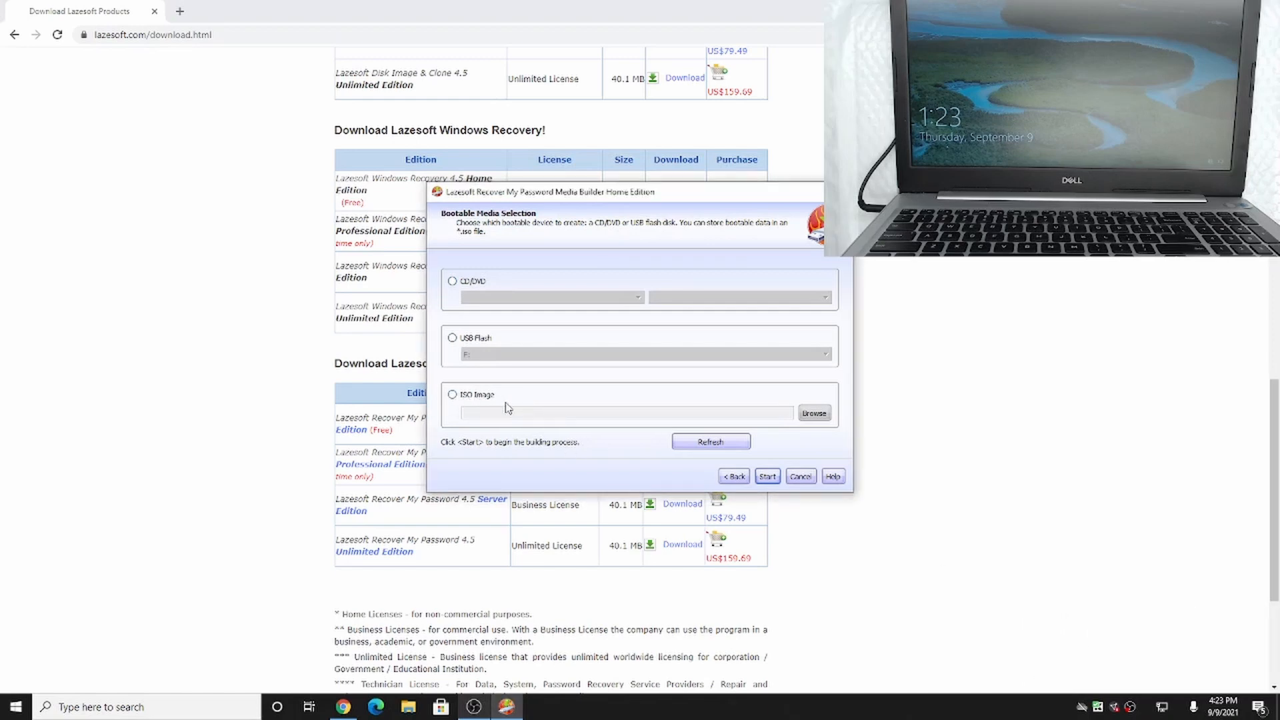
{"action": "mouse_move", "coordinate": [514, 370]}
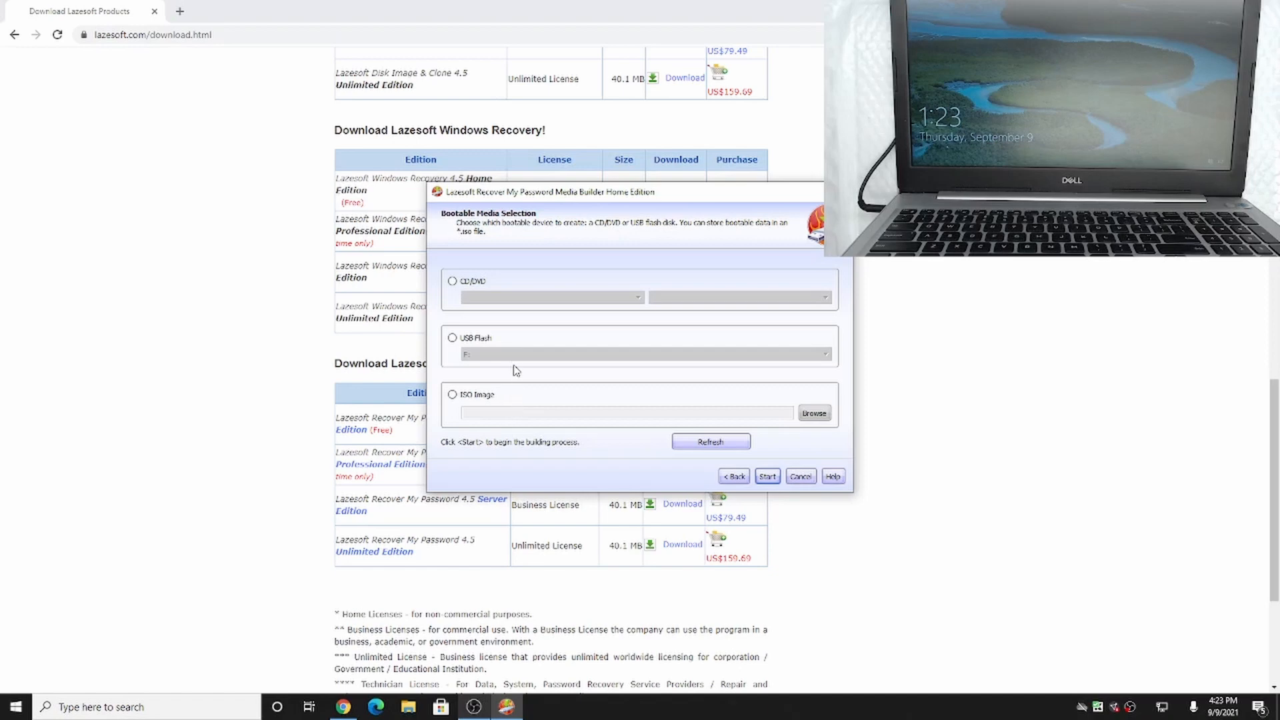
{"action": "left_click", "coordinate": [453, 337]}
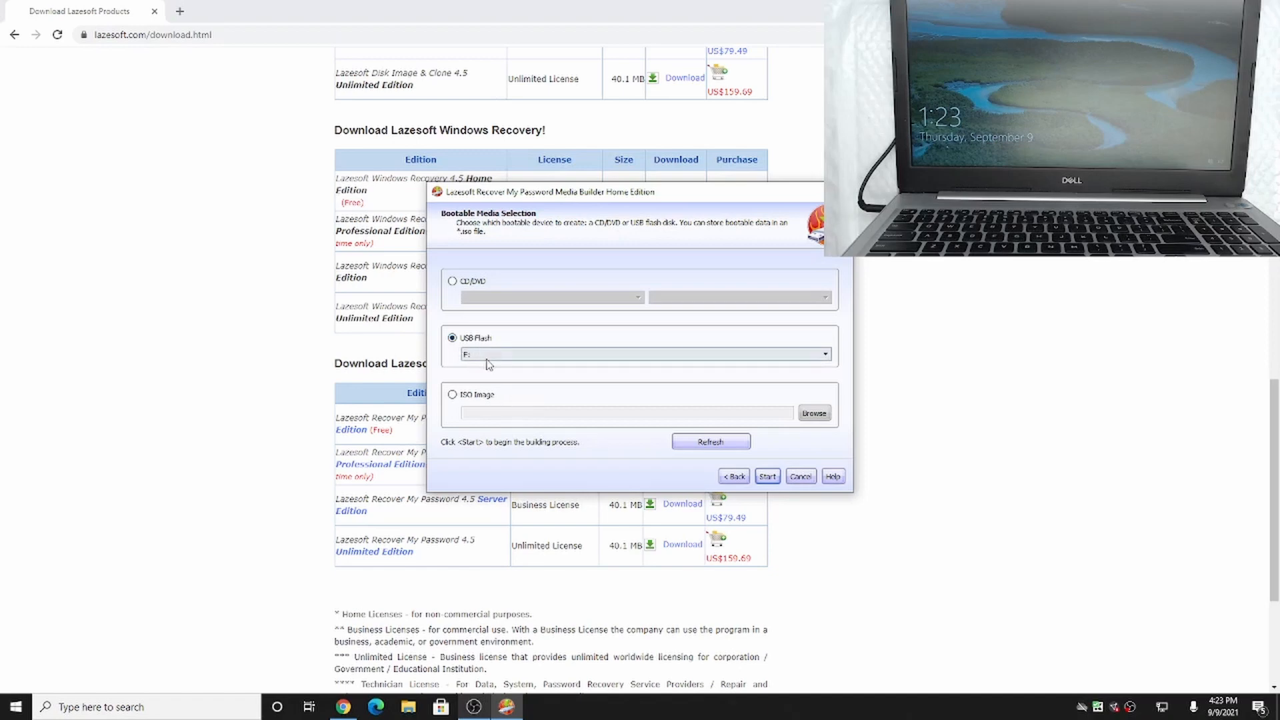
{"action": "left_click", "coordinate": [823, 352]}
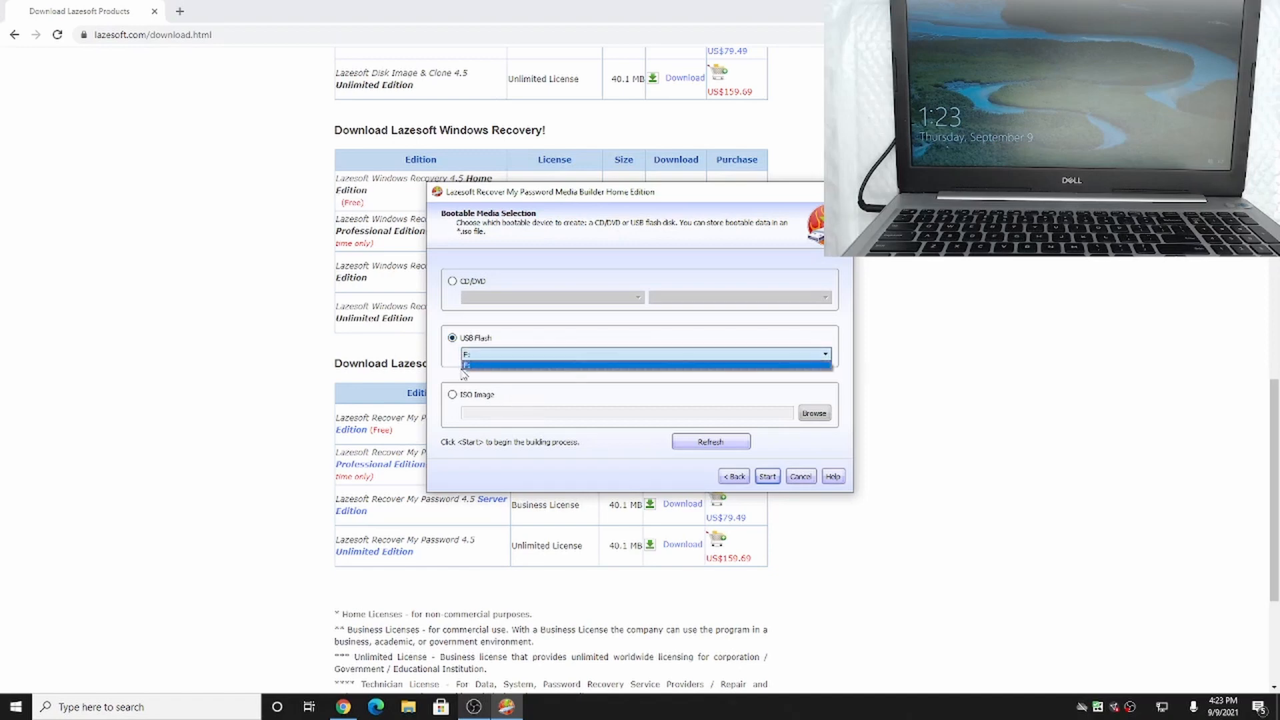
{"action": "left_click", "coordinate": [571, 364]}
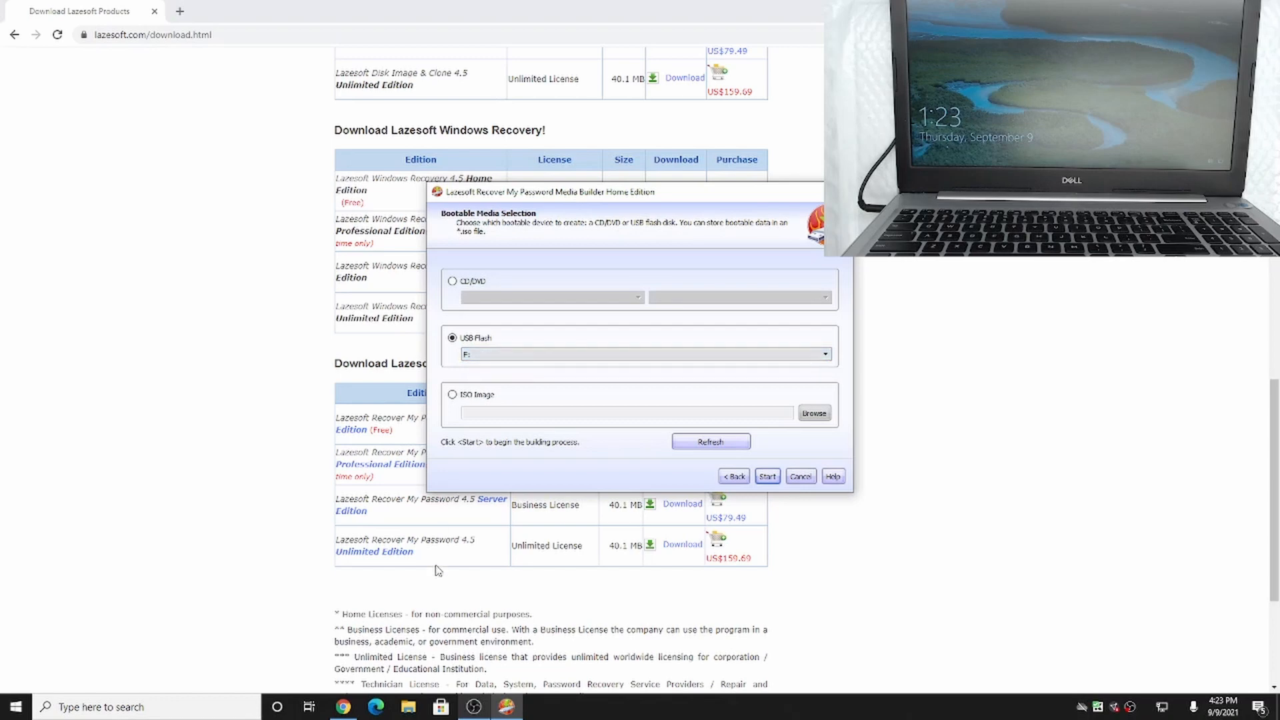
{"action": "left_click", "coordinate": [406, 706]}
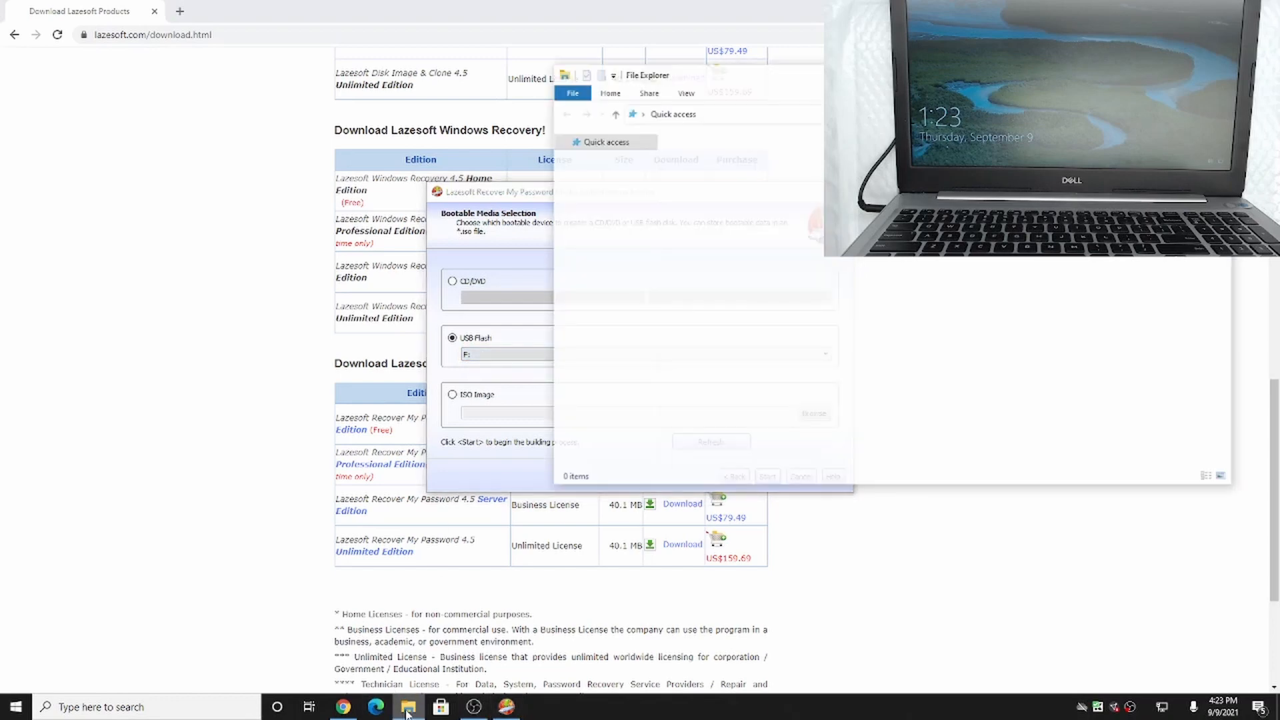
{"action": "left_click", "coordinate": [596, 301]}
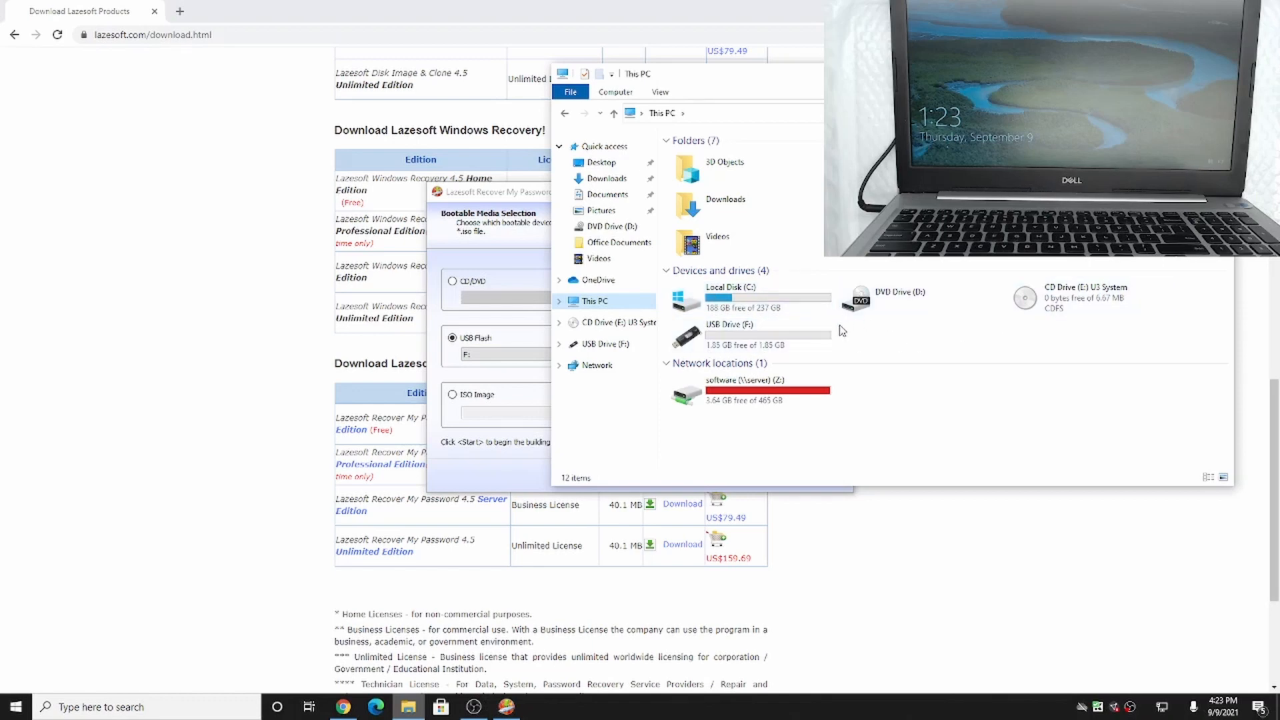
{"action": "left_click", "coordinate": [729, 331]}
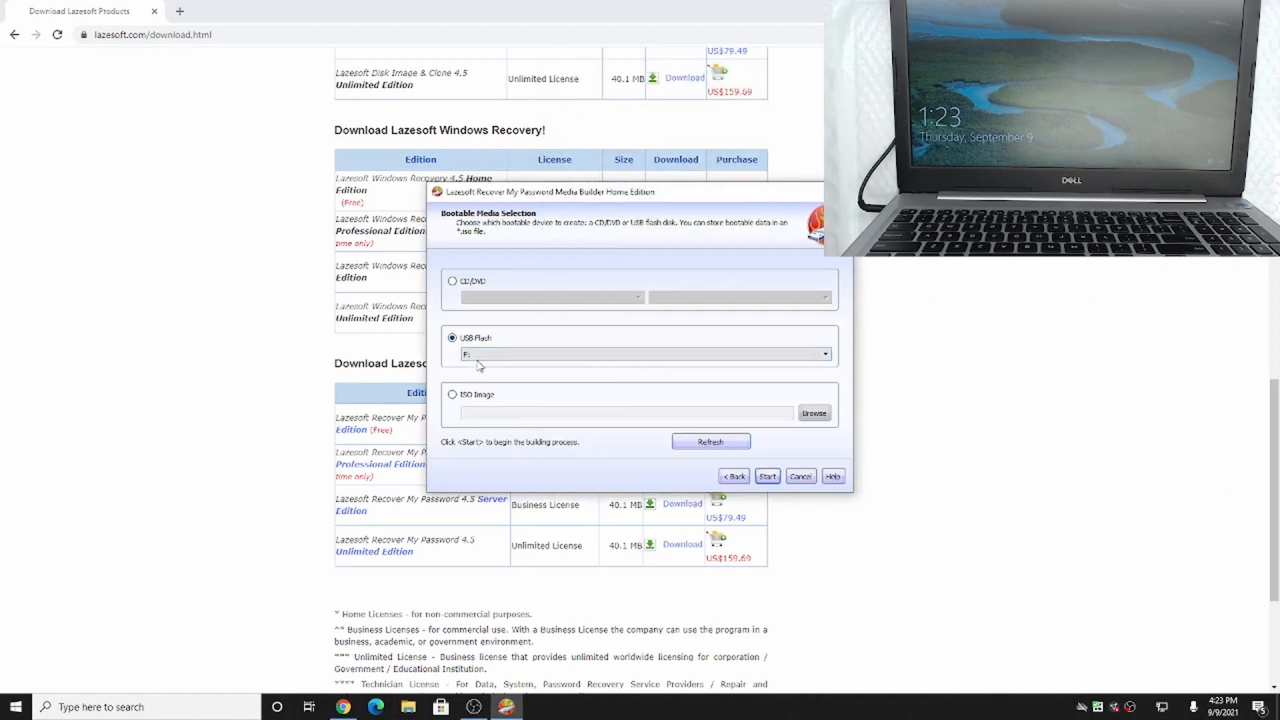
Start the build, confirm formatting drive F:, and wait for Wizard Finished
{"action": "left_click", "coordinate": [766, 476]}
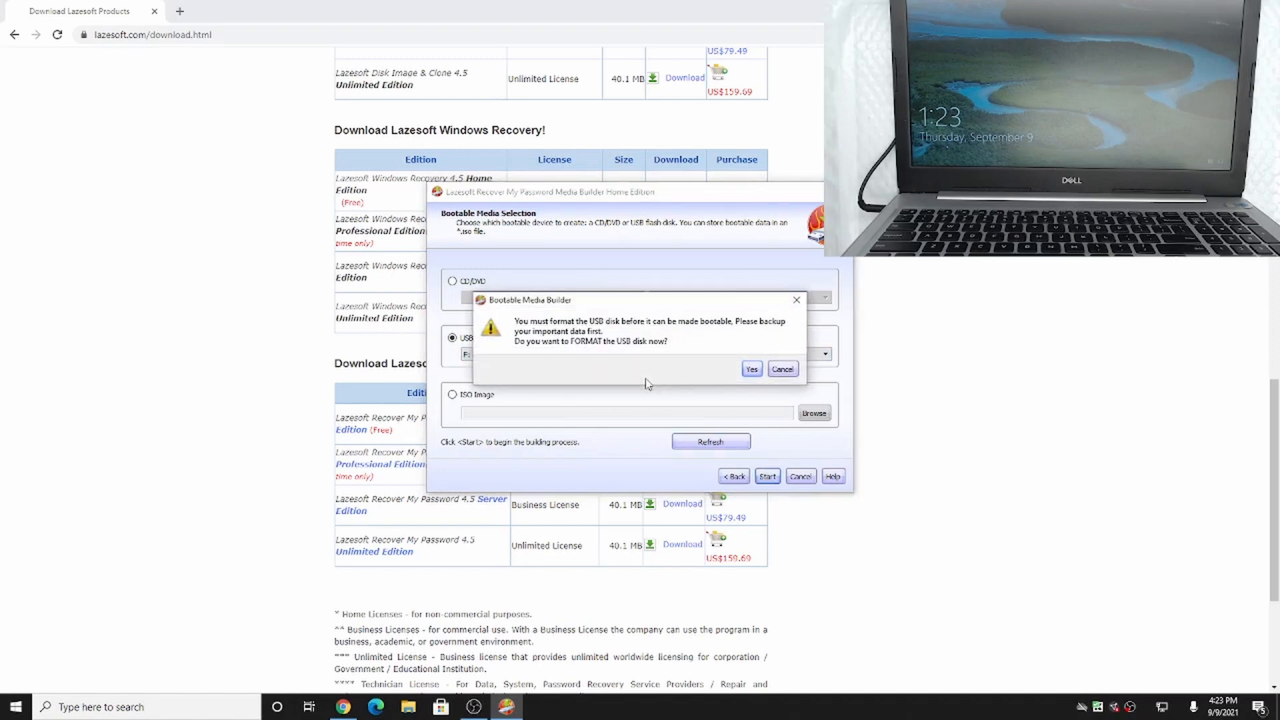
{"action": "mouse_move", "coordinate": [654, 368]}
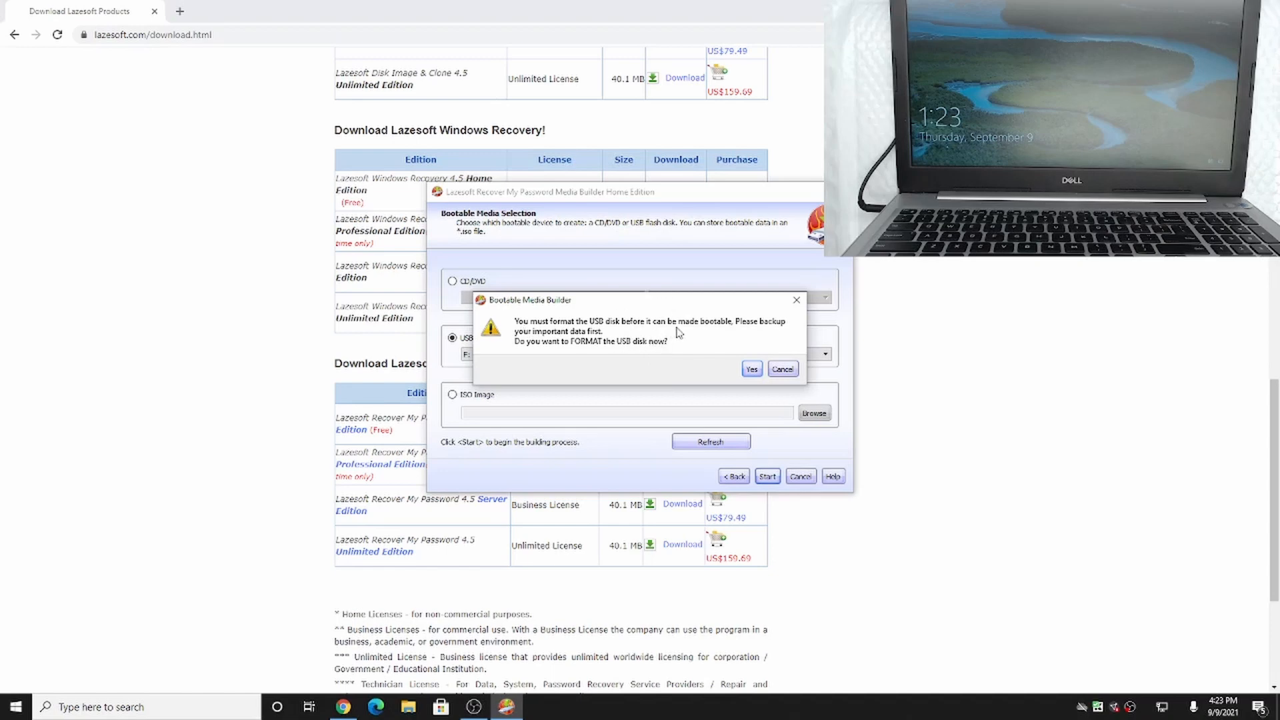
{"action": "mouse_move", "coordinate": [727, 320]}
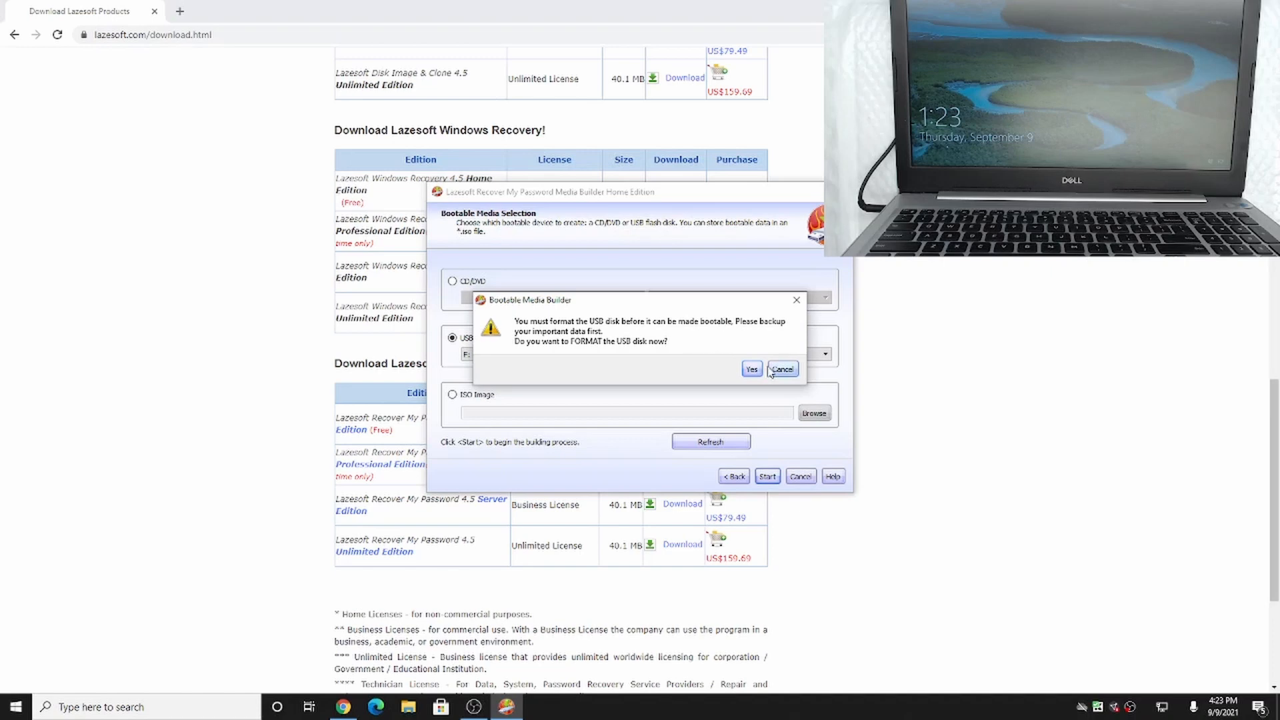
{"action": "left_click", "coordinate": [750, 369]}
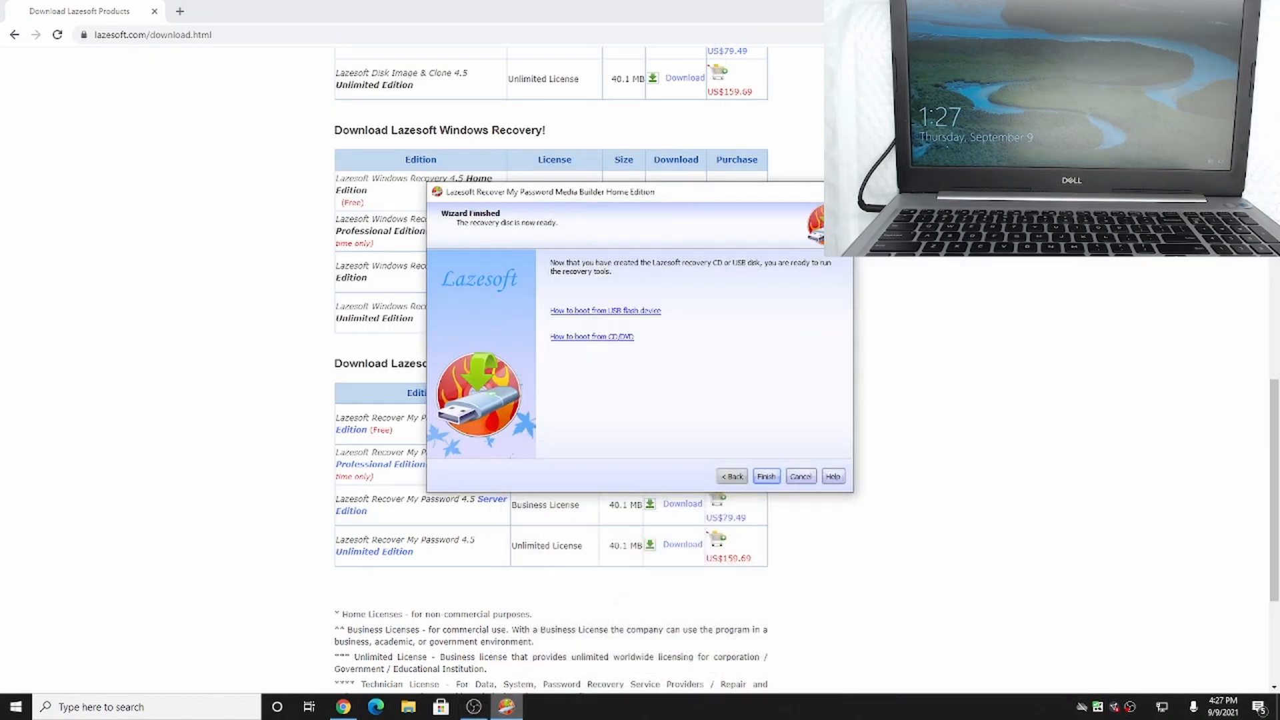
Finish the Media Builder wizard and close the Recover My Password main window
{"action": "left_click", "coordinate": [474, 707]}
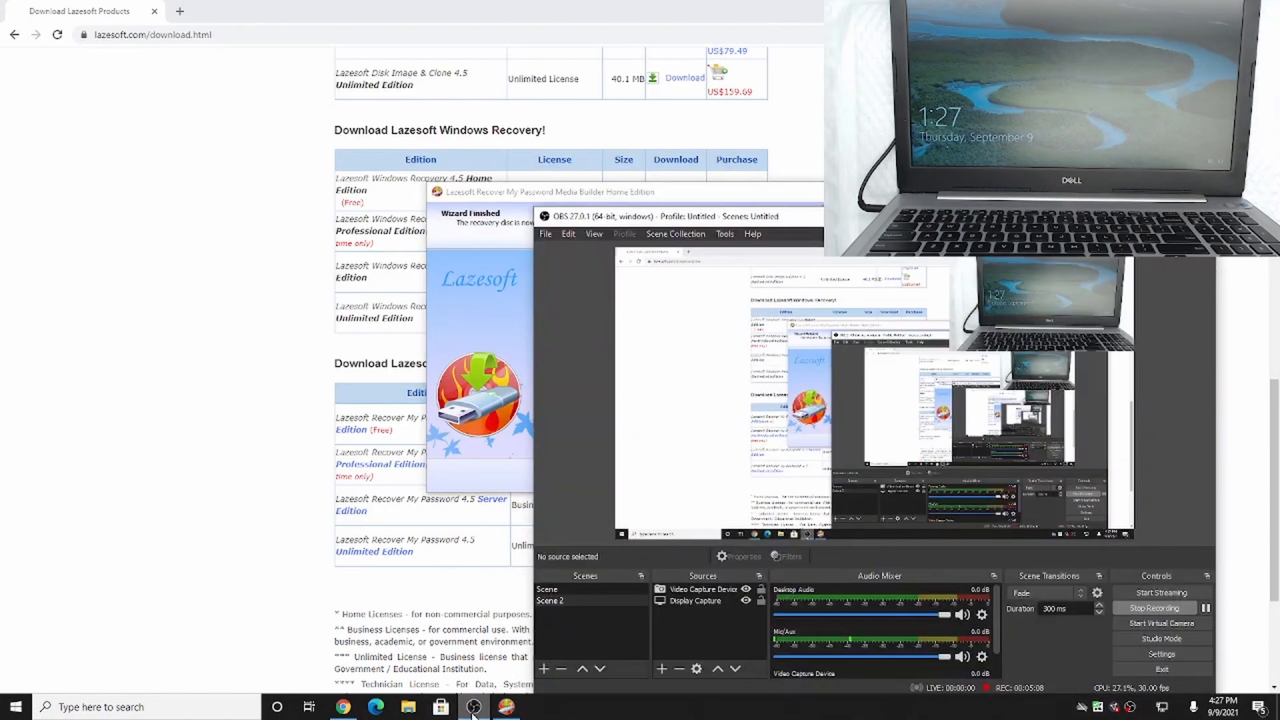
{"action": "left_click", "coordinate": [474, 707]}
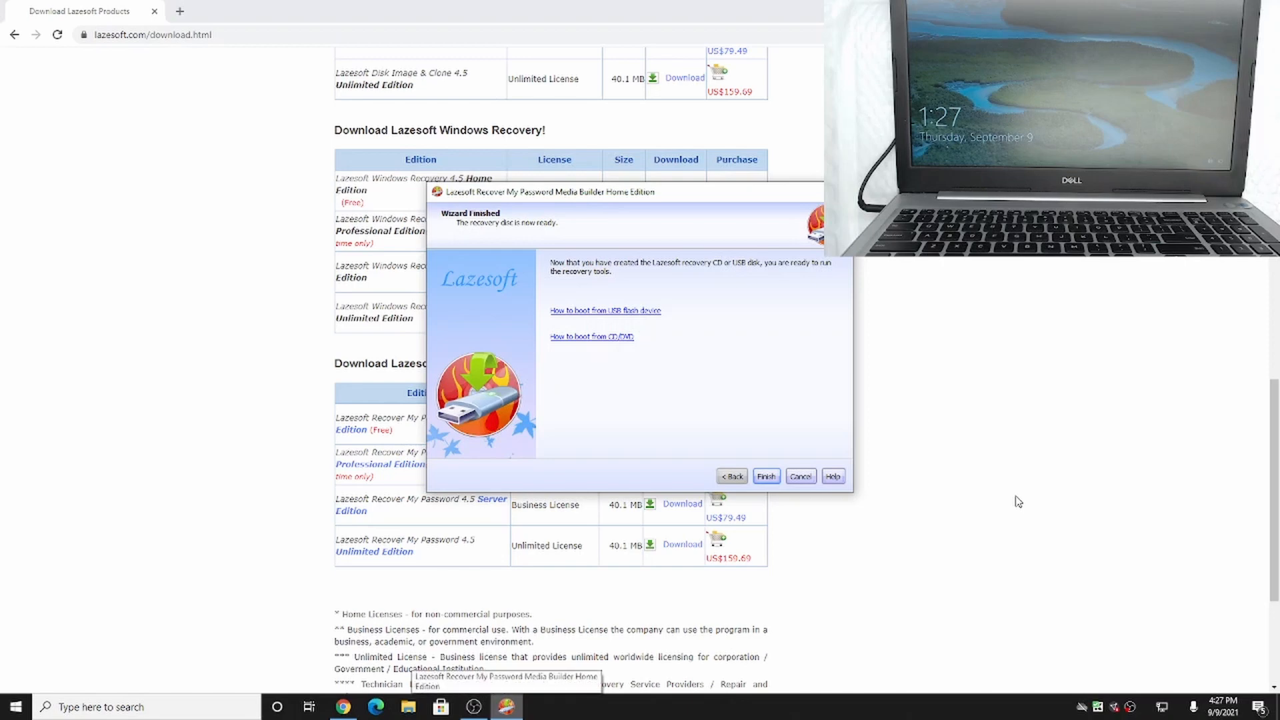
{"action": "mouse_move", "coordinate": [567, 254]}
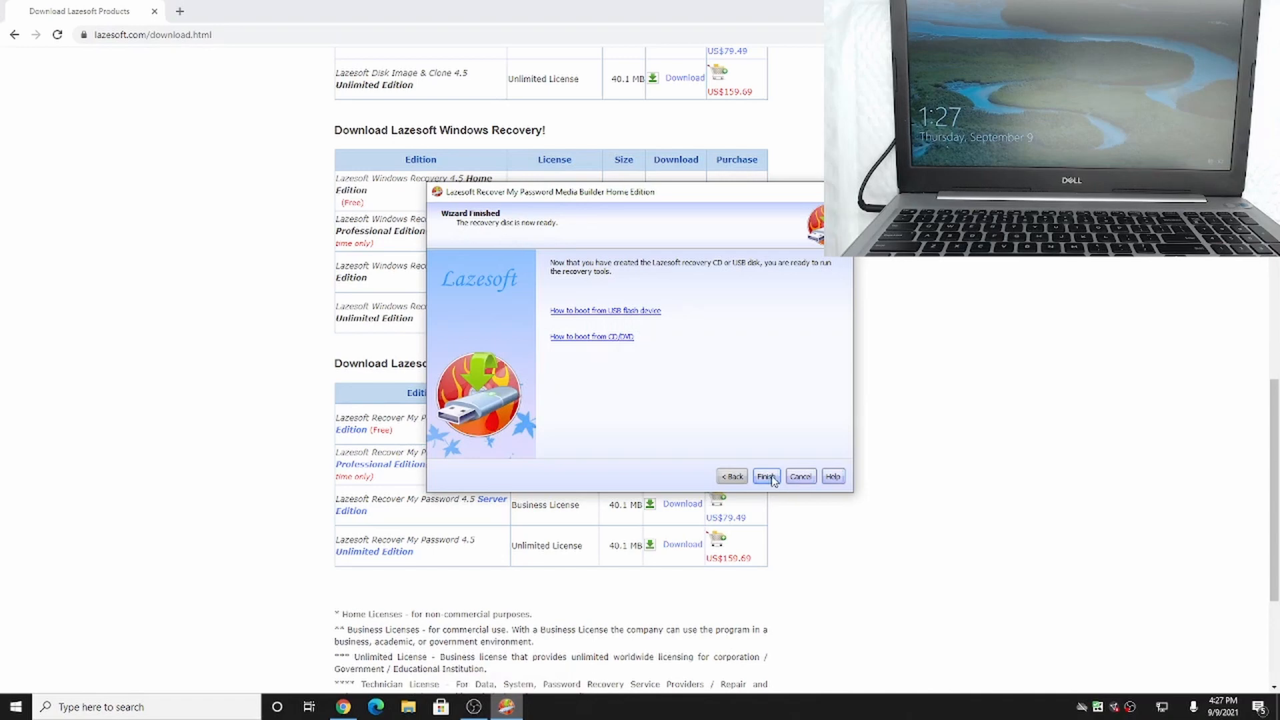
{"action": "left_click", "coordinate": [766, 476]}
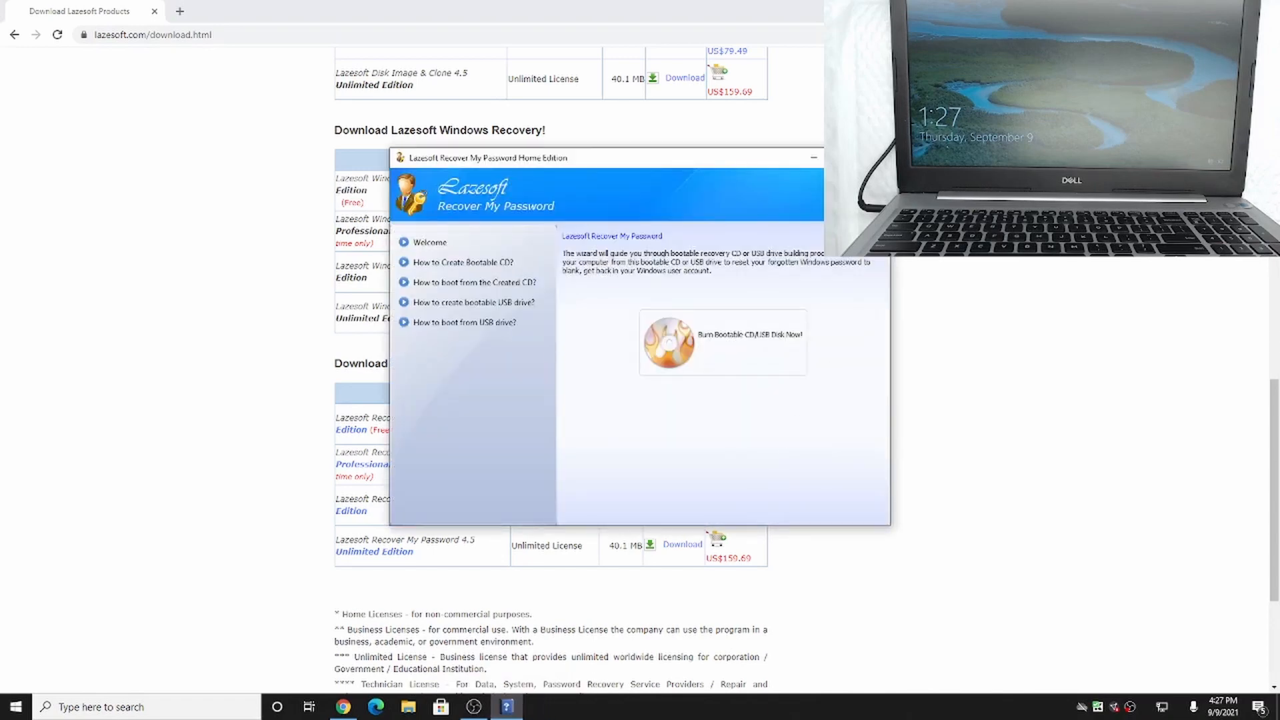
{"action": "left_click", "coordinate": [813, 157]}
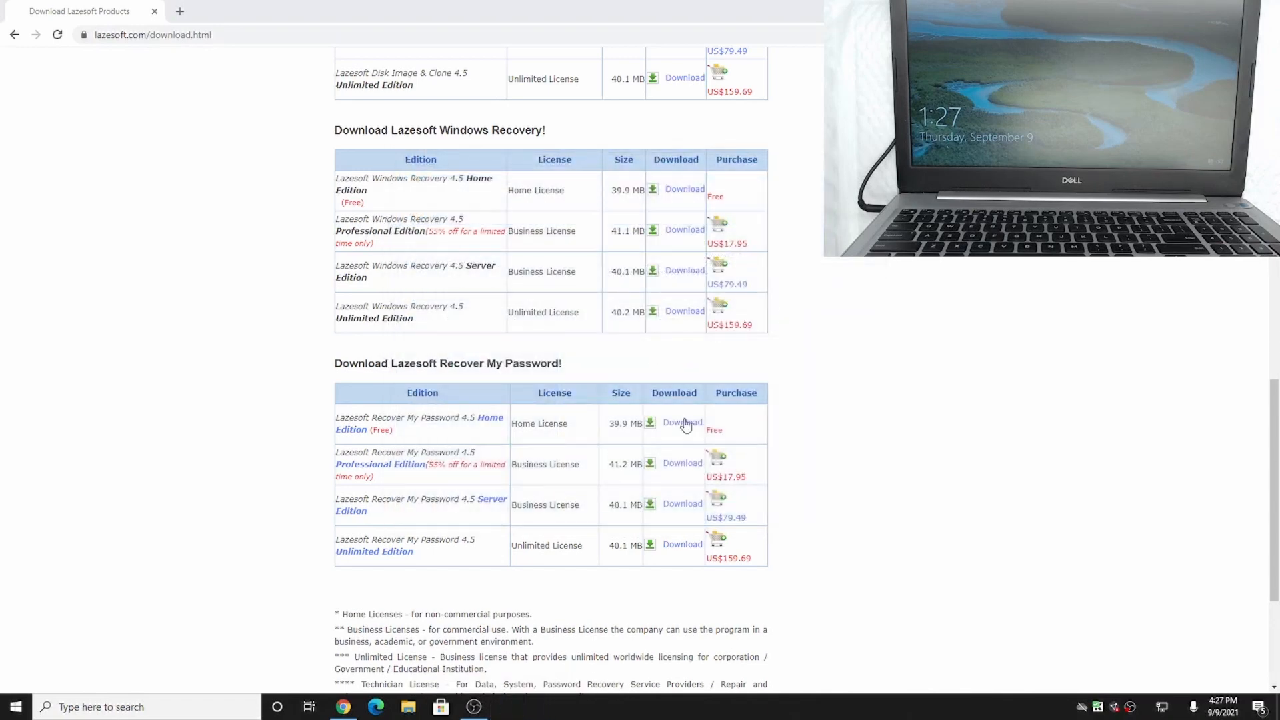
{"action": "mouse_move", "coordinate": [662, 494]}
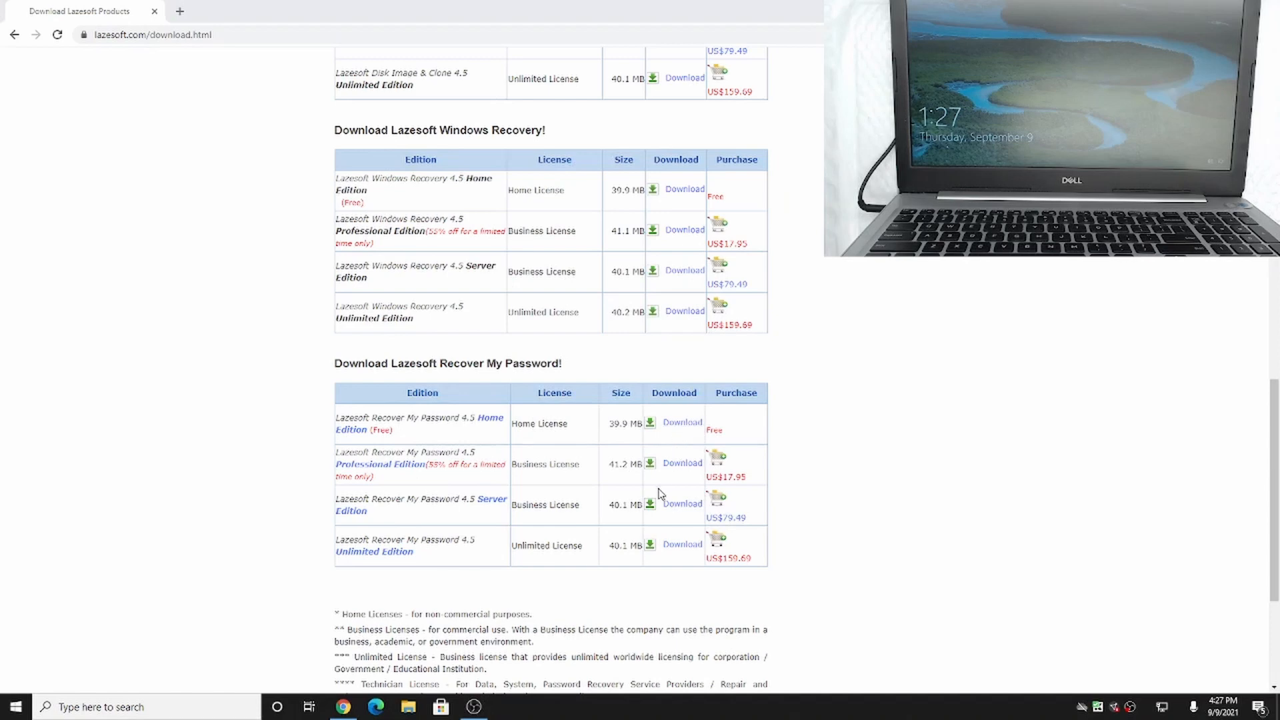
{"action": "mouse_move", "coordinate": [408, 707]}
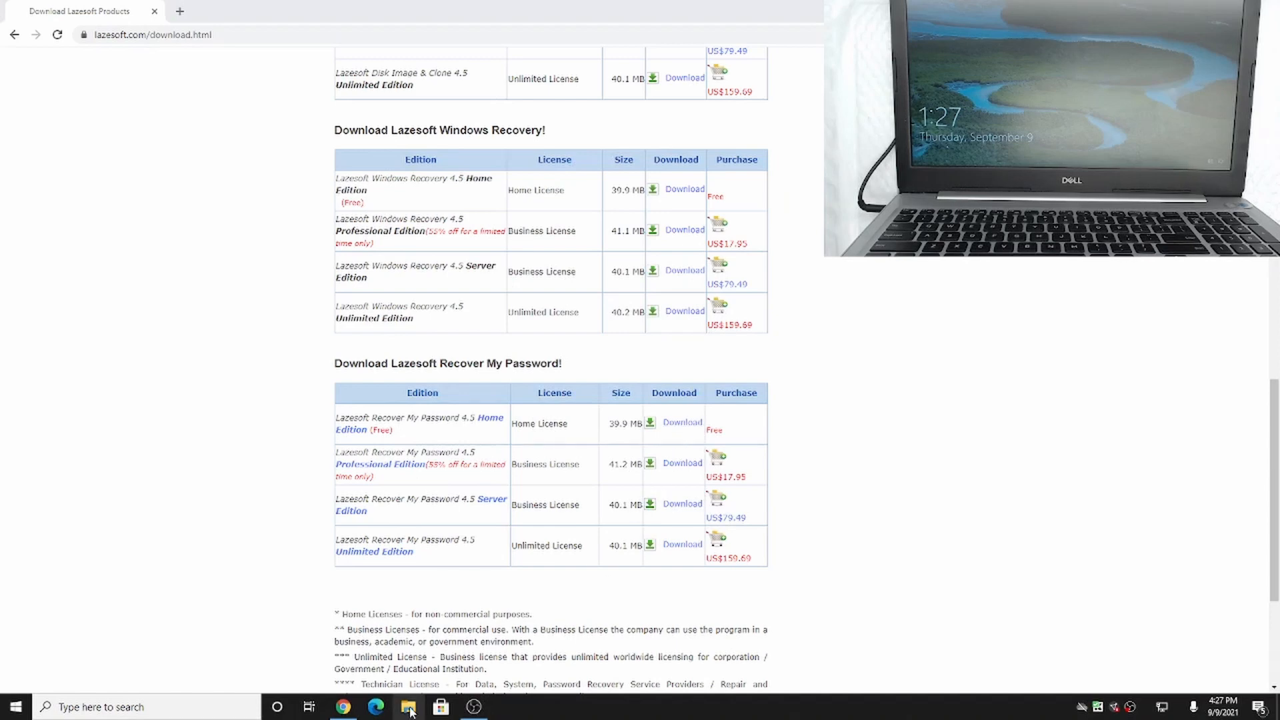
Check LAZESOFT (F:) under This PC in File Explorer, then safely eject it
{"action": "left_click", "coordinate": [408, 707]}
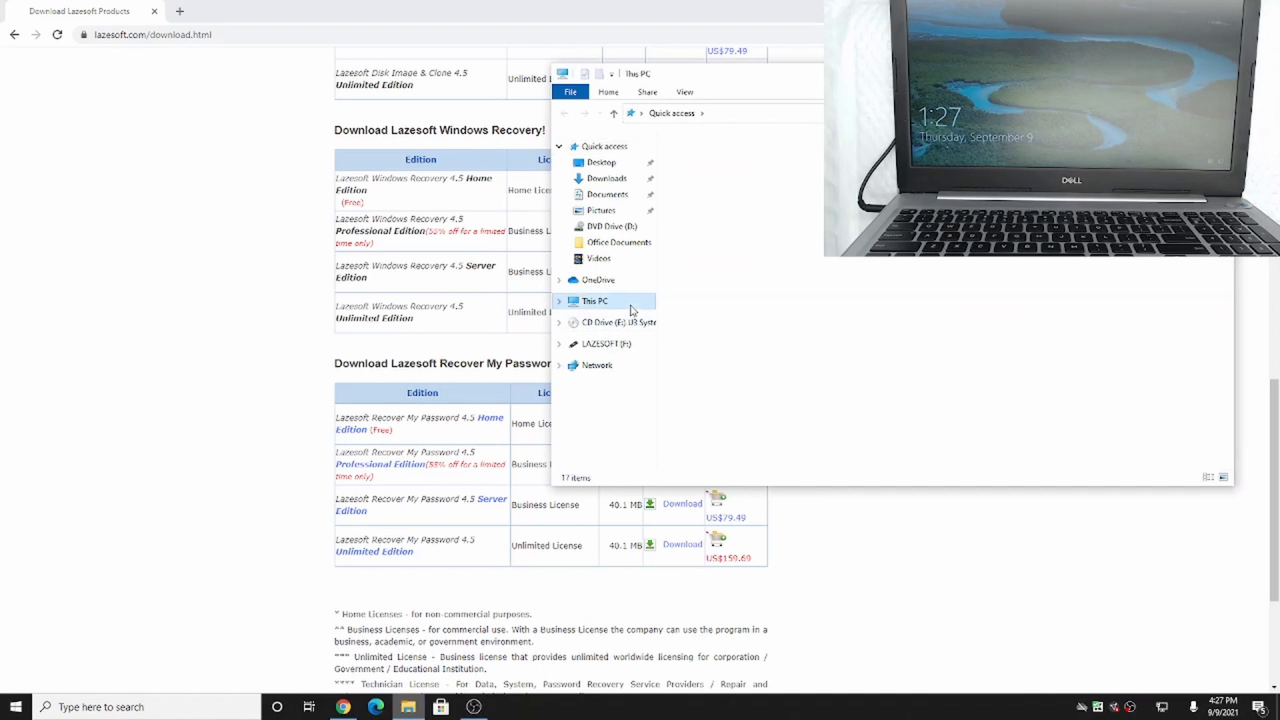
{"action": "left_click", "coordinate": [596, 301]}
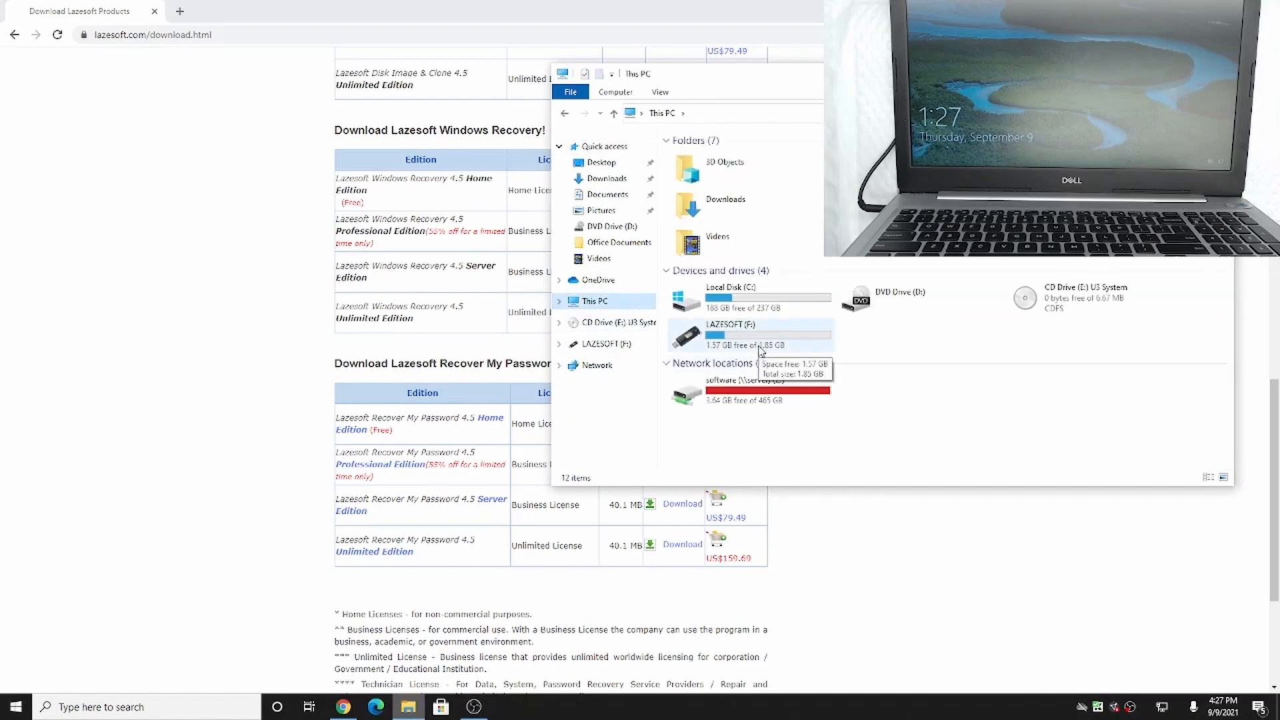
{"action": "left_click", "coordinate": [731, 335]}
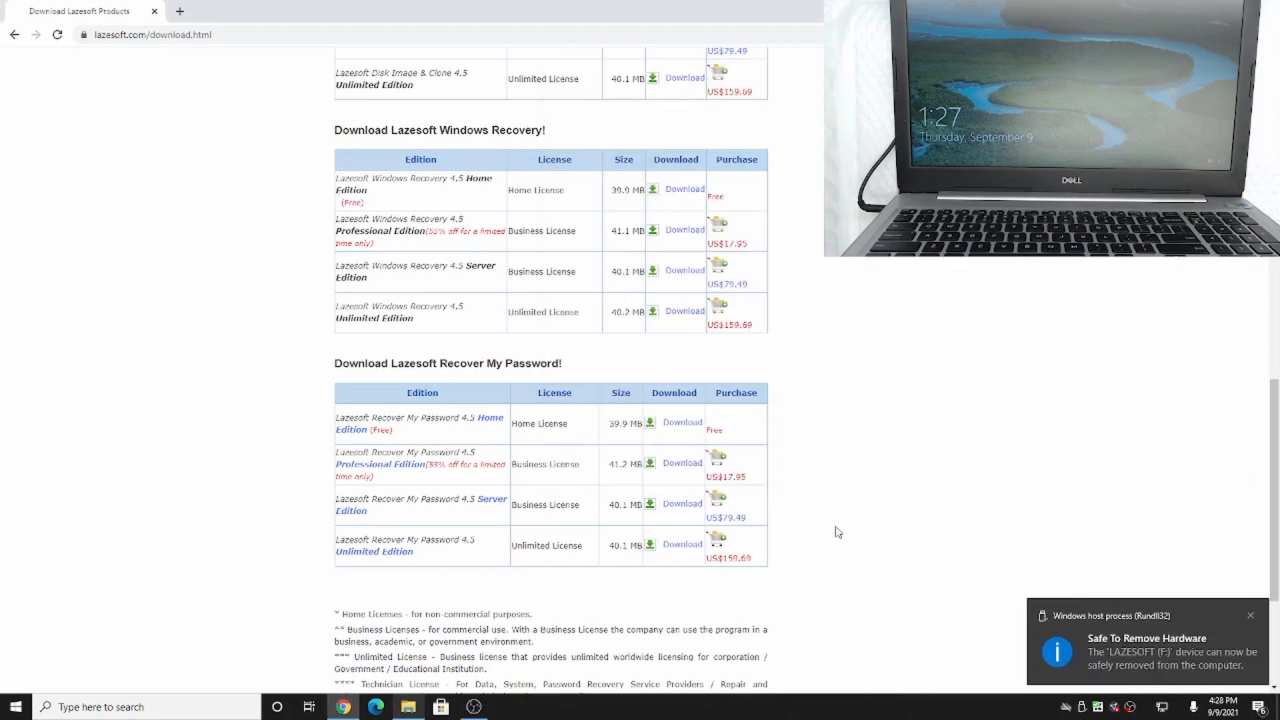
{"action": "left_click", "coordinate": [472, 707]}
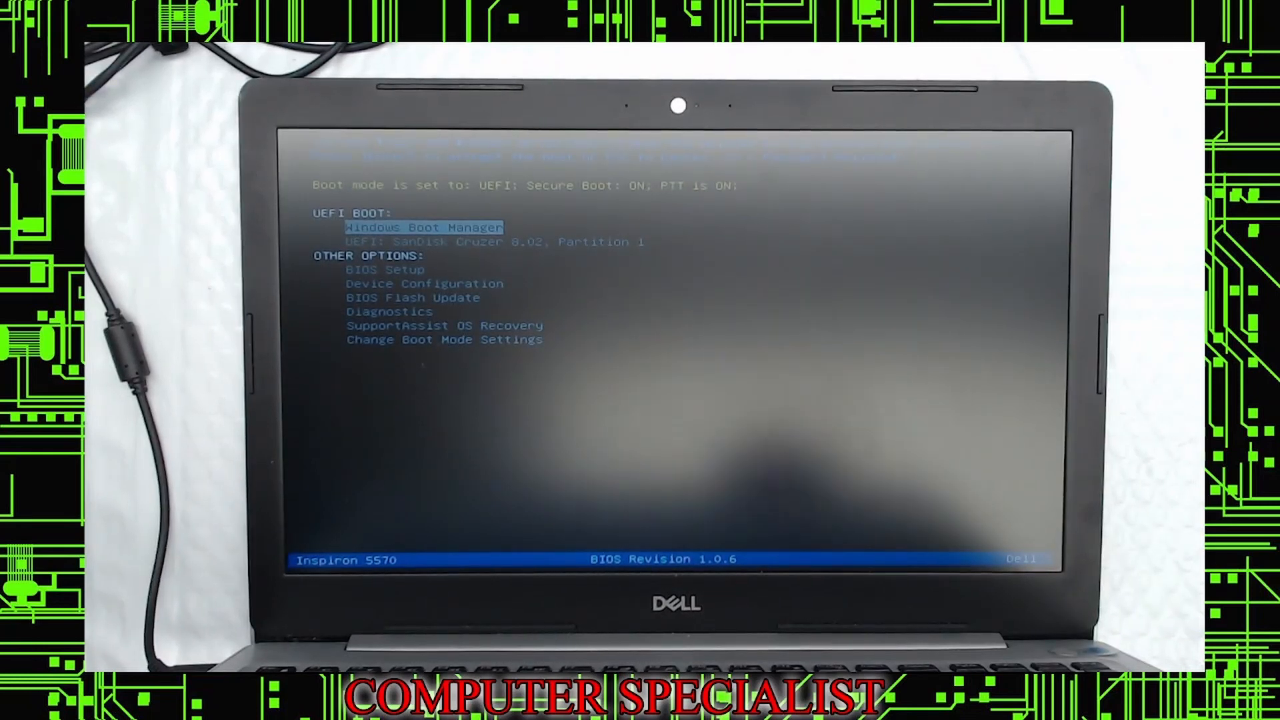
Select UEFI: SanDisk Cruzer in the F12 boot menu and boot from it
{"action": "key", "text": "Down"}
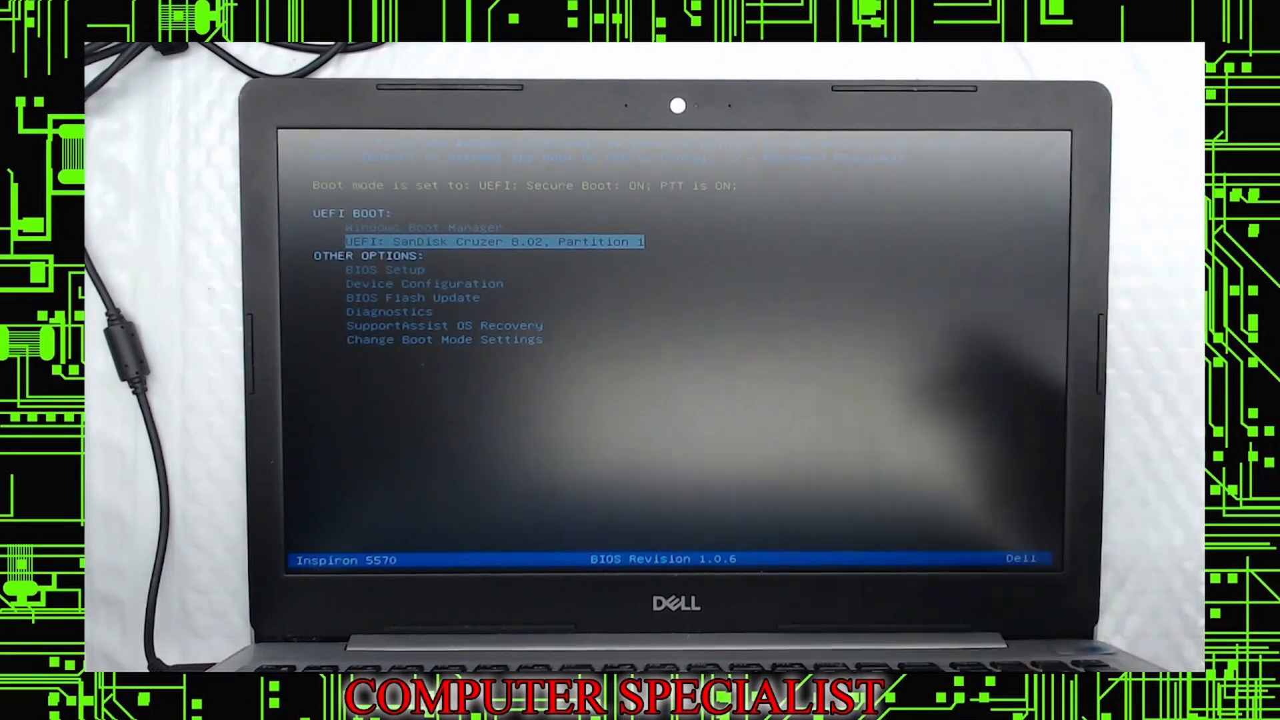
{"action": "key", "text": "Return"}
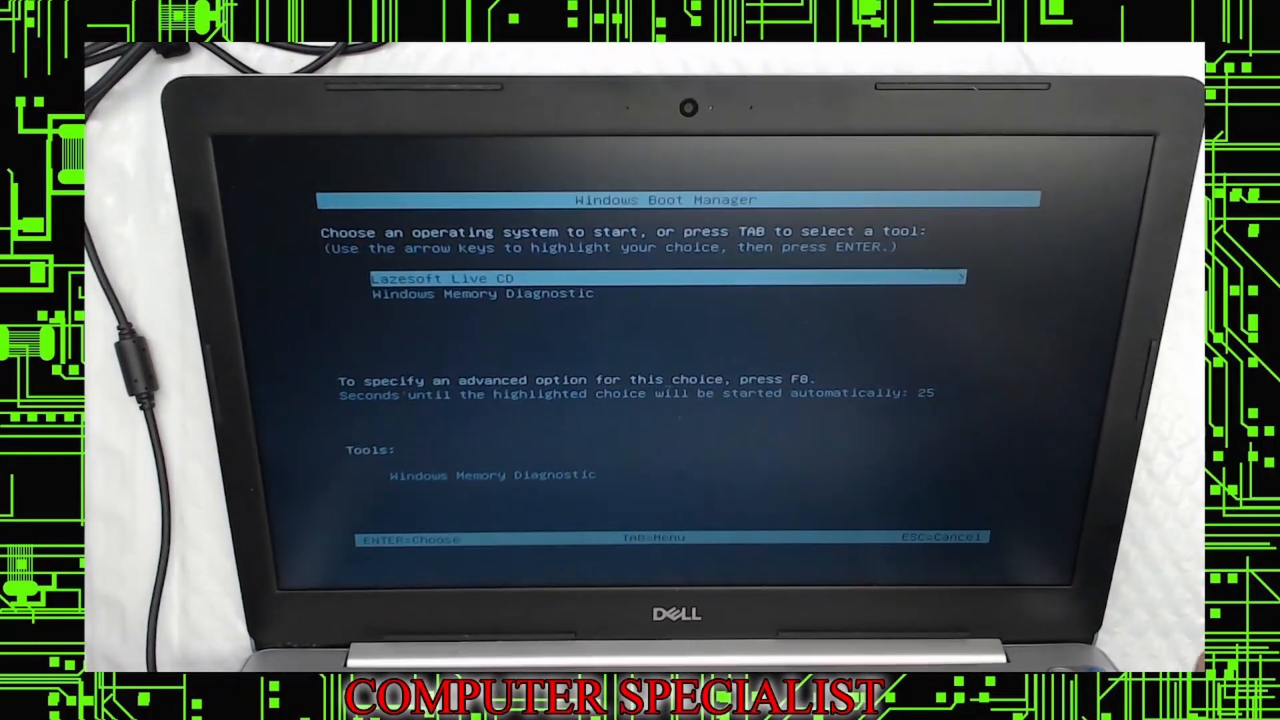
Boot the highlighted Lazesoft Live CD entry in Windows Boot Manager
{"action": "key", "text": "Return"}
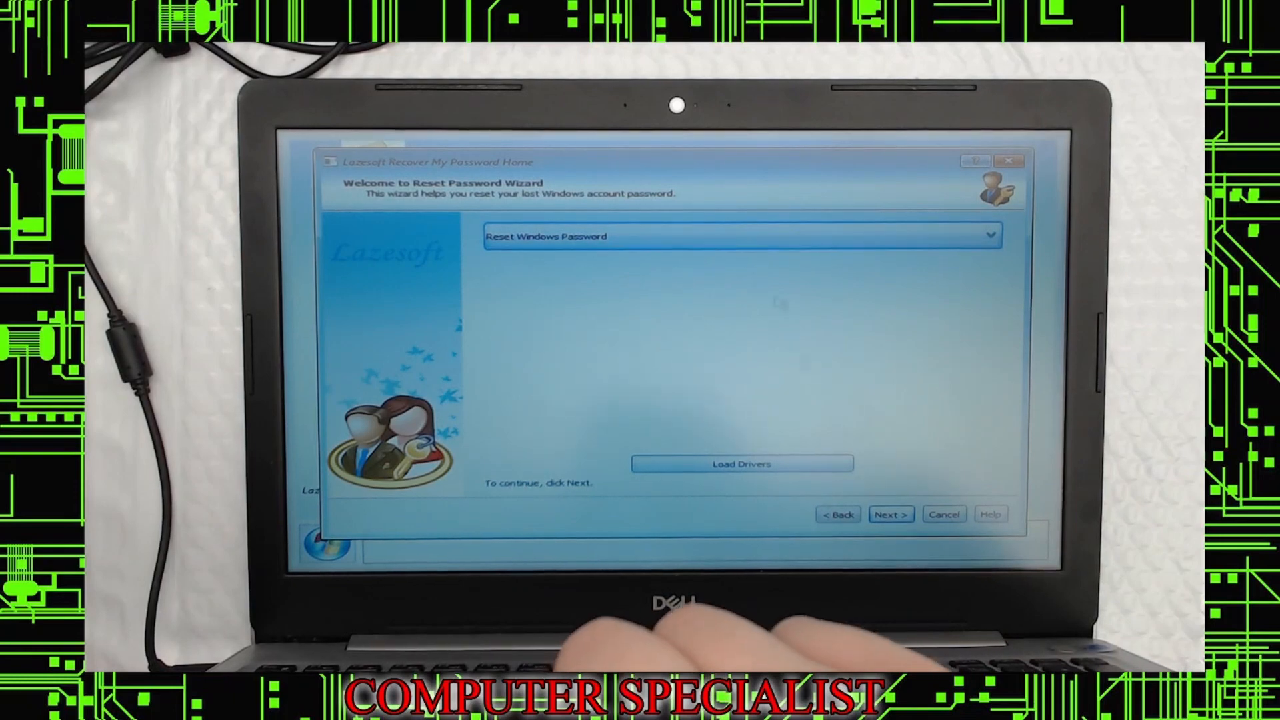
Choose Reset Windows Password for non-commercial use, then Reset Local Password on Windows 10
{"action": "left_click", "coordinate": [890, 514]}
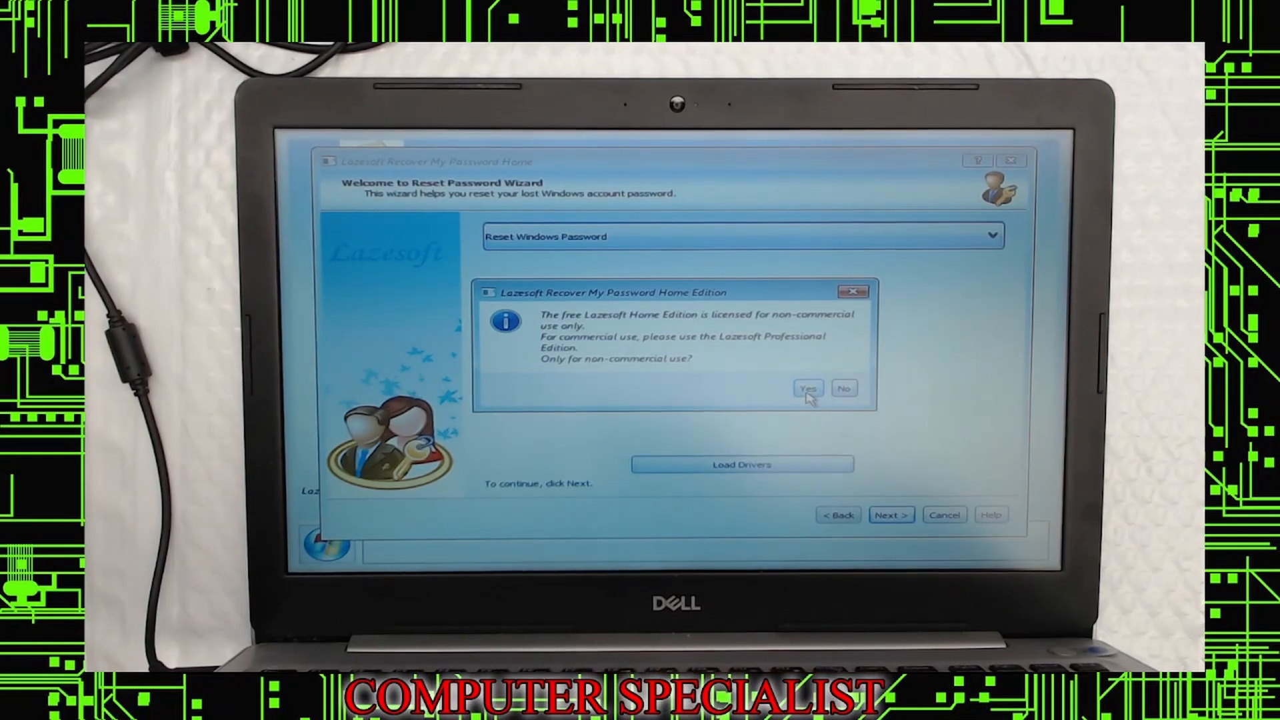
{"action": "left_click", "coordinate": [807, 389]}
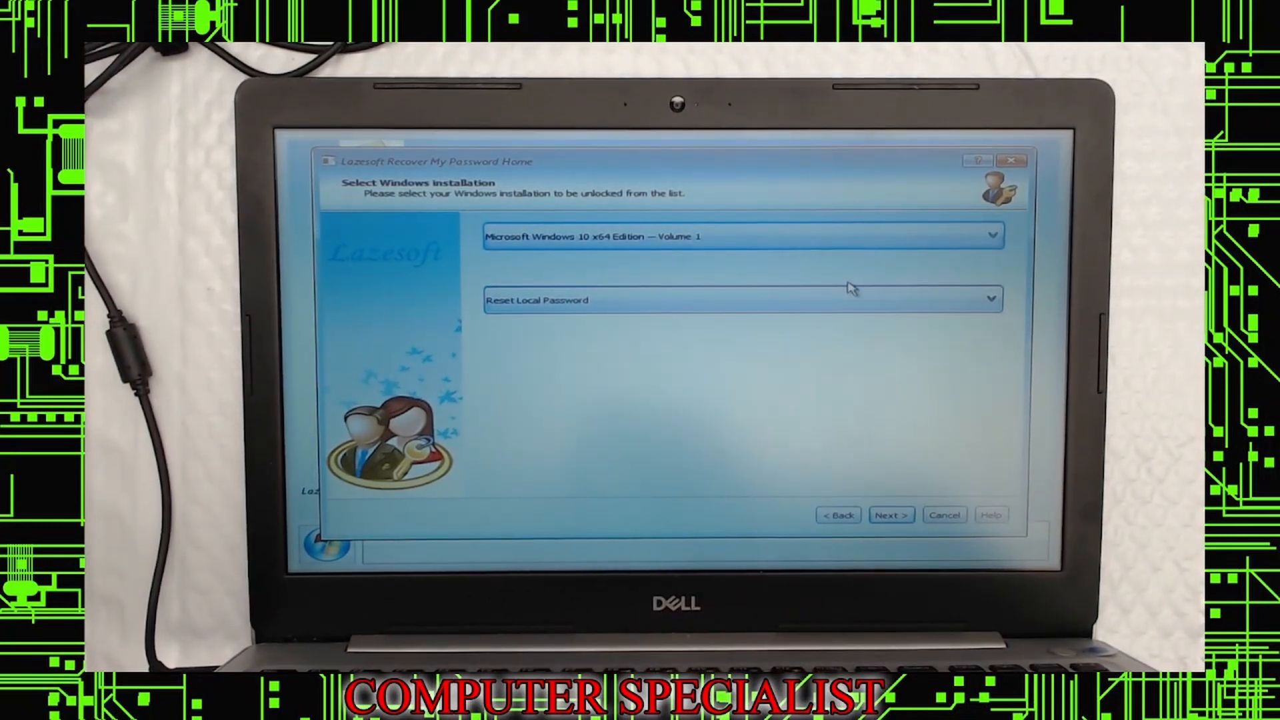
{"action": "left_click", "coordinate": [890, 515]}
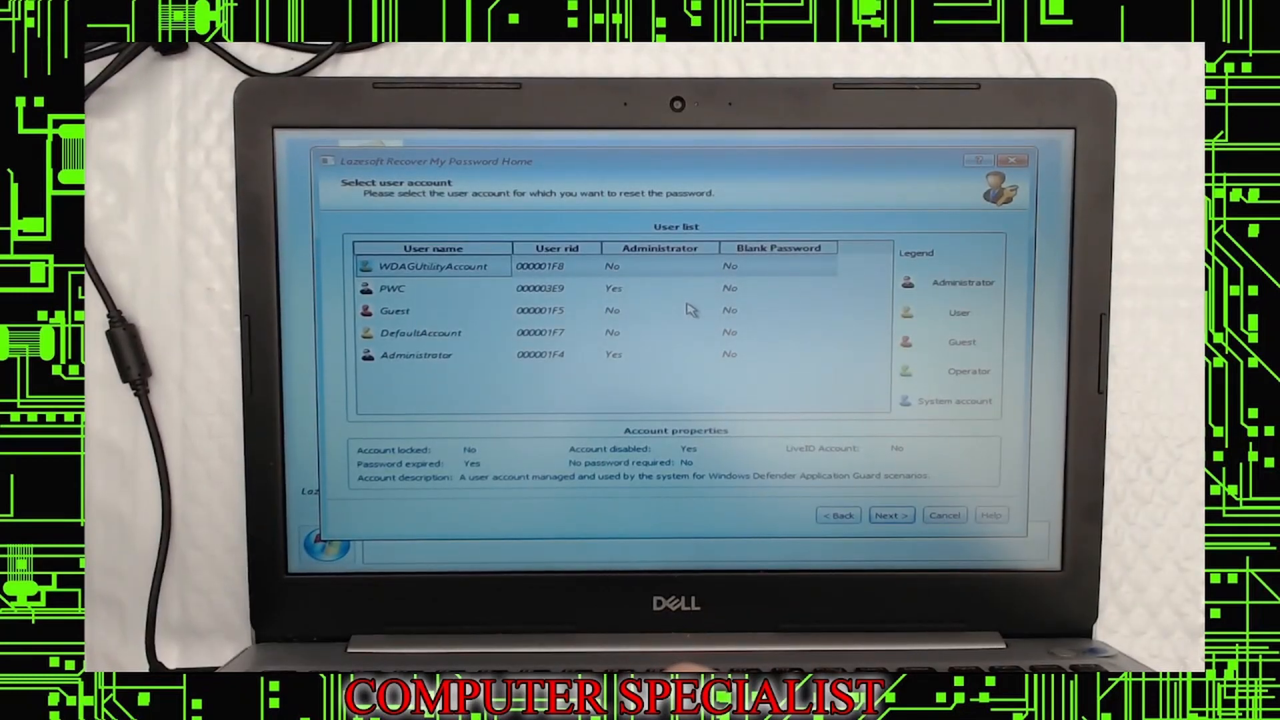
Inspect the second account, DefaultAccount and built-in Administrator properties, ending on Administrator
{"action": "left_click", "coordinate": [393, 288]}
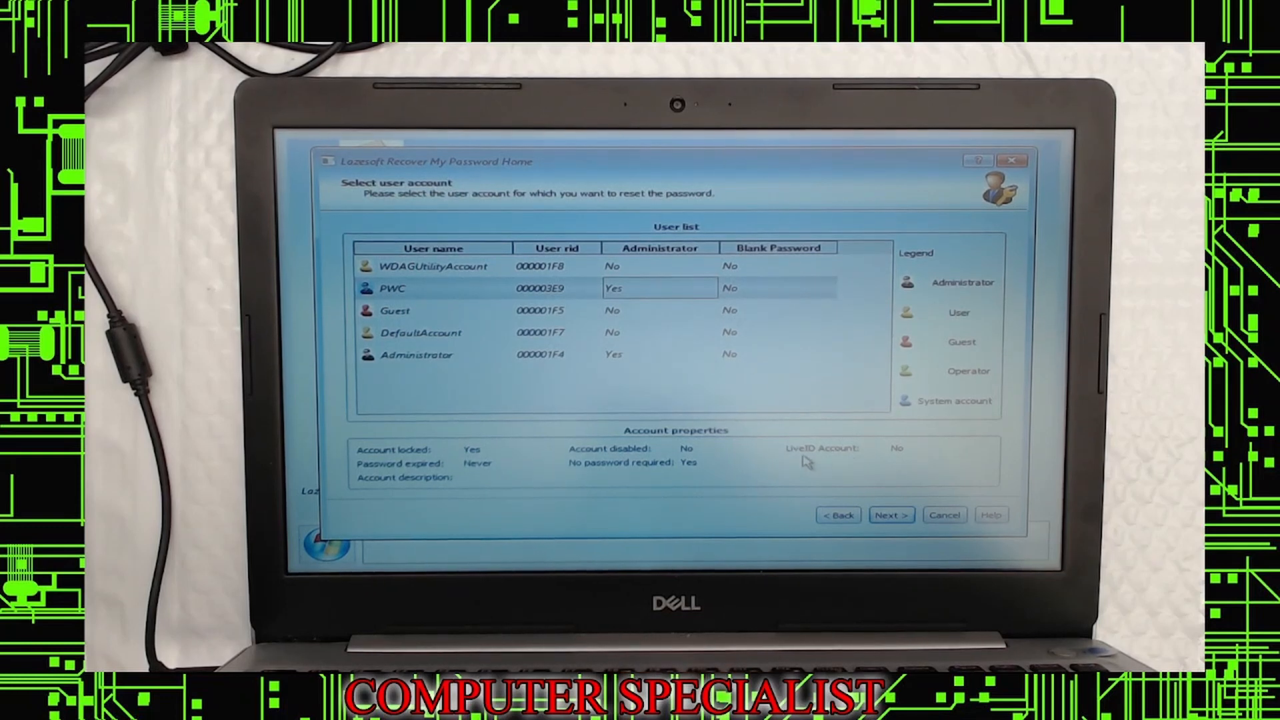
{"action": "mouse_move", "coordinate": [702, 338]}
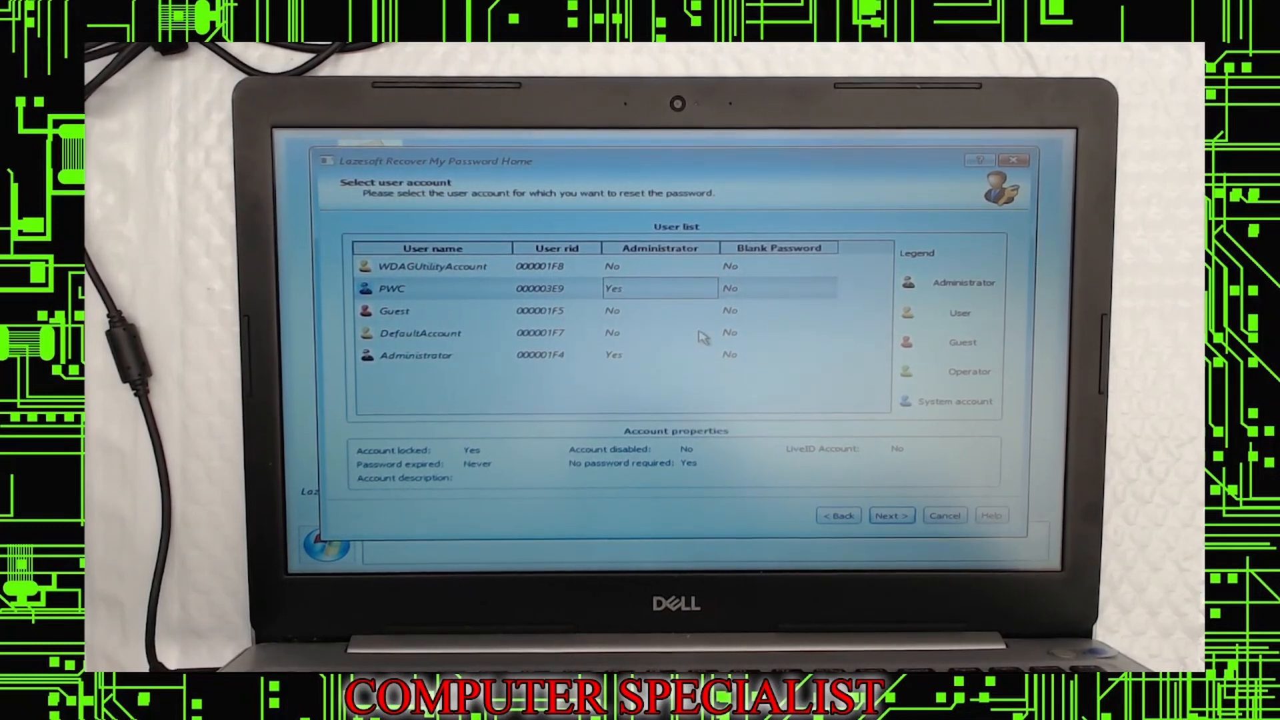
{"action": "mouse_move", "coordinate": [690, 341]}
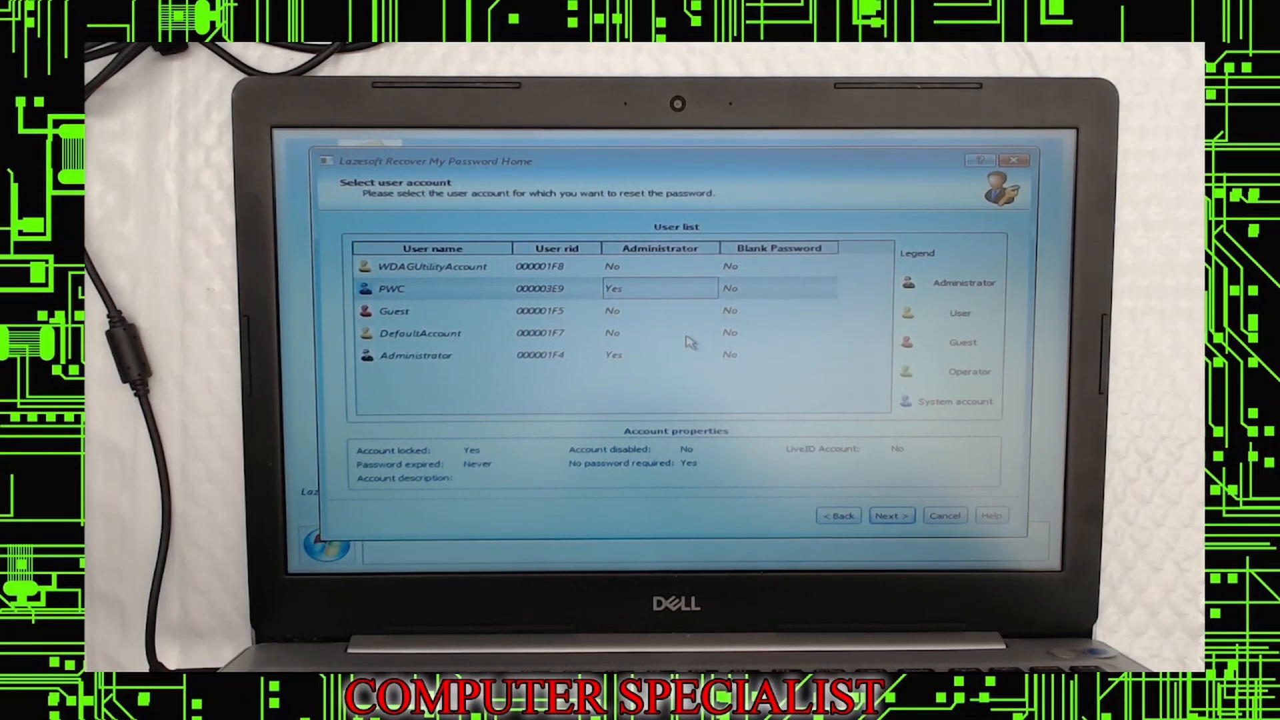
{"action": "mouse_move", "coordinate": [854, 458]}
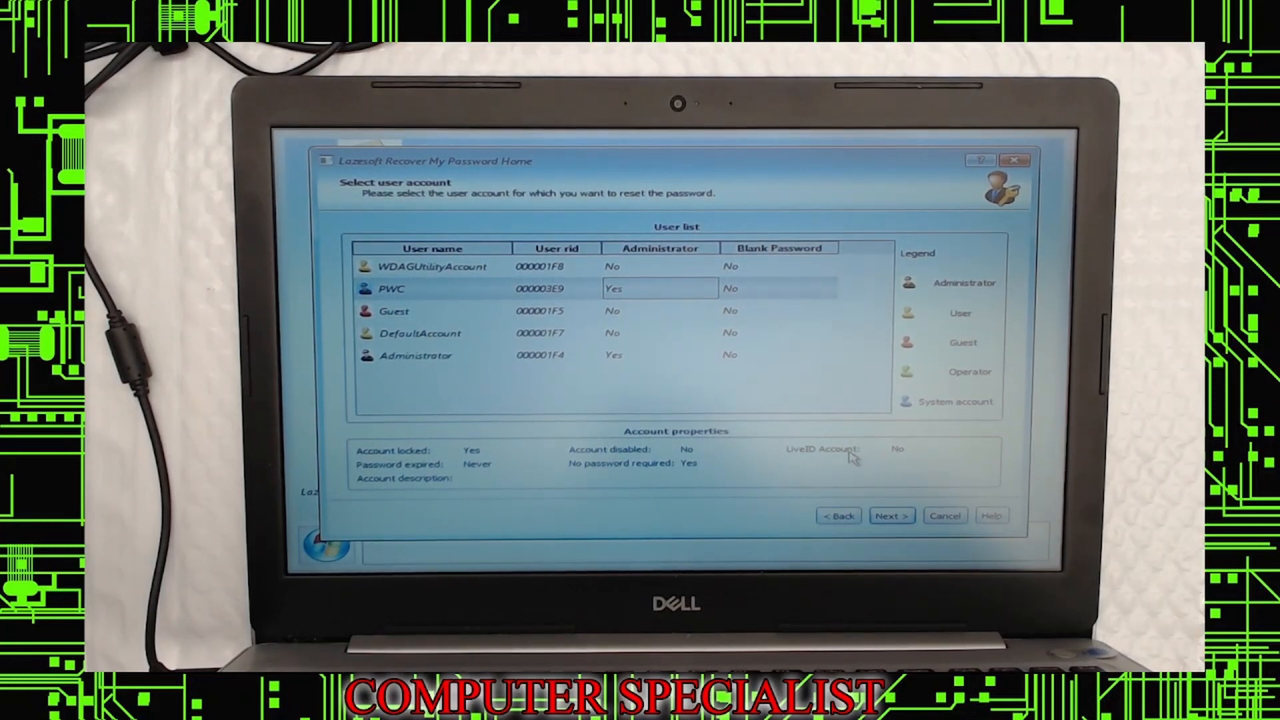
{"action": "left_click", "coordinate": [421, 333]}
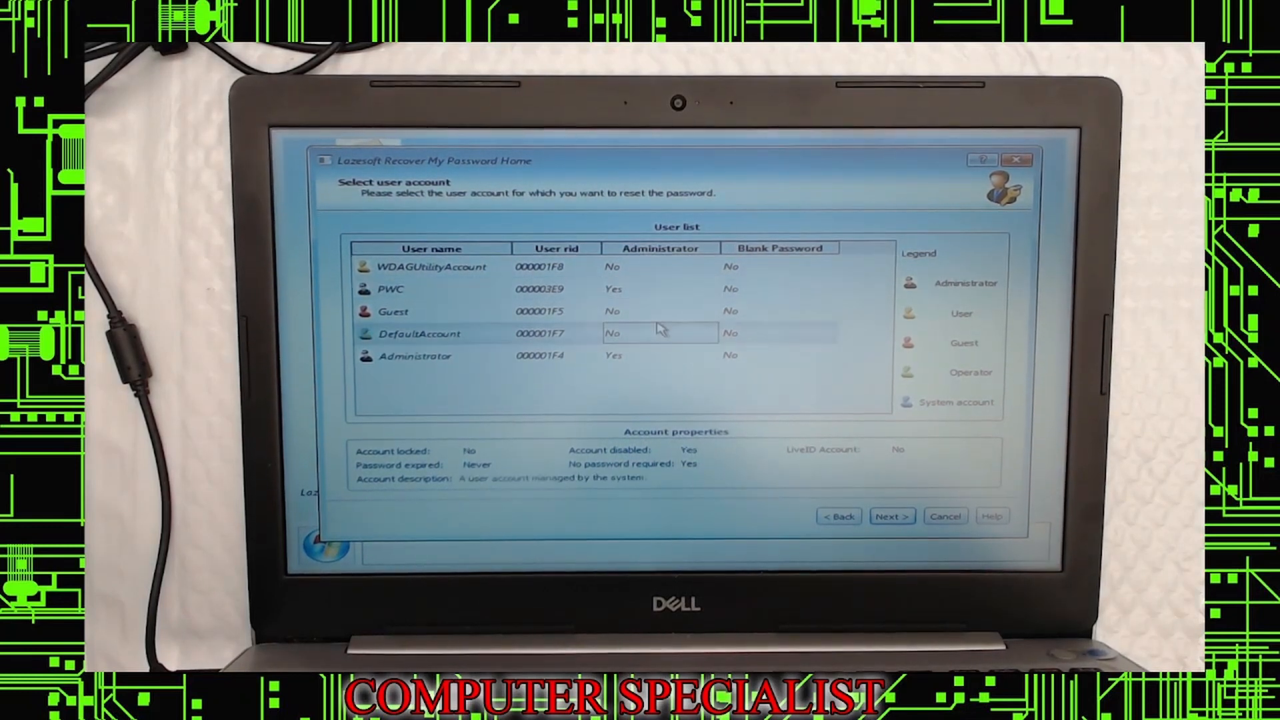
{"action": "left_click", "coordinate": [433, 355]}
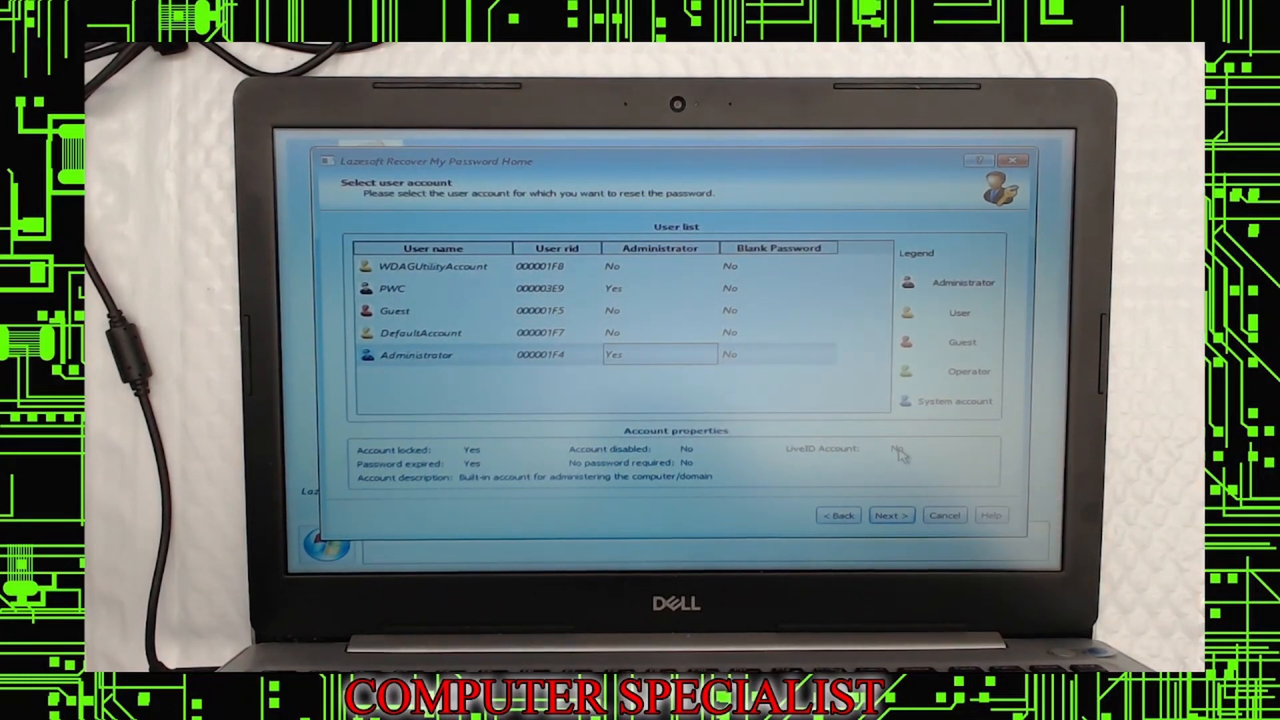
{"action": "mouse_move", "coordinate": [794, 400]}
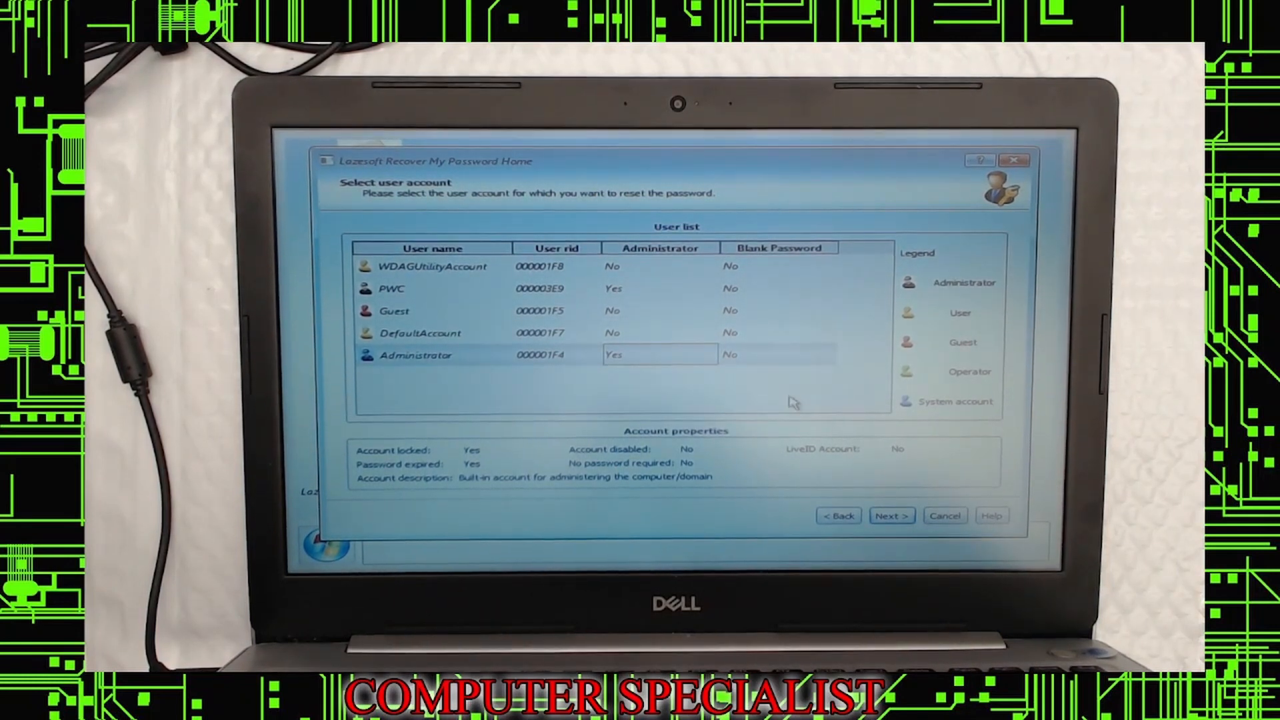
{"action": "mouse_move", "coordinate": [739, 314]}
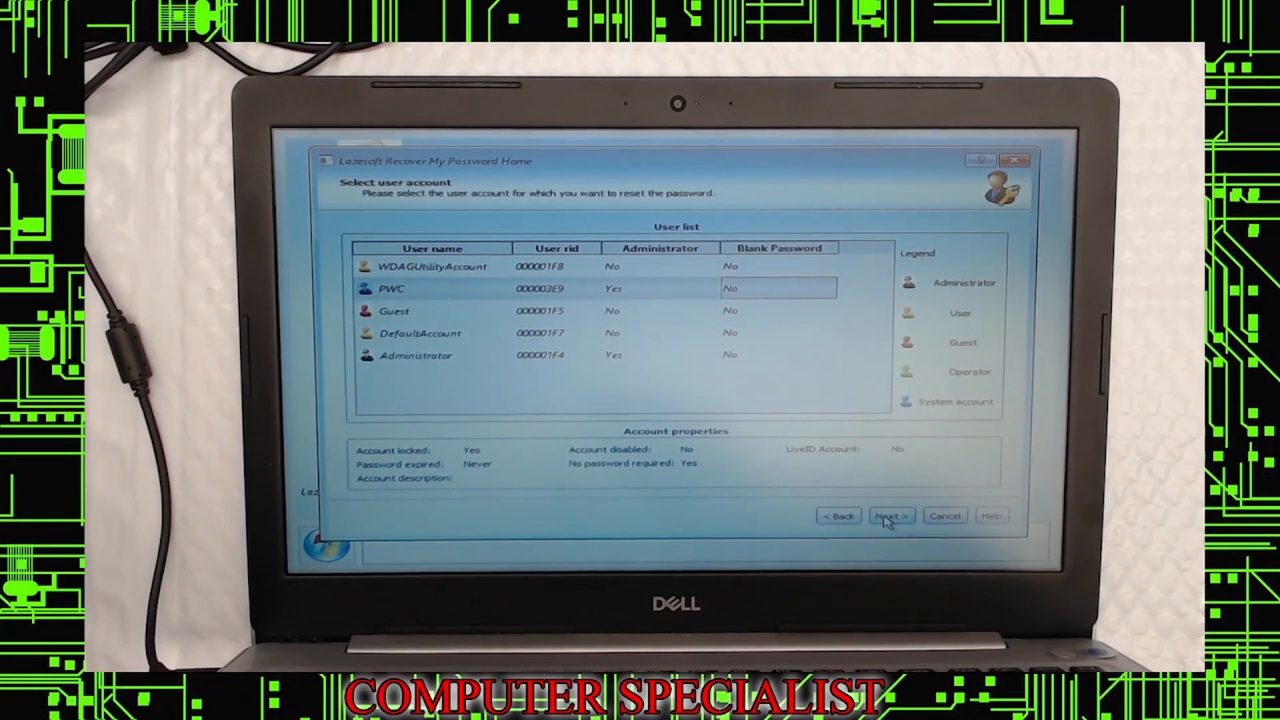
Reset the chosen second account to a blank, unlocked password and dismiss the success message
{"action": "left_click", "coordinate": [890, 516]}
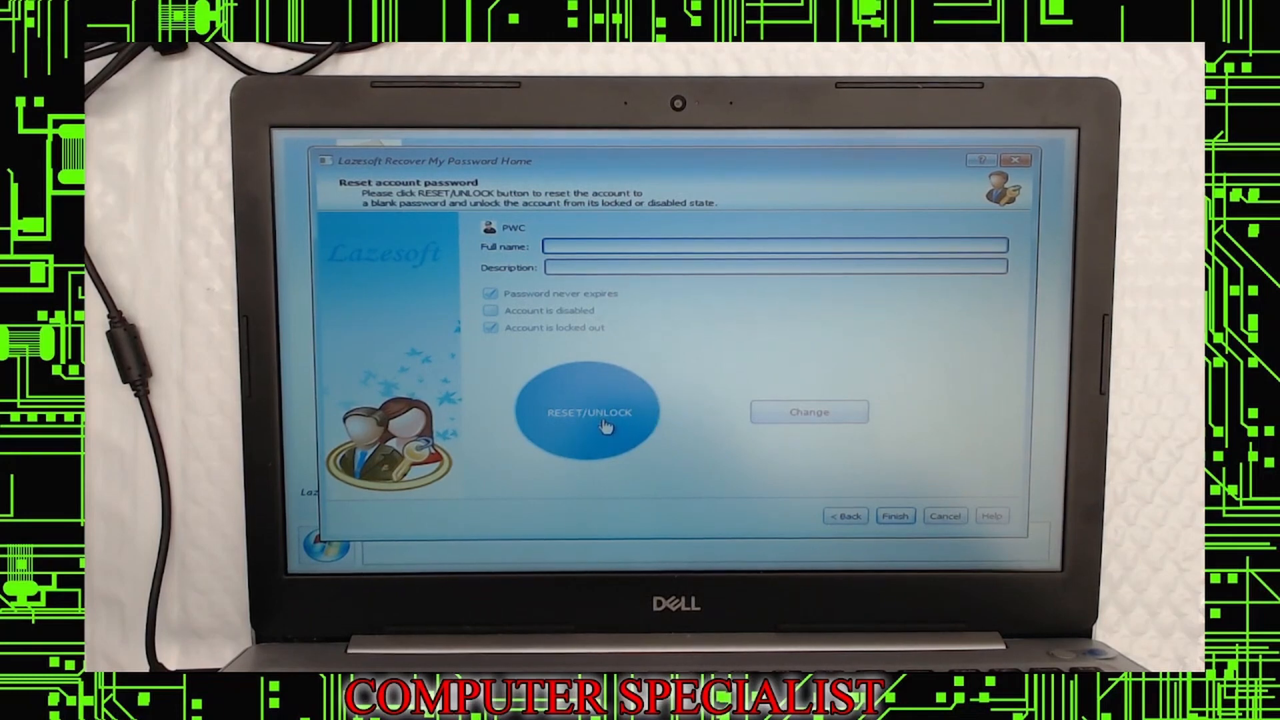
{"action": "left_click", "coordinate": [589, 412]}
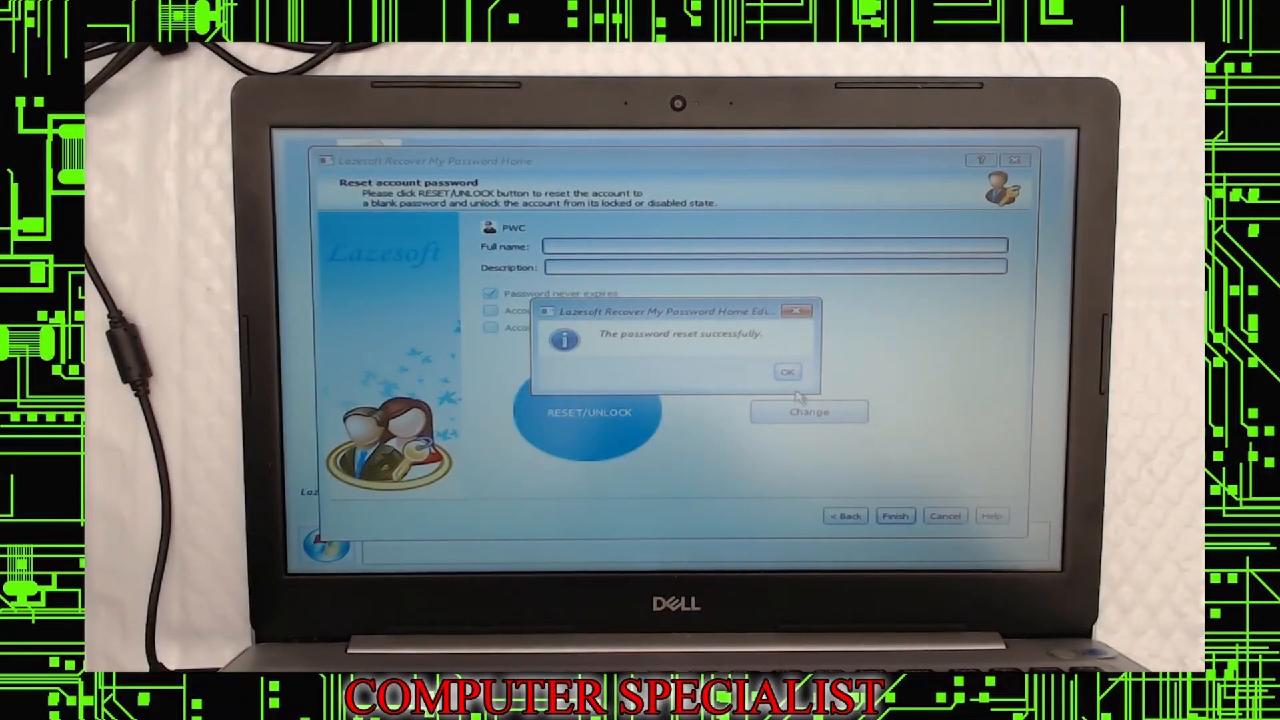
{"action": "left_click", "coordinate": [786, 371]}
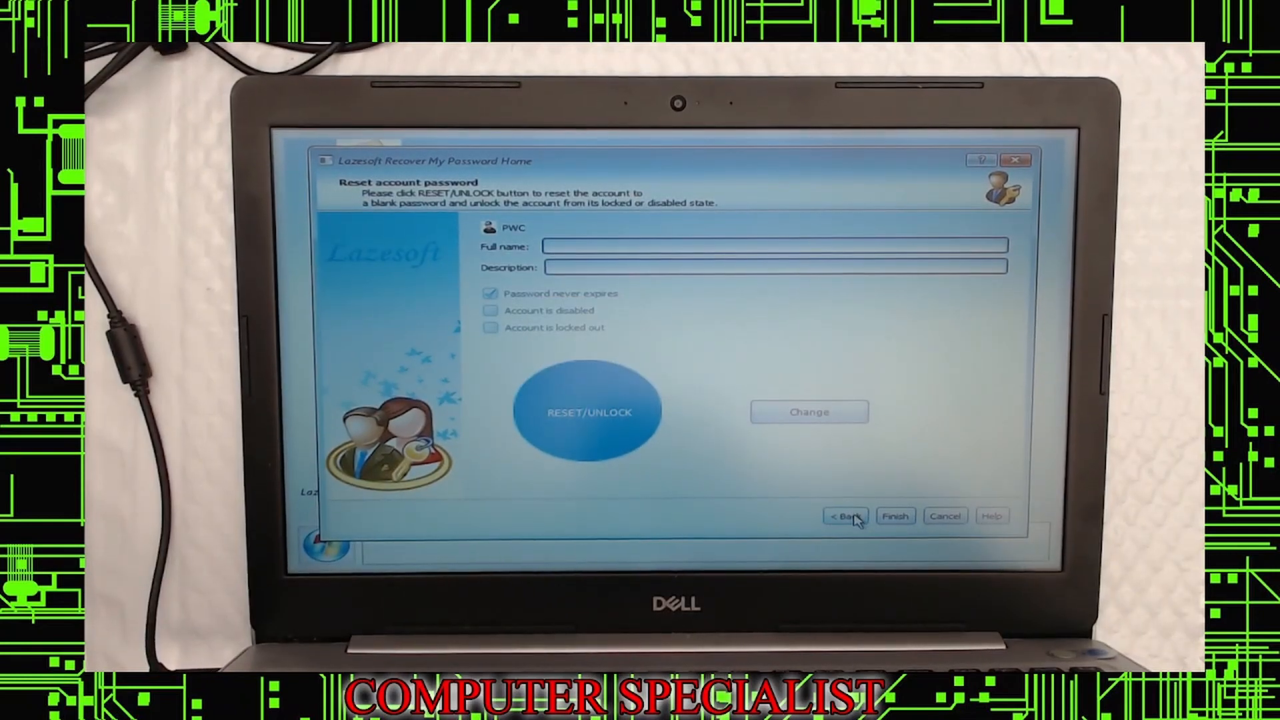
Reset and unlock the built-in Administrator account's password
{"action": "left_click", "coordinate": [844, 516]}
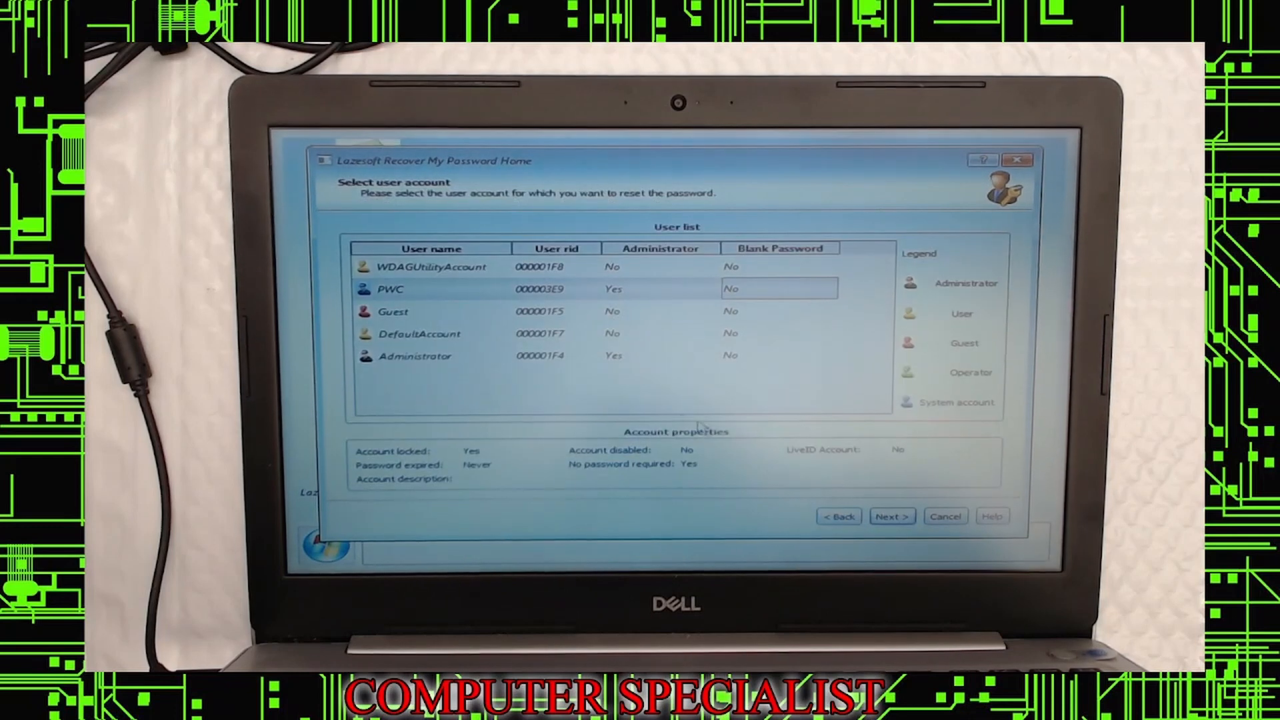
{"action": "left_click", "coordinate": [414, 356]}
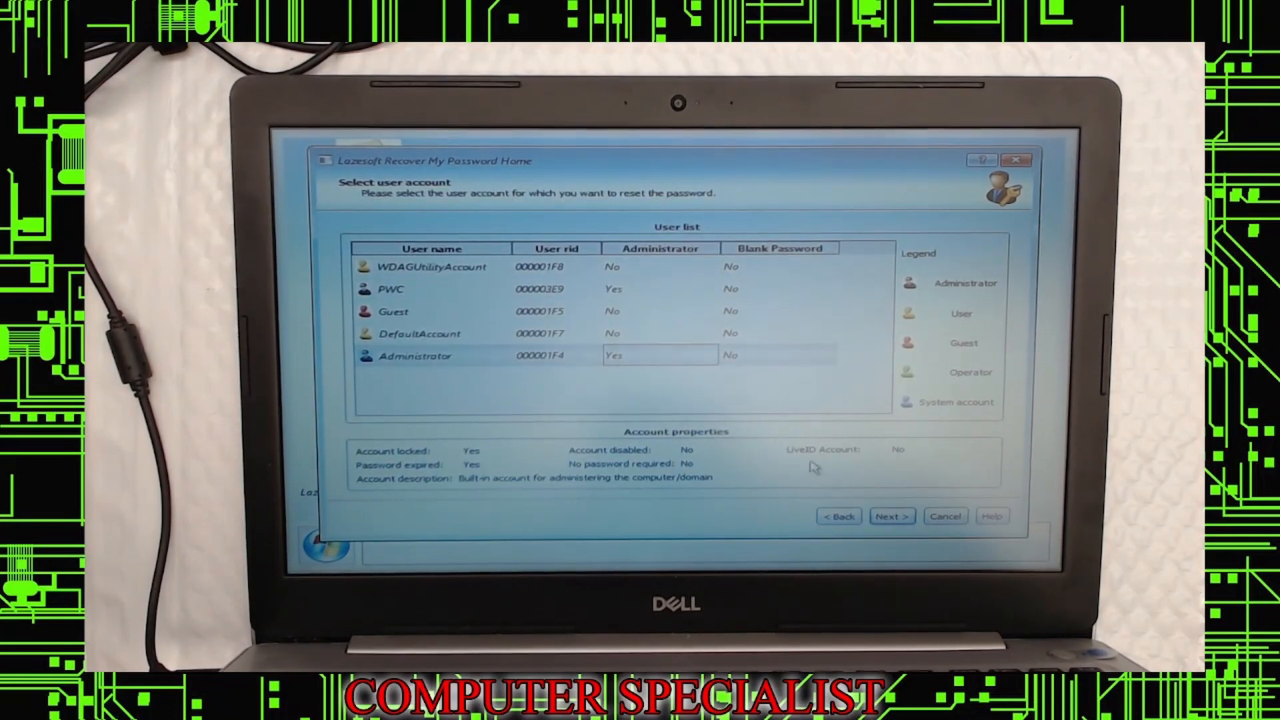
{"action": "left_click", "coordinate": [890, 516]}
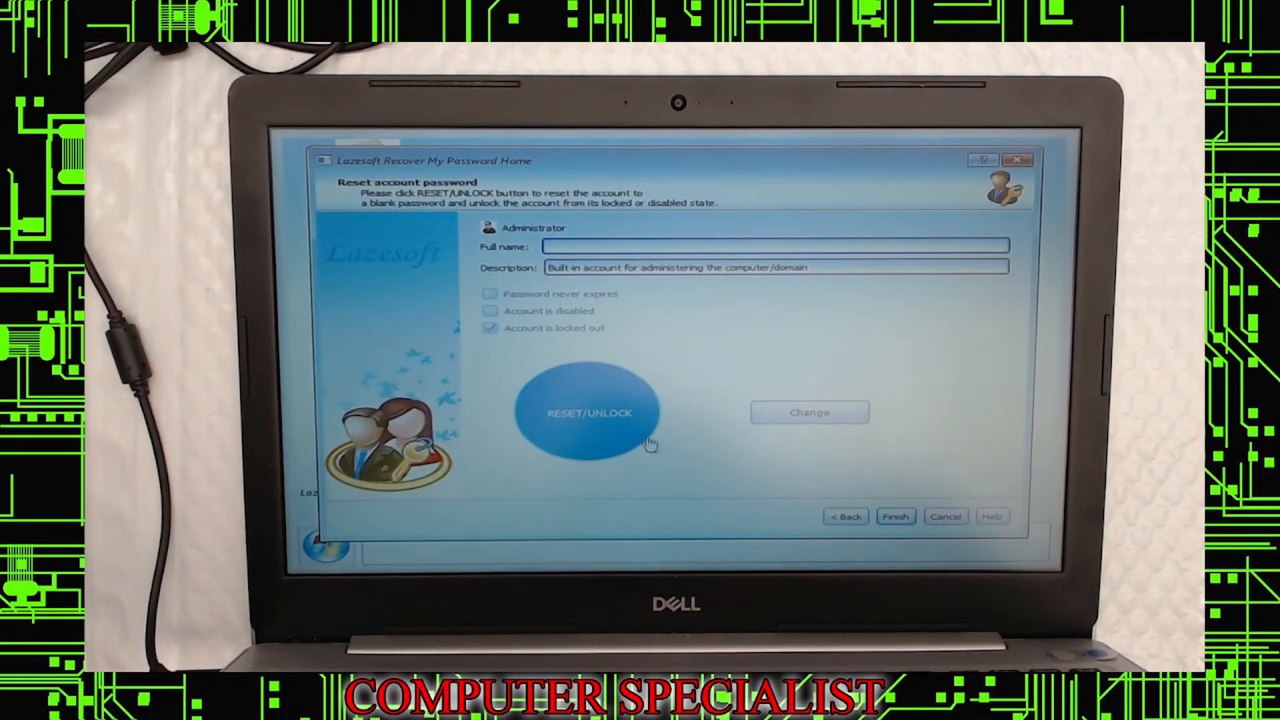
{"action": "left_click", "coordinate": [588, 412]}
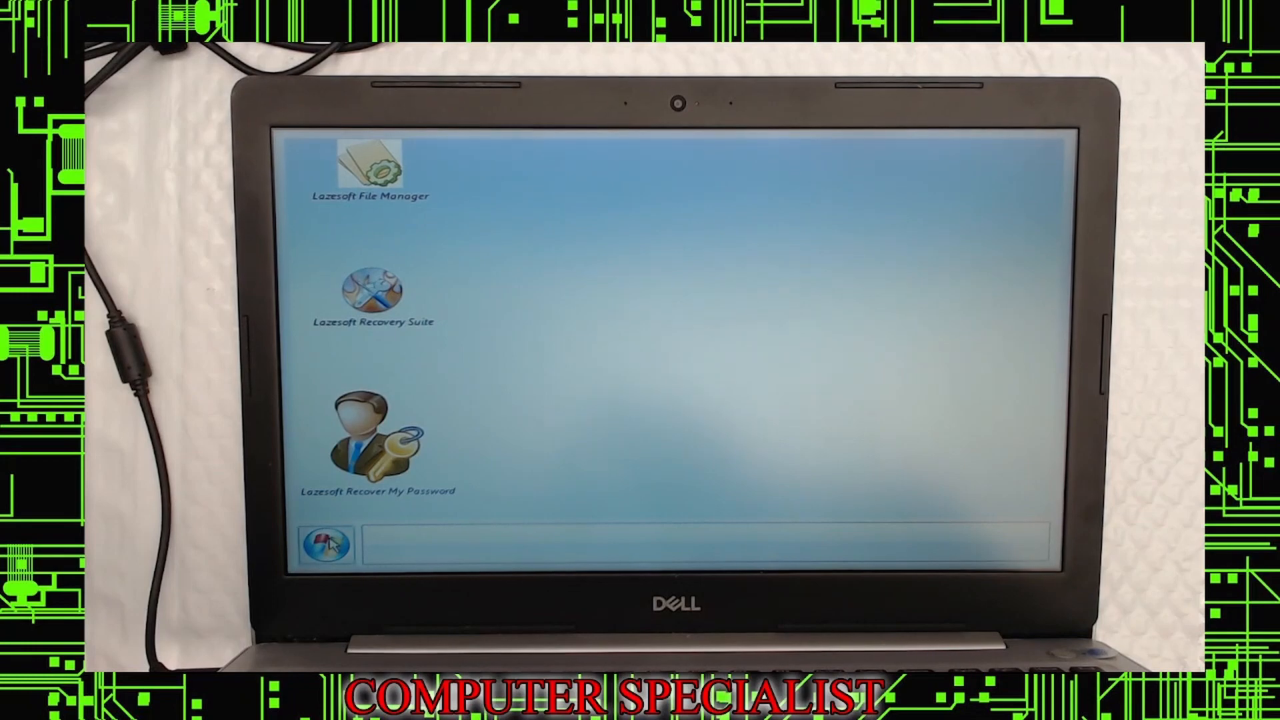
Shut down the computer from the Live CD Start menu and confirm the warning
{"action": "left_click", "coordinate": [326, 545]}
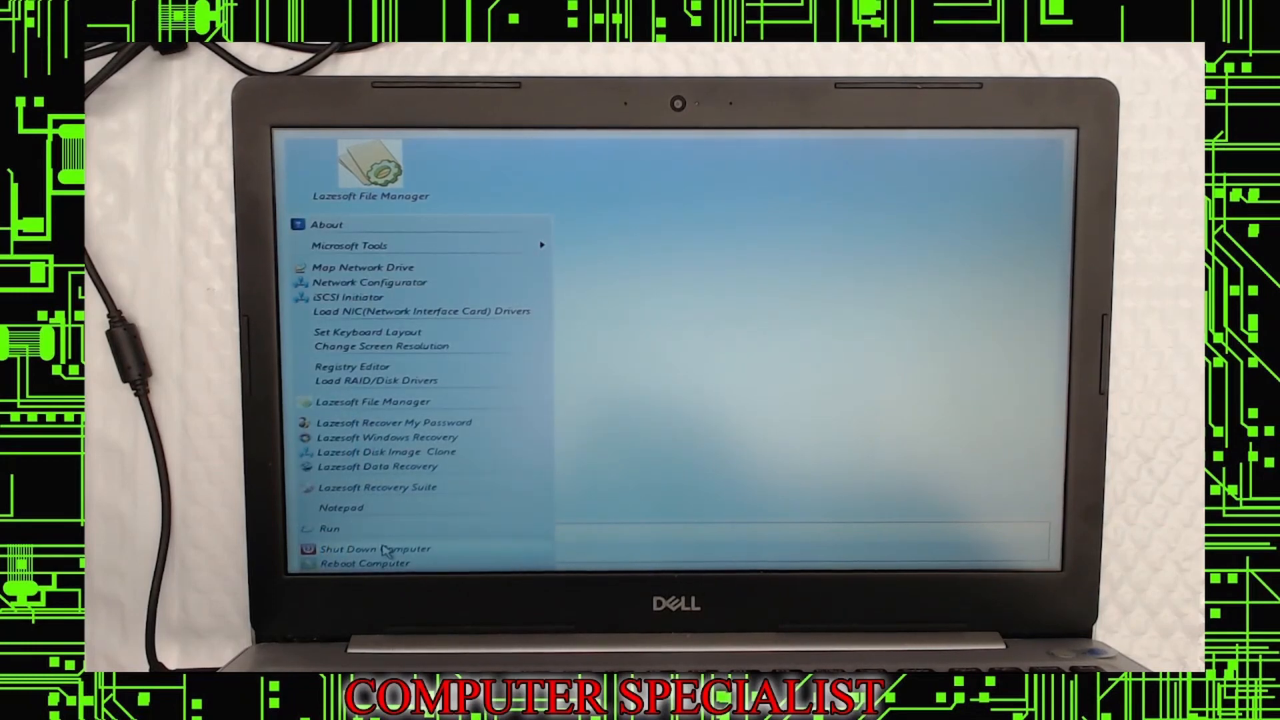
{"action": "left_click", "coordinate": [375, 548]}
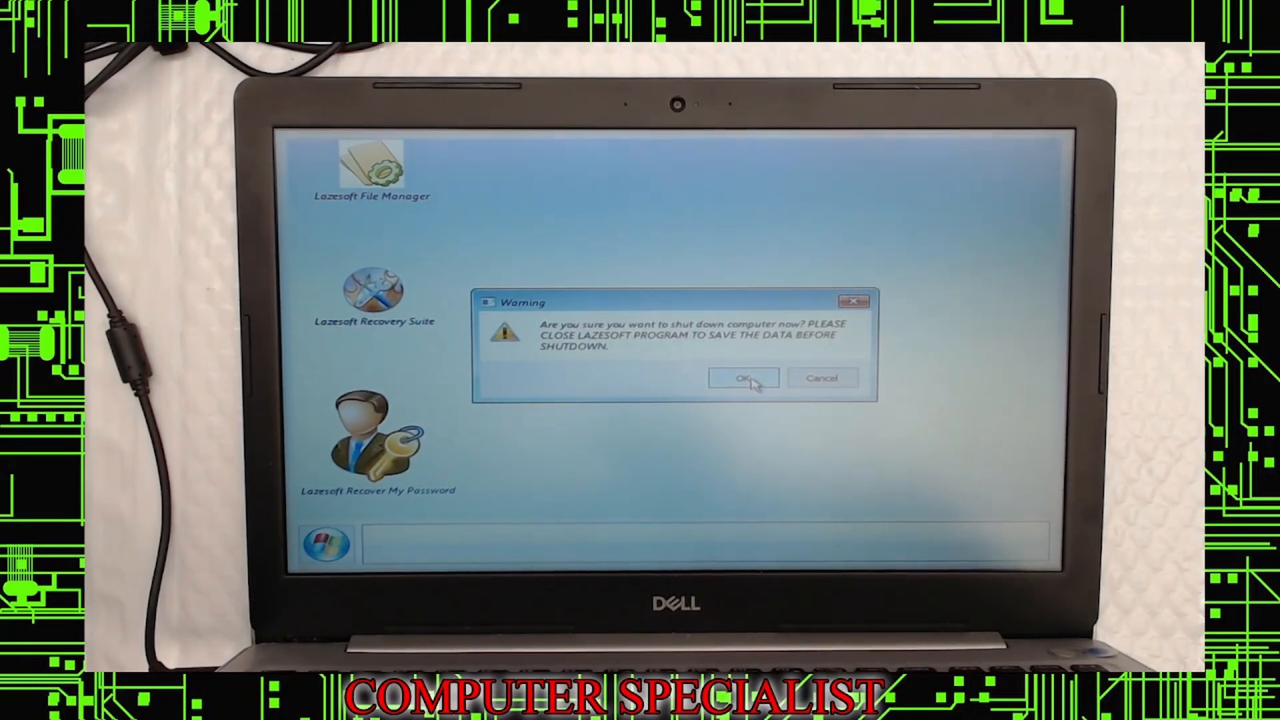
{"action": "left_click", "coordinate": [741, 378]}
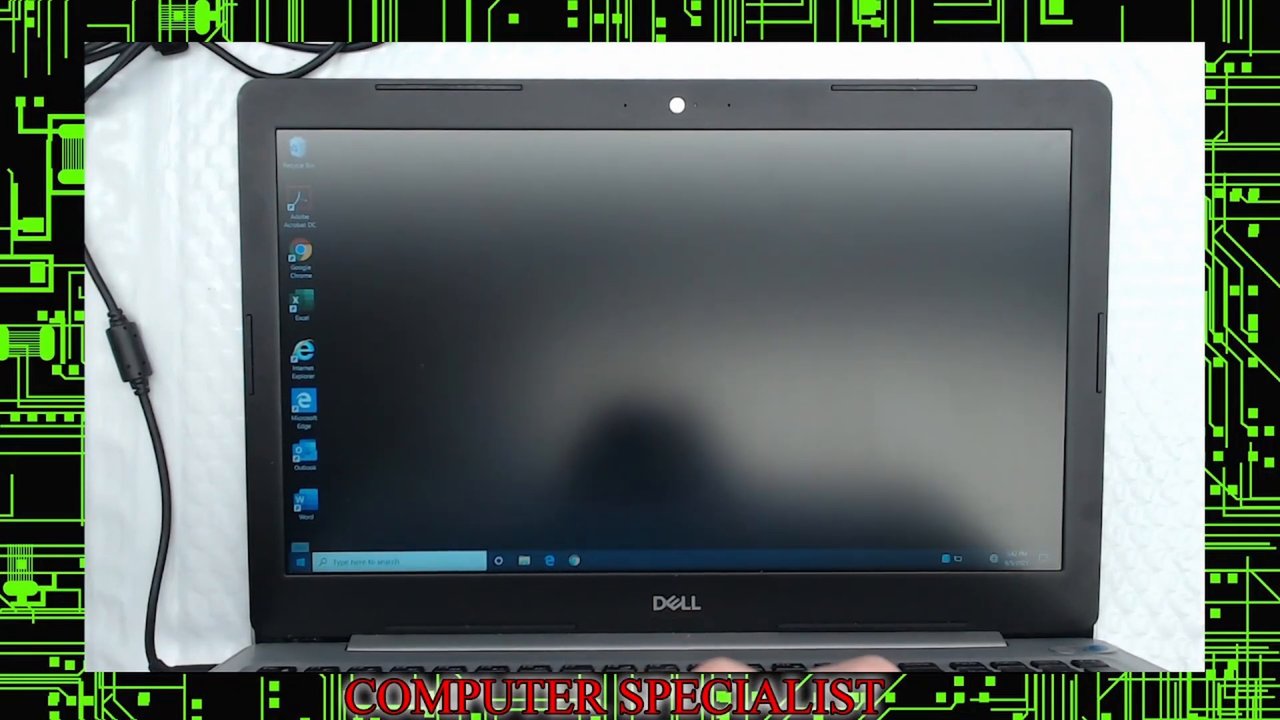
Shut down Windows 10 from the Start menu's power options
{"action": "left_click", "coordinate": [302, 561]}
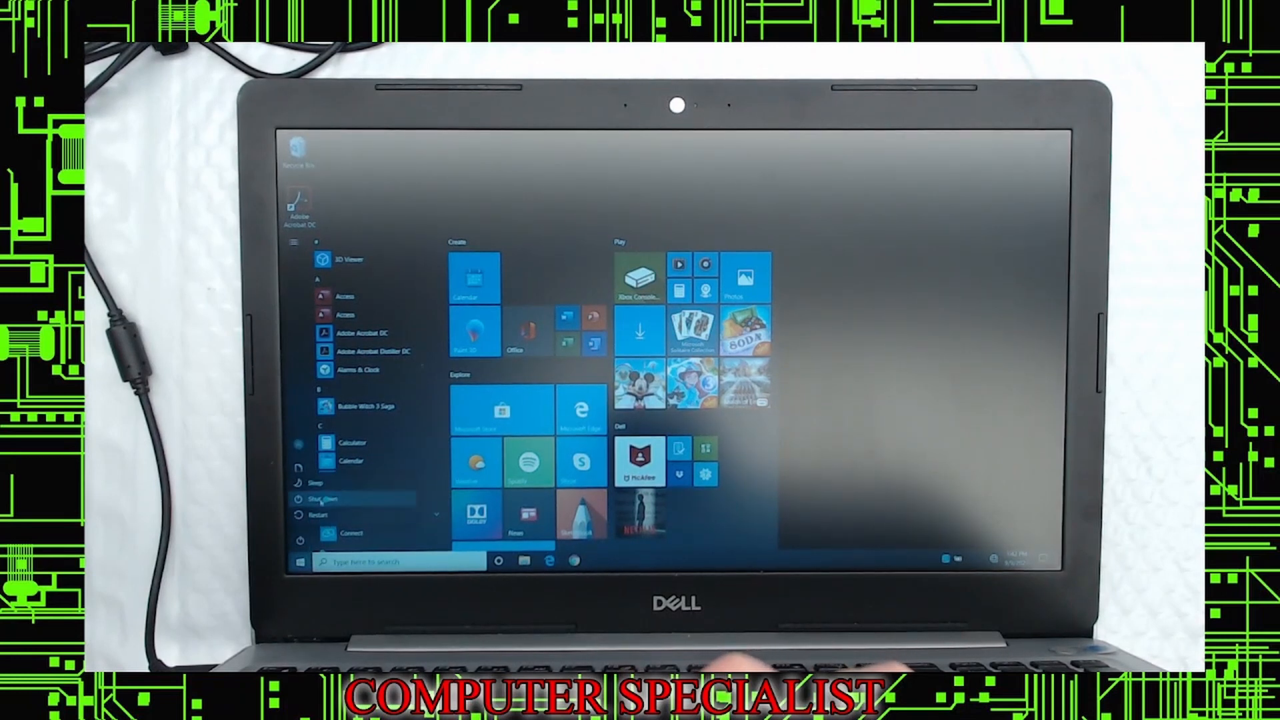
{"action": "mouse_move", "coordinate": [323, 499]}
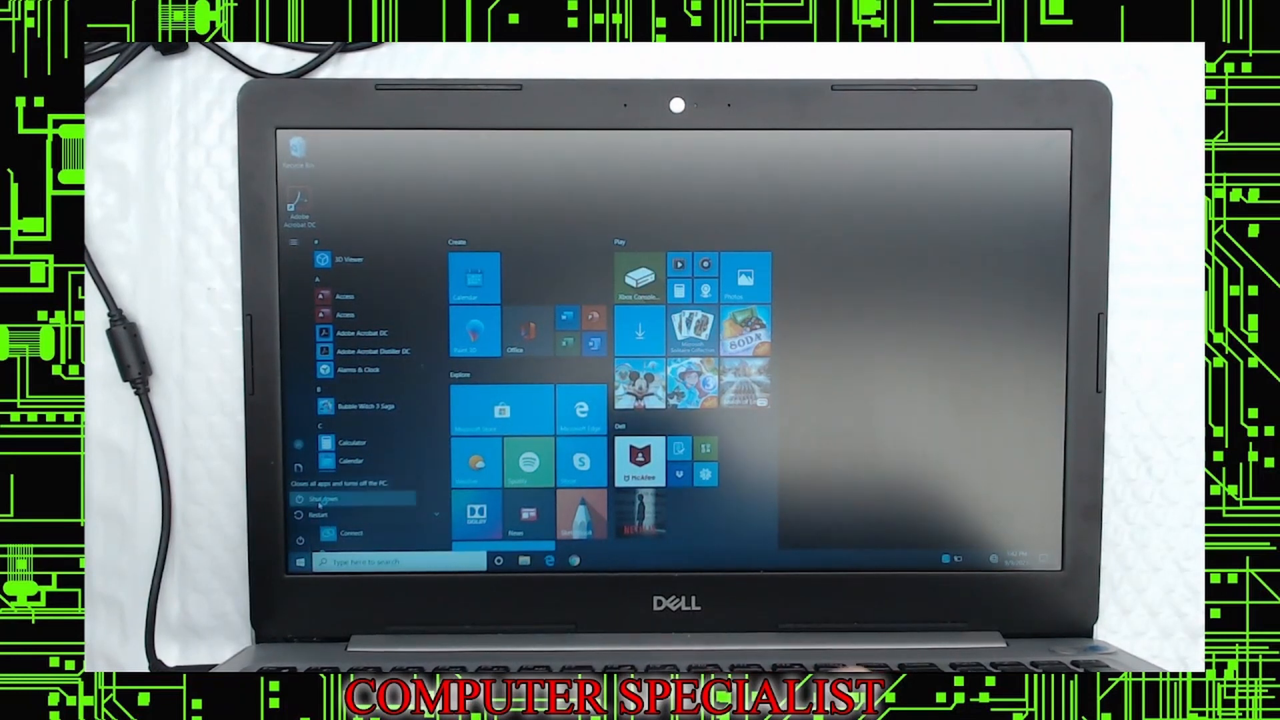
{"action": "left_click", "coordinate": [323, 498]}
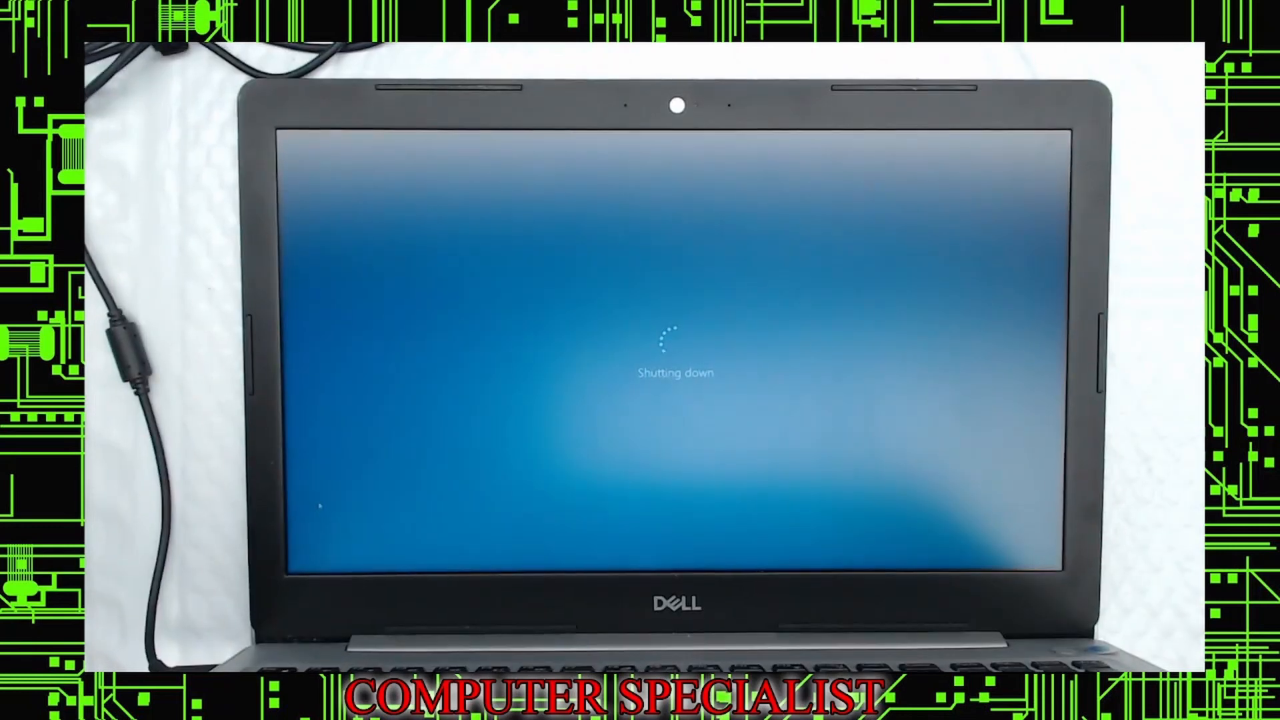